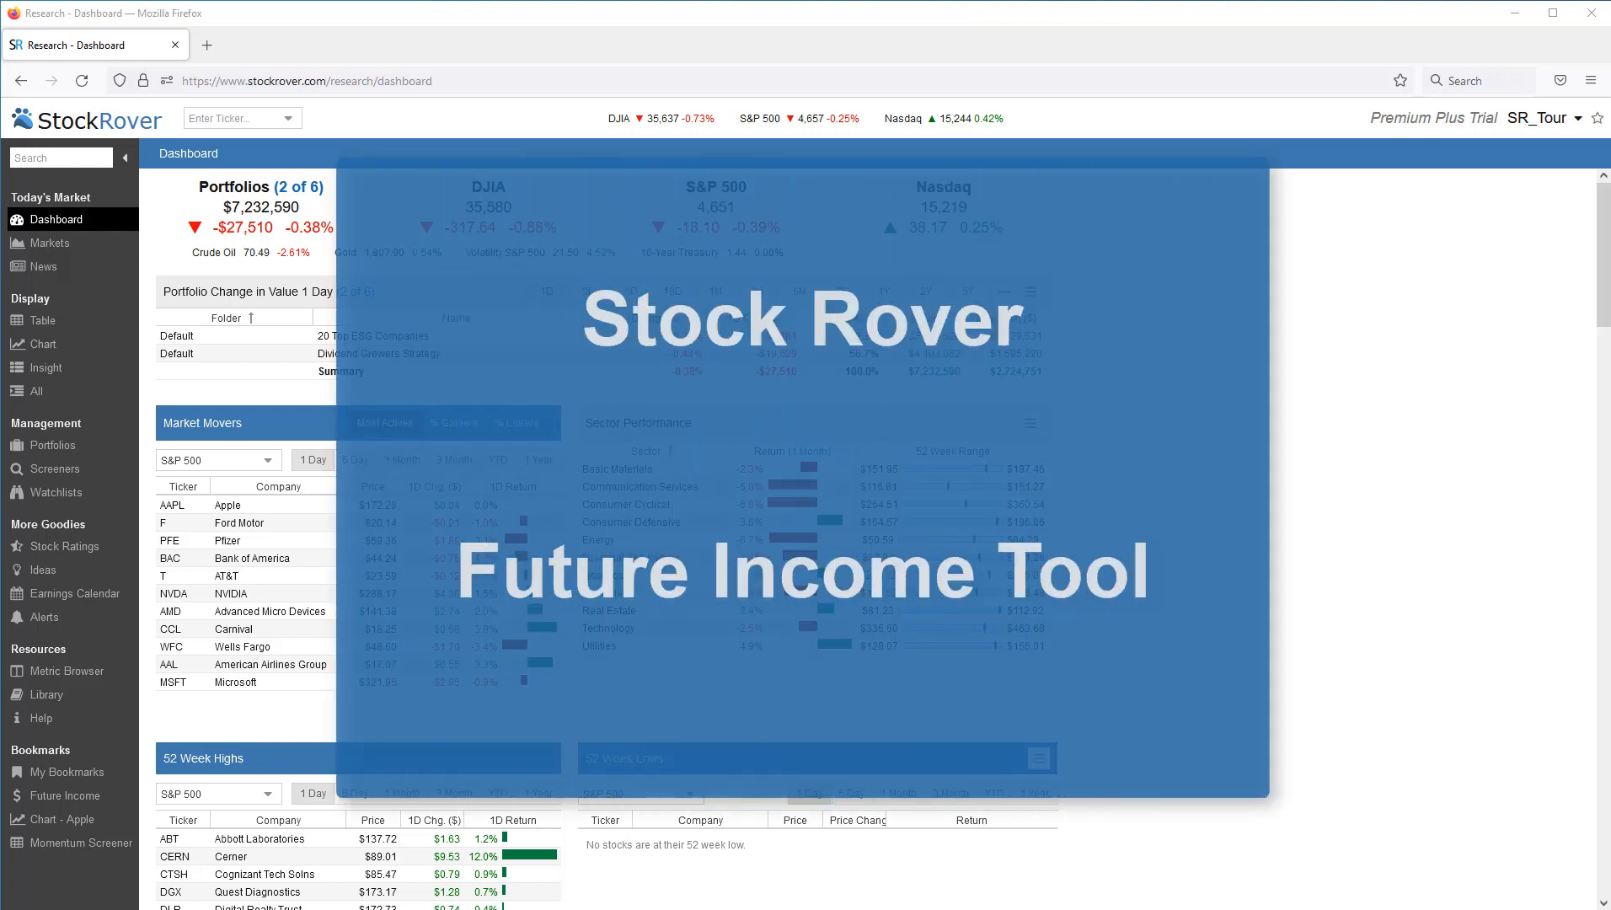
pyautogui.moveTo(1569, 217)
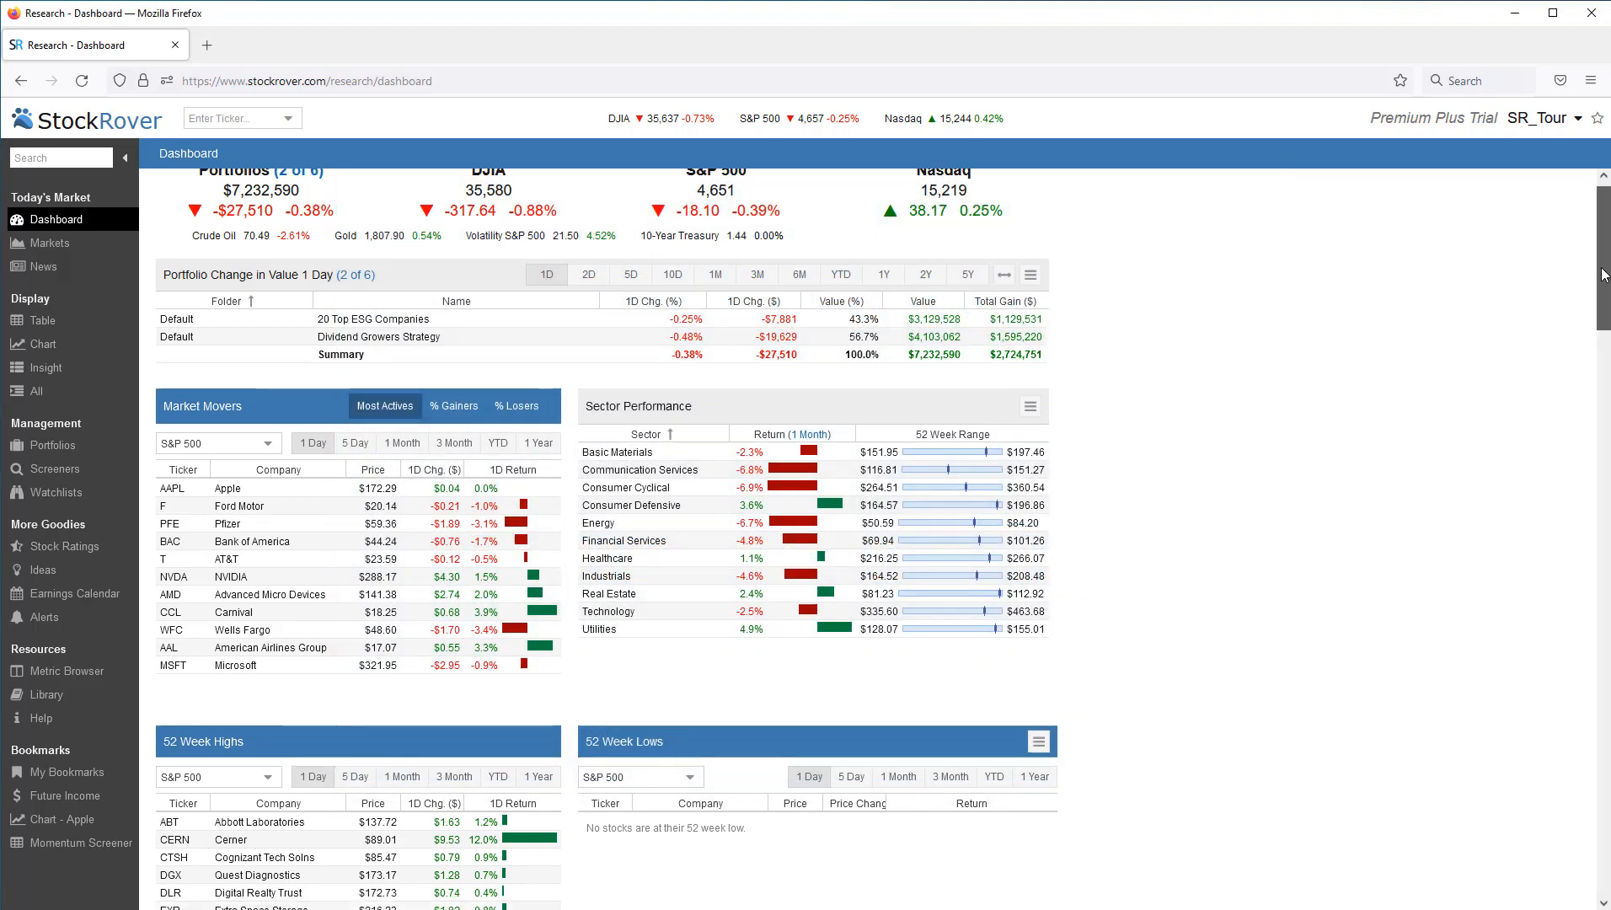
# Scroll the Dashboard down to the Future Projected Income panel totaling $112,265.55.
pyautogui.scroll(-3)
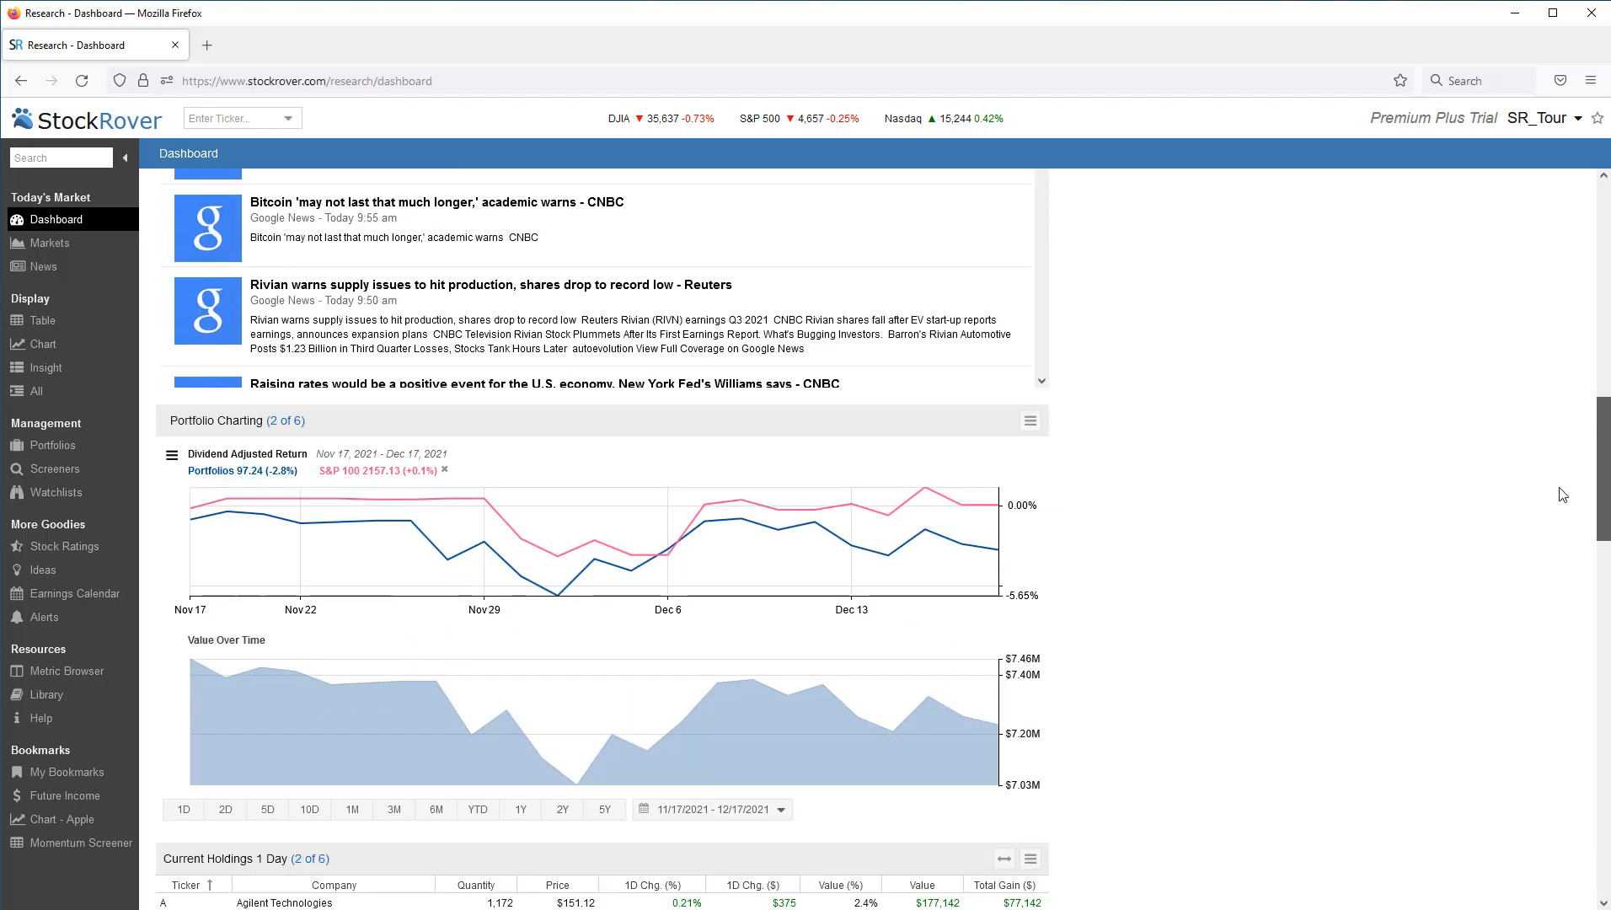
pyautogui.scroll(-3)
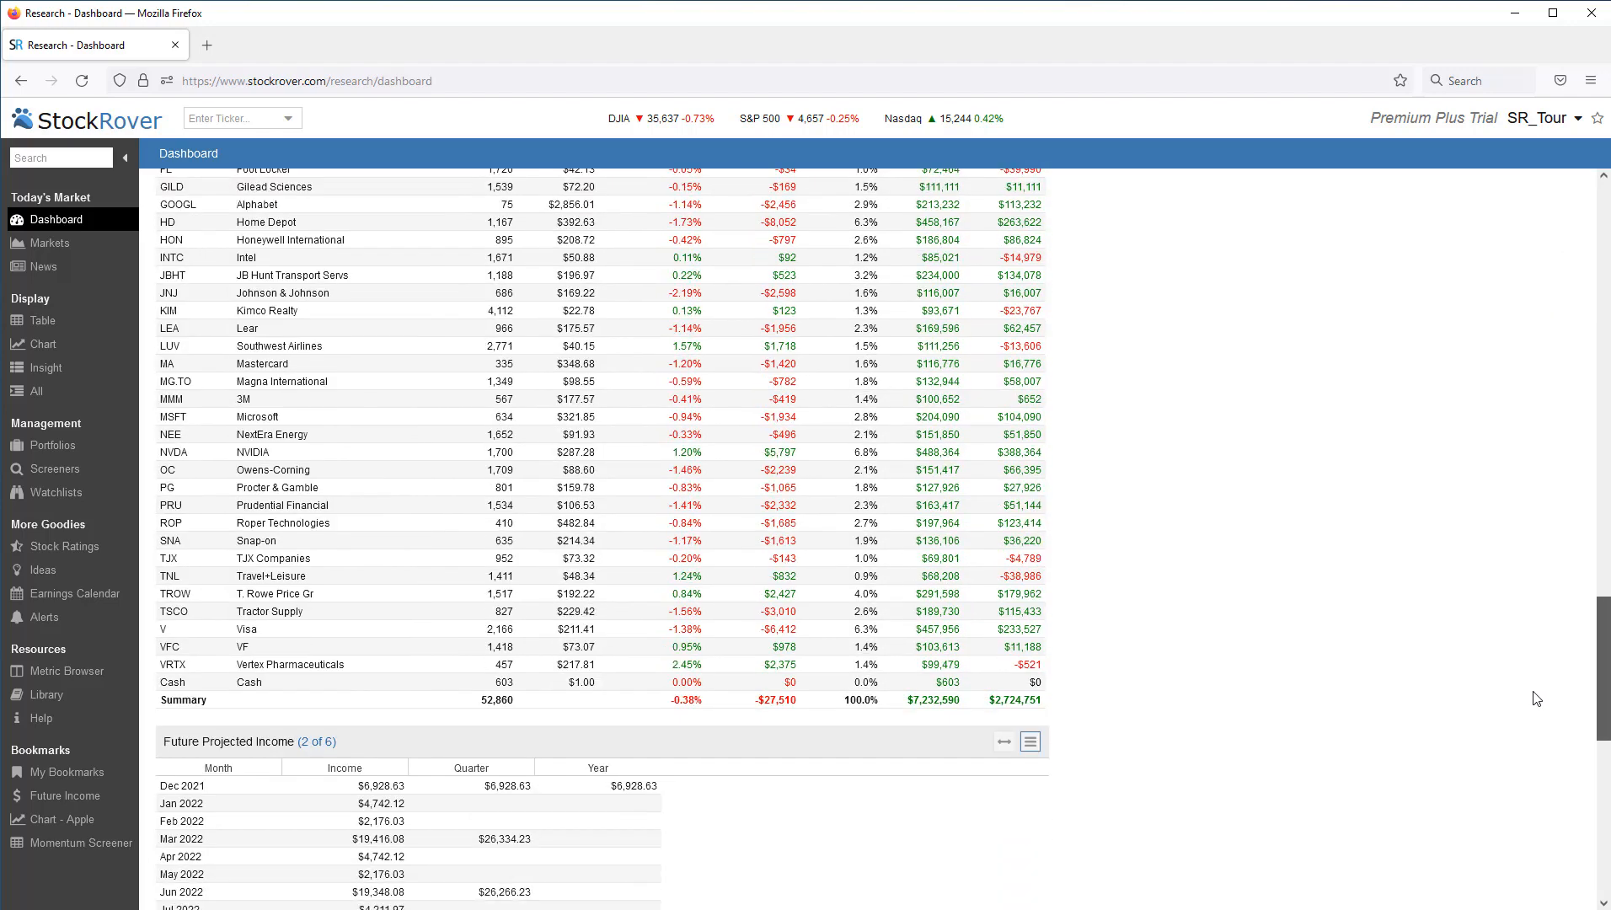
pyautogui.scroll(-3)
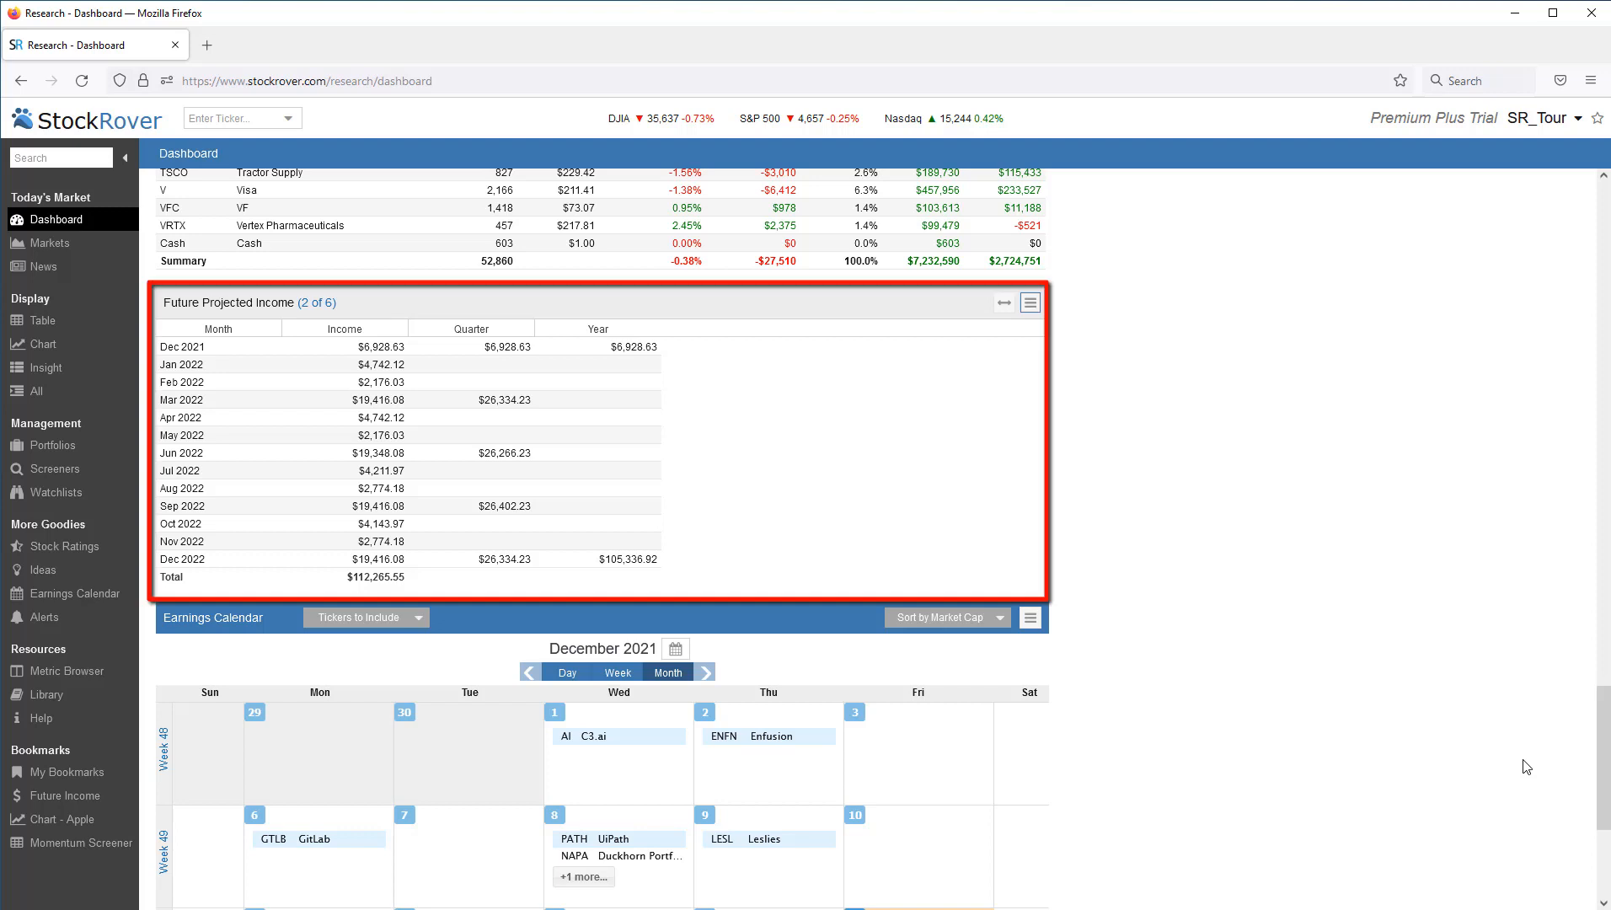
pyautogui.moveTo(1494, 732)
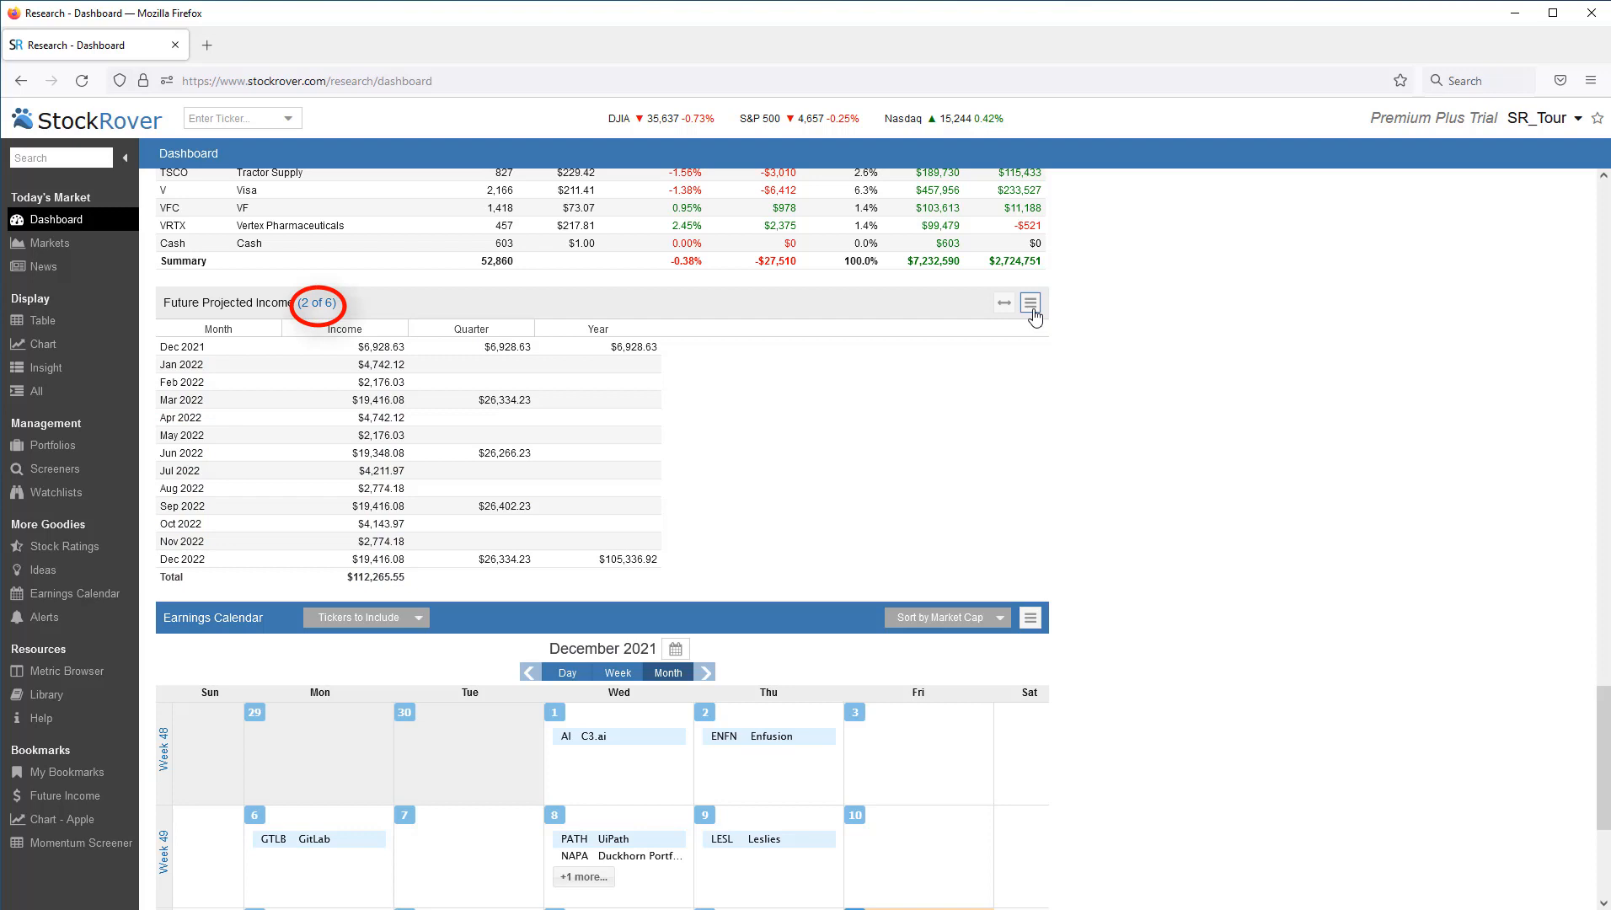
pyautogui.click(1029, 303)
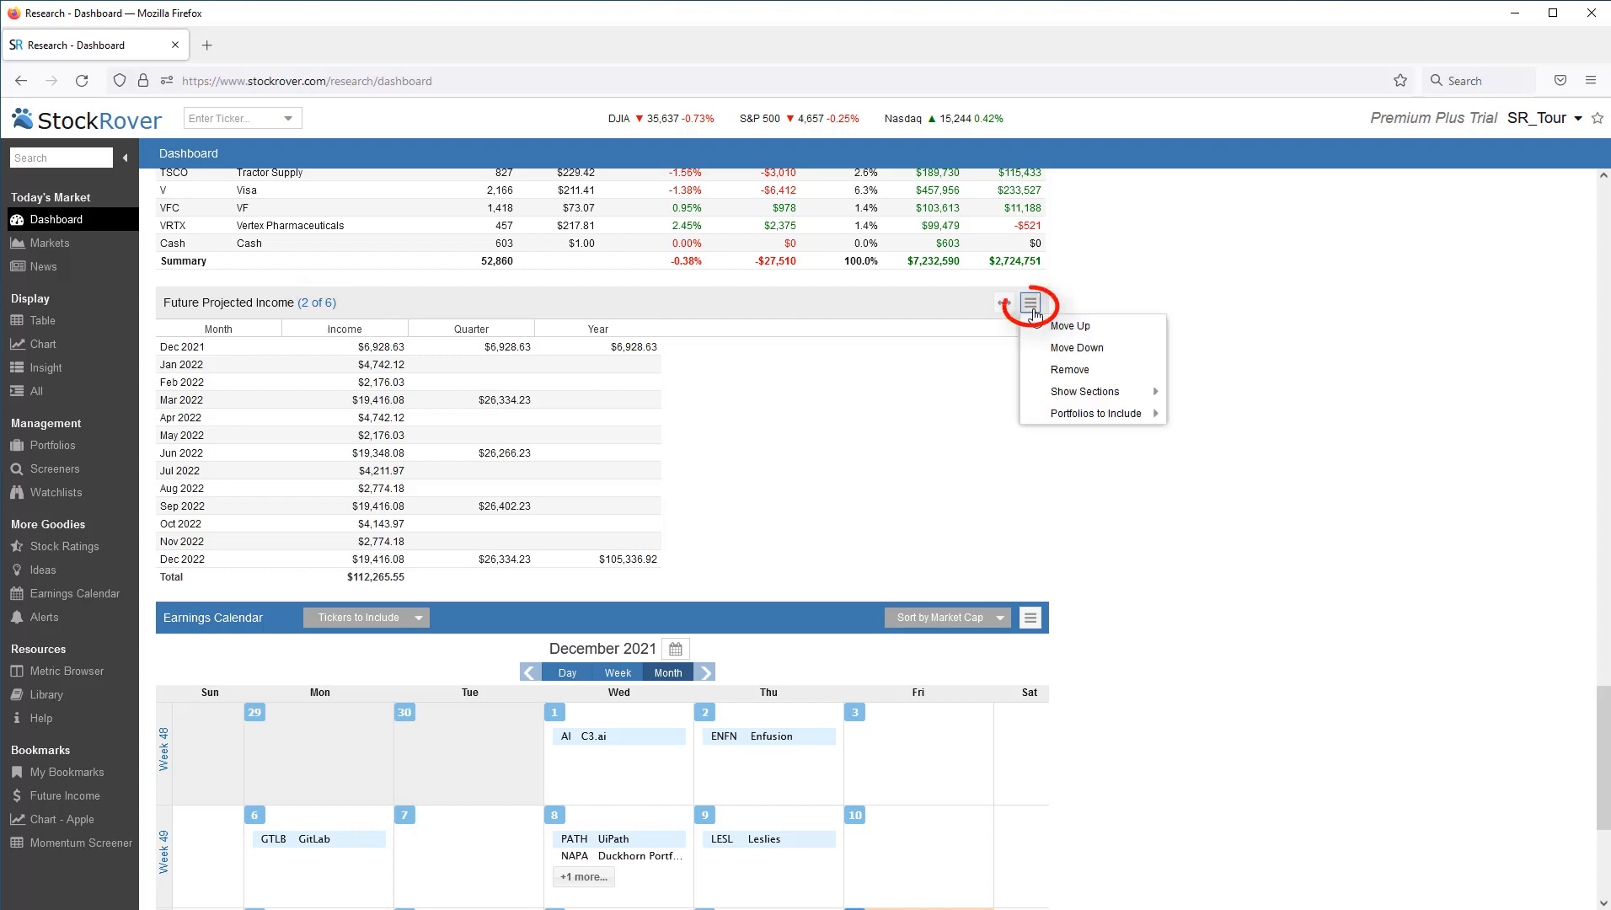
pyautogui.click(1096, 413)
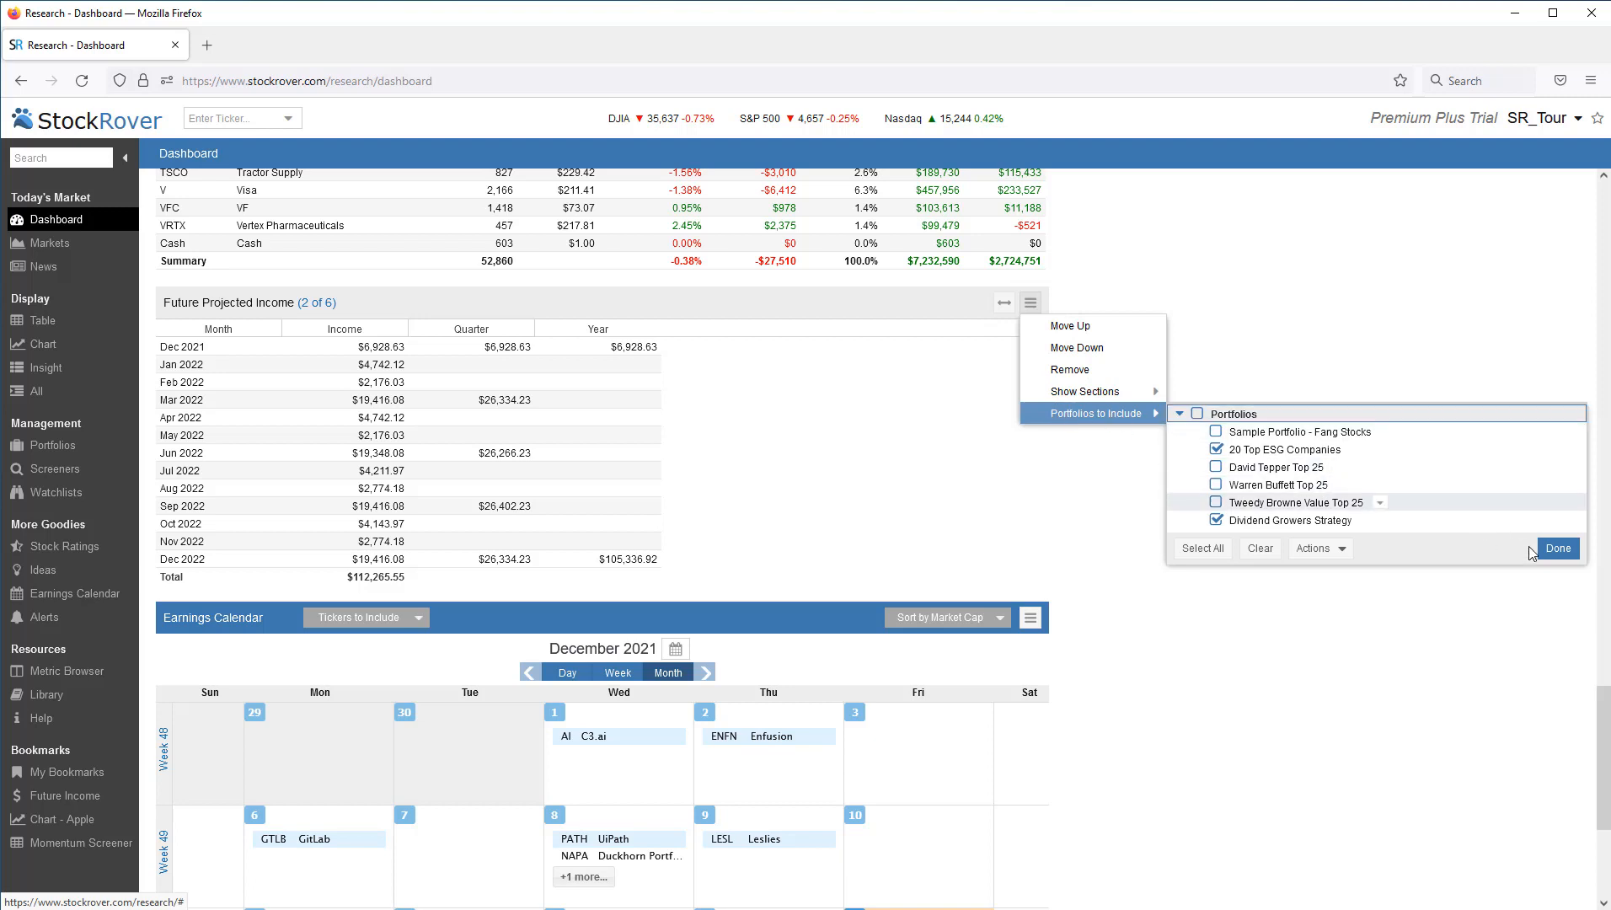
pyautogui.click(1558, 547)
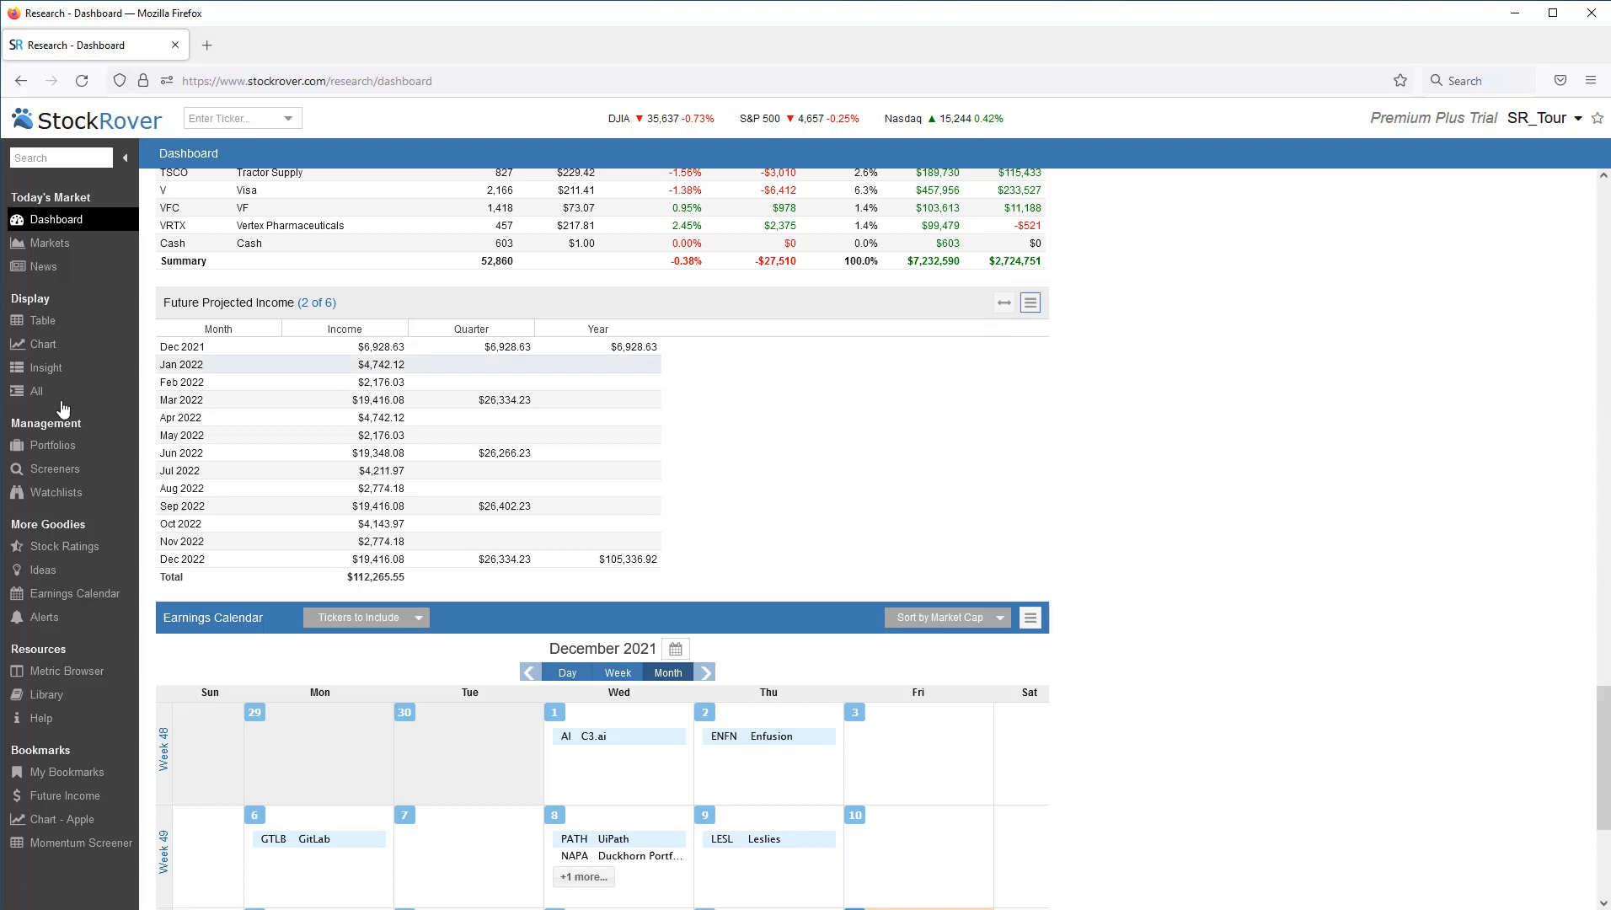
pyautogui.click(52, 445)
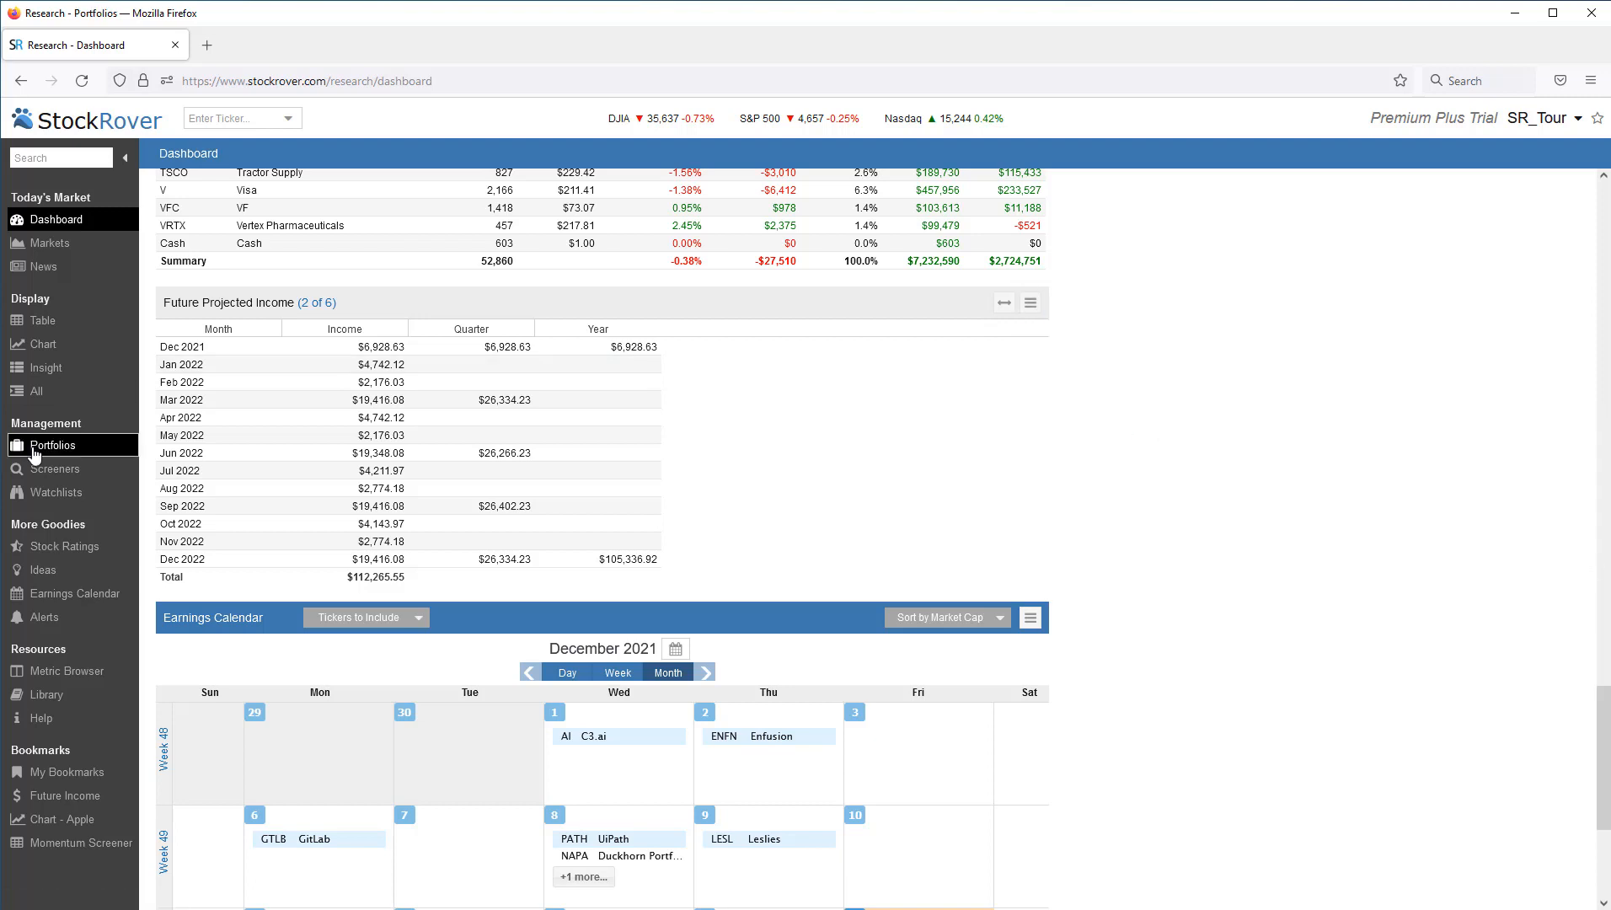
pyautogui.click(53, 444)
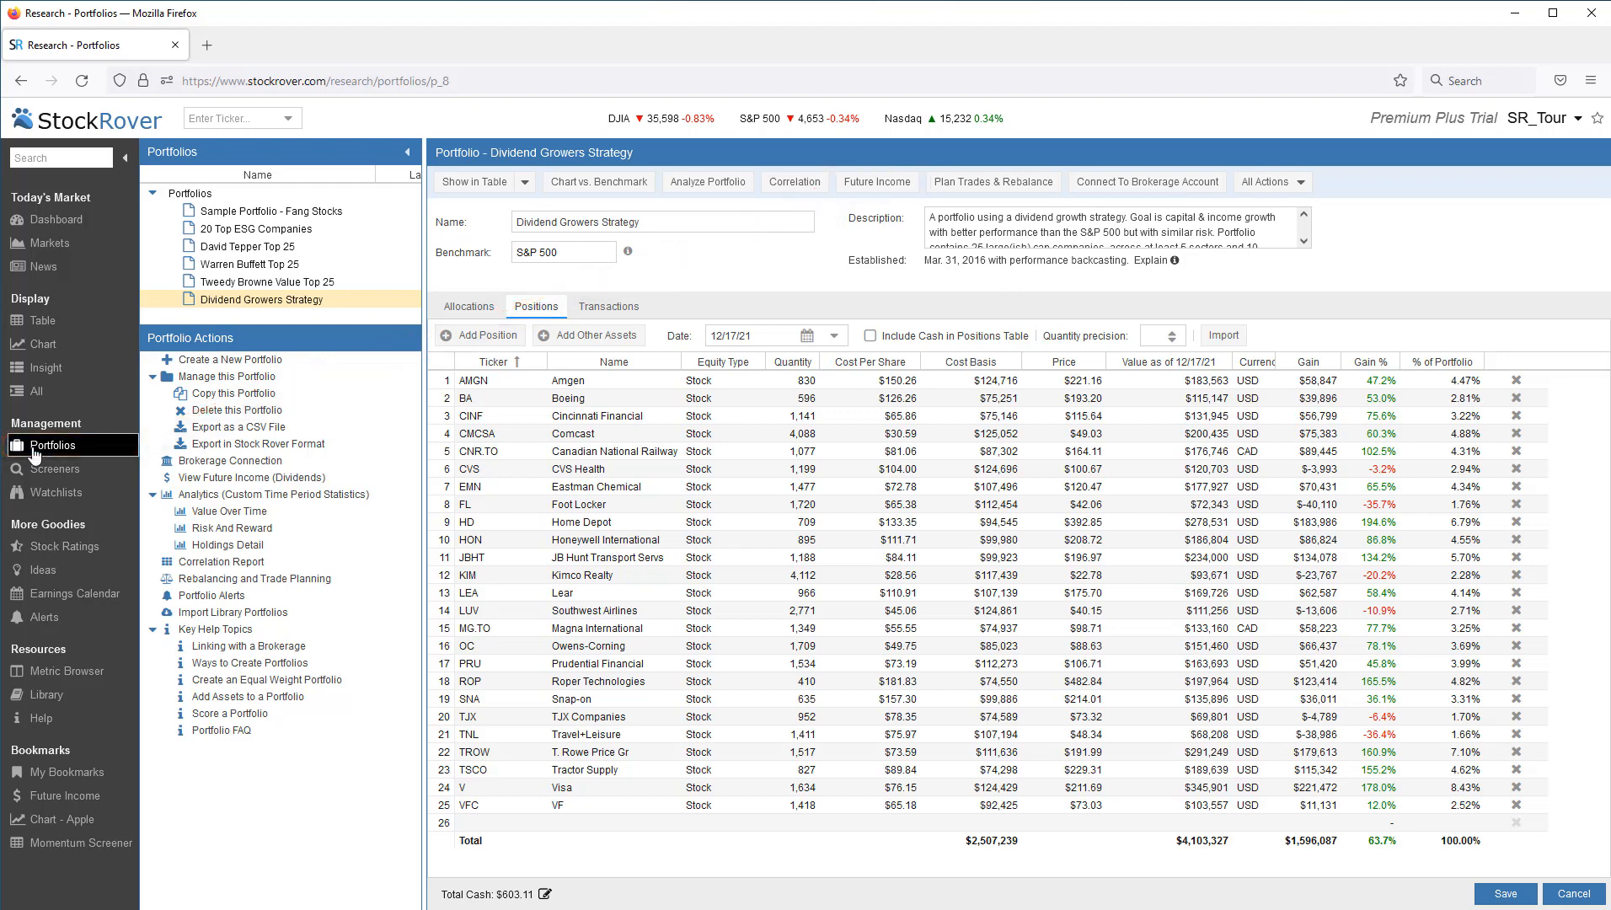
pyautogui.moveTo(61, 313)
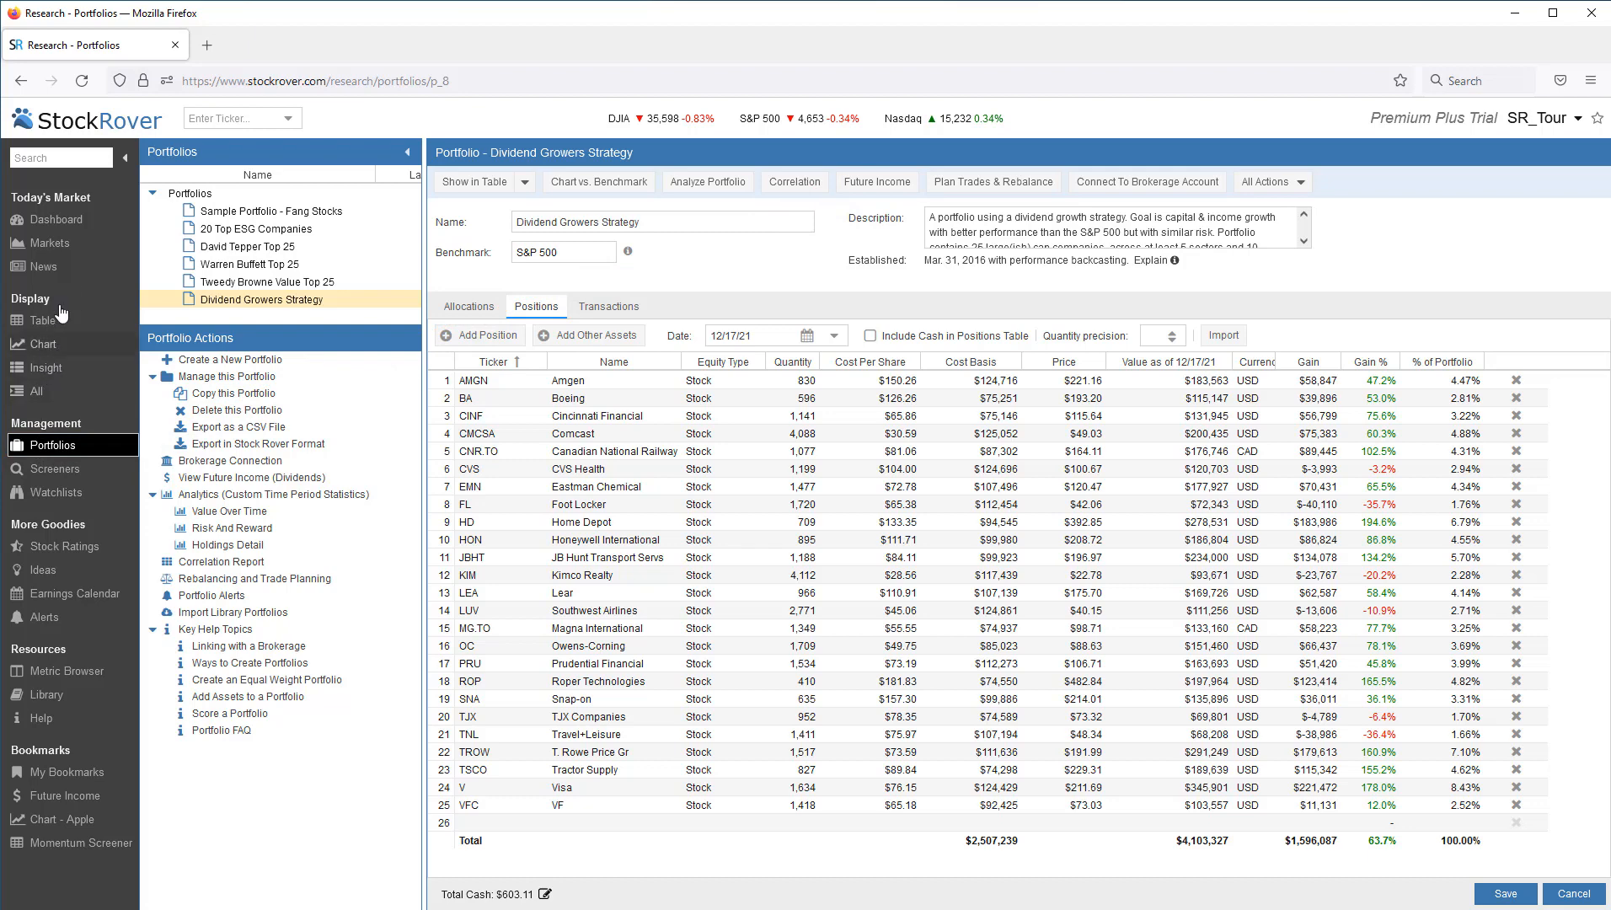
pyautogui.click(48, 219)
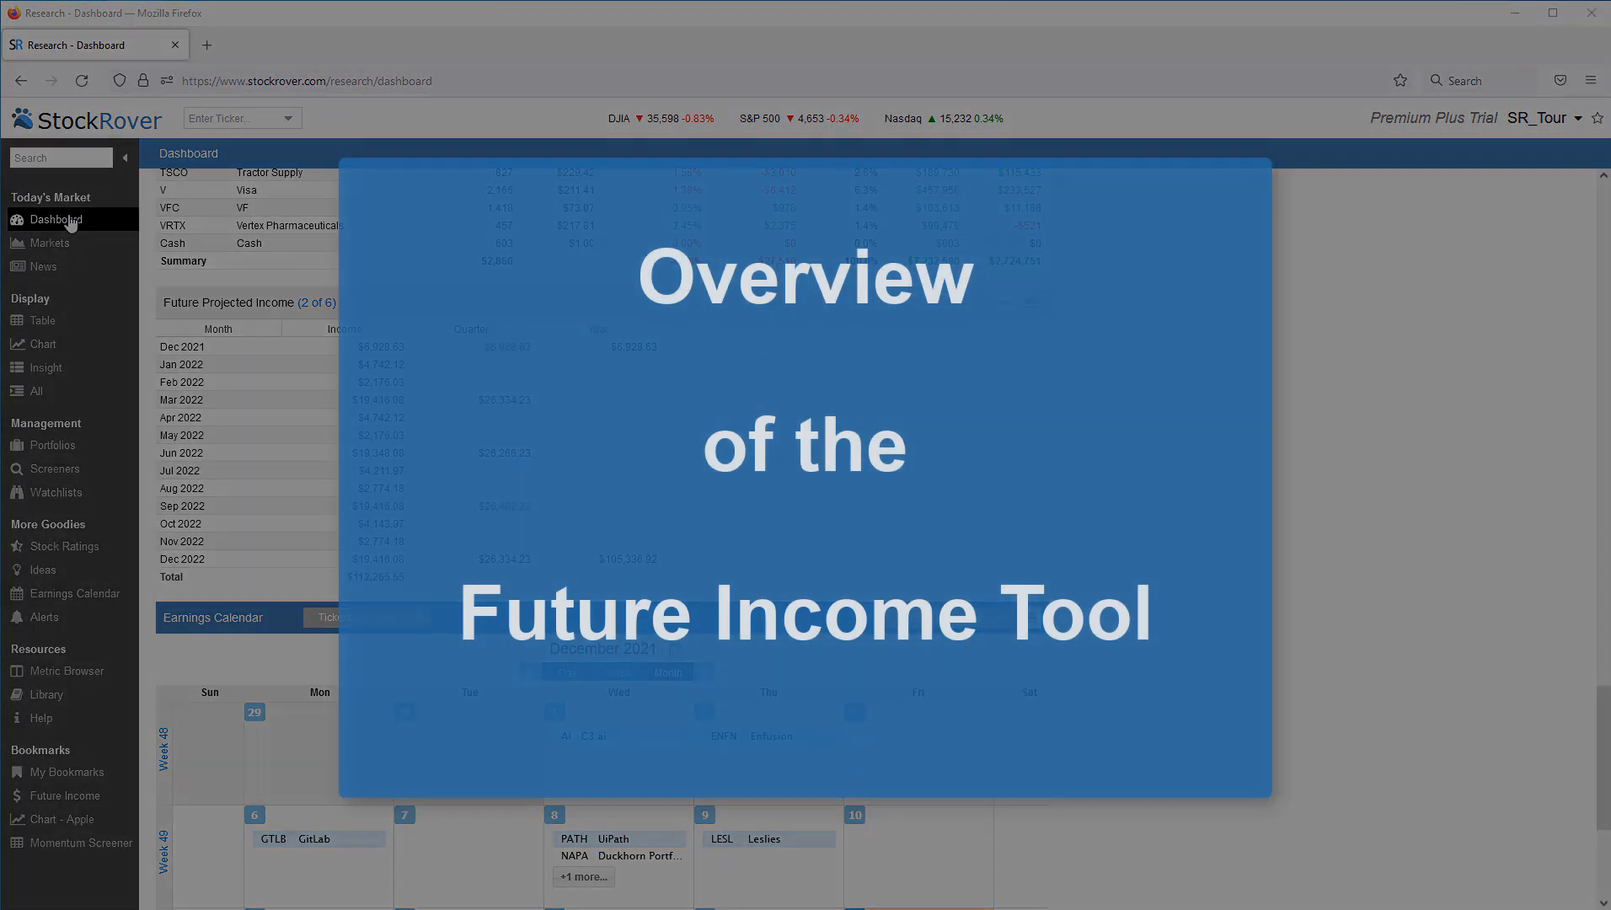
# Return to the Dividend Growers Strategy portfolio page via the Portfolios sidebar.
pyautogui.click(52, 445)
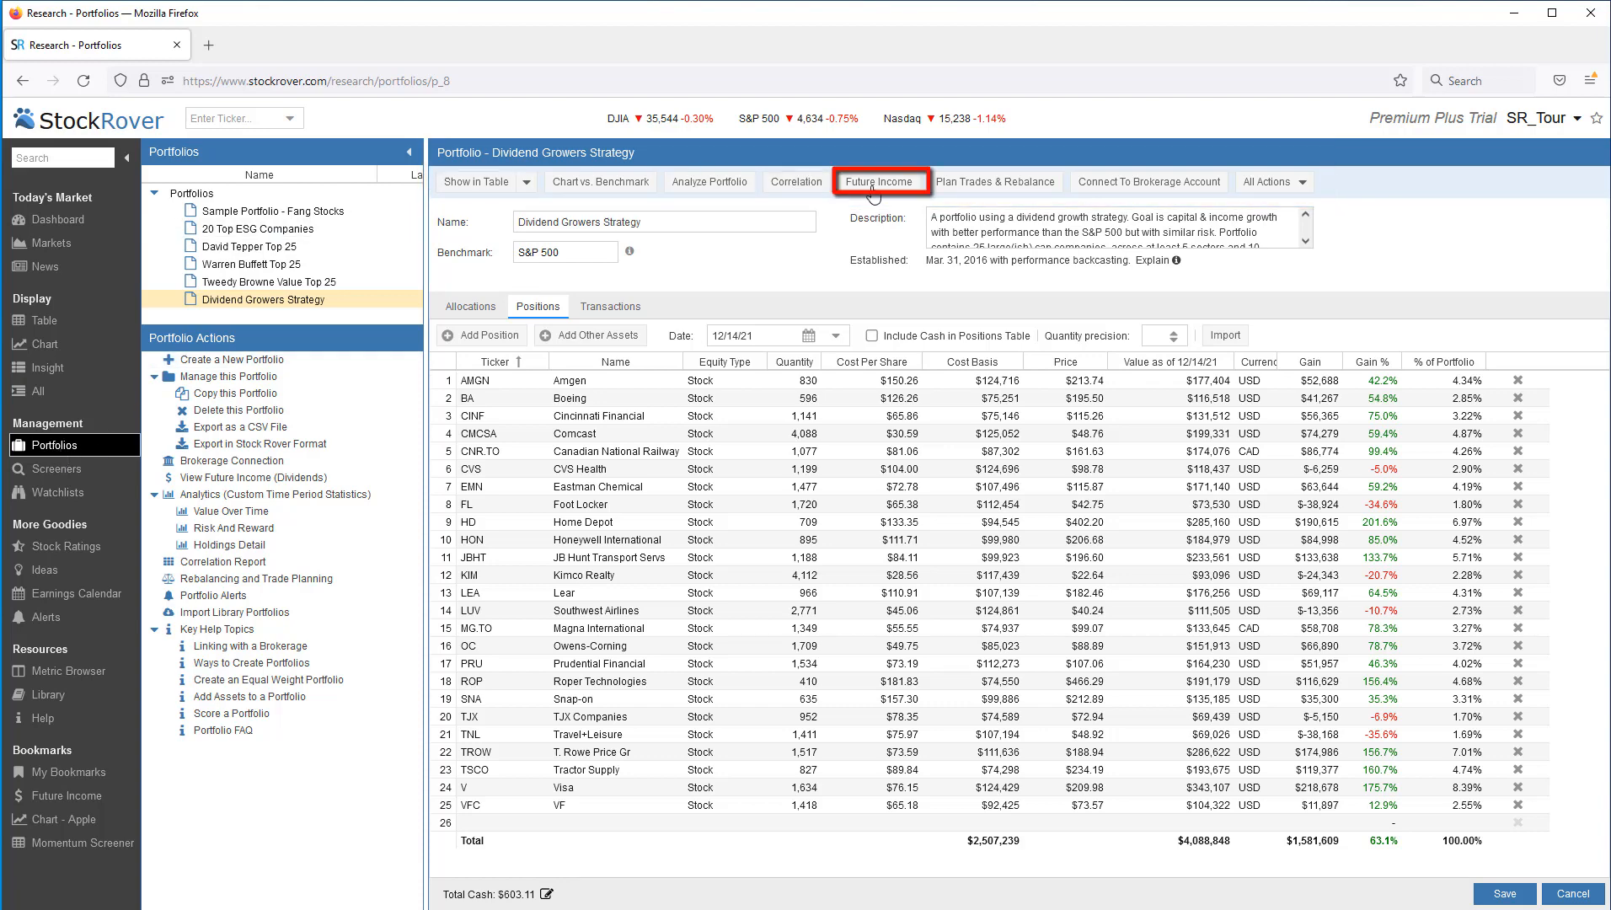
# Open Future Income for Dividend Growers Strategy on the Holdings Level tab.
pyautogui.click(882, 181)
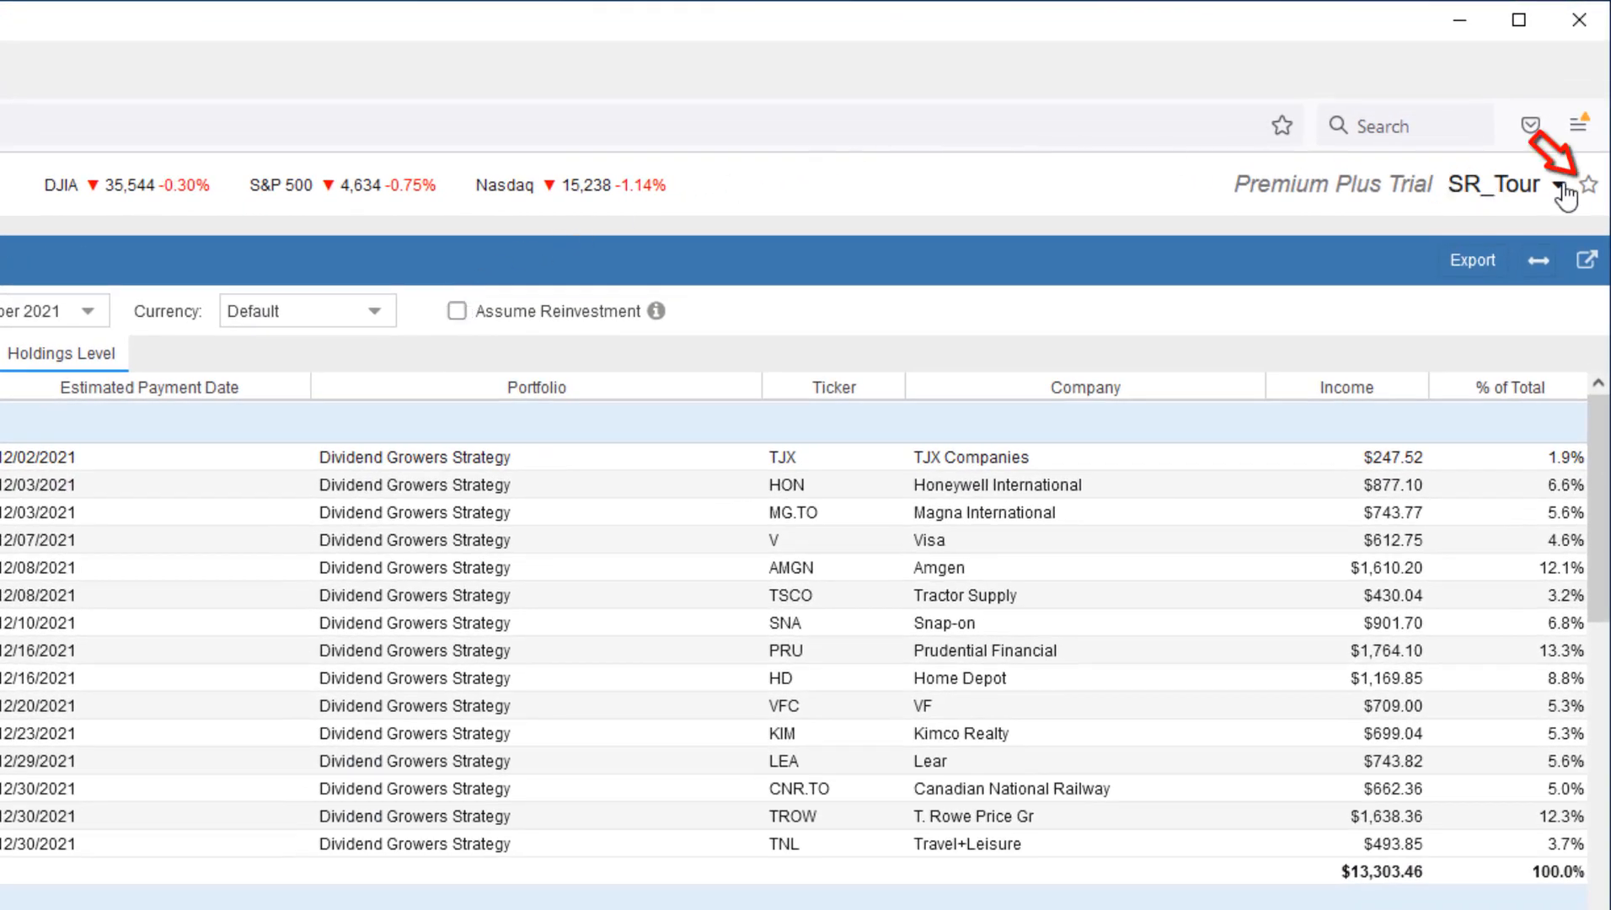
pyautogui.click(1559, 183)
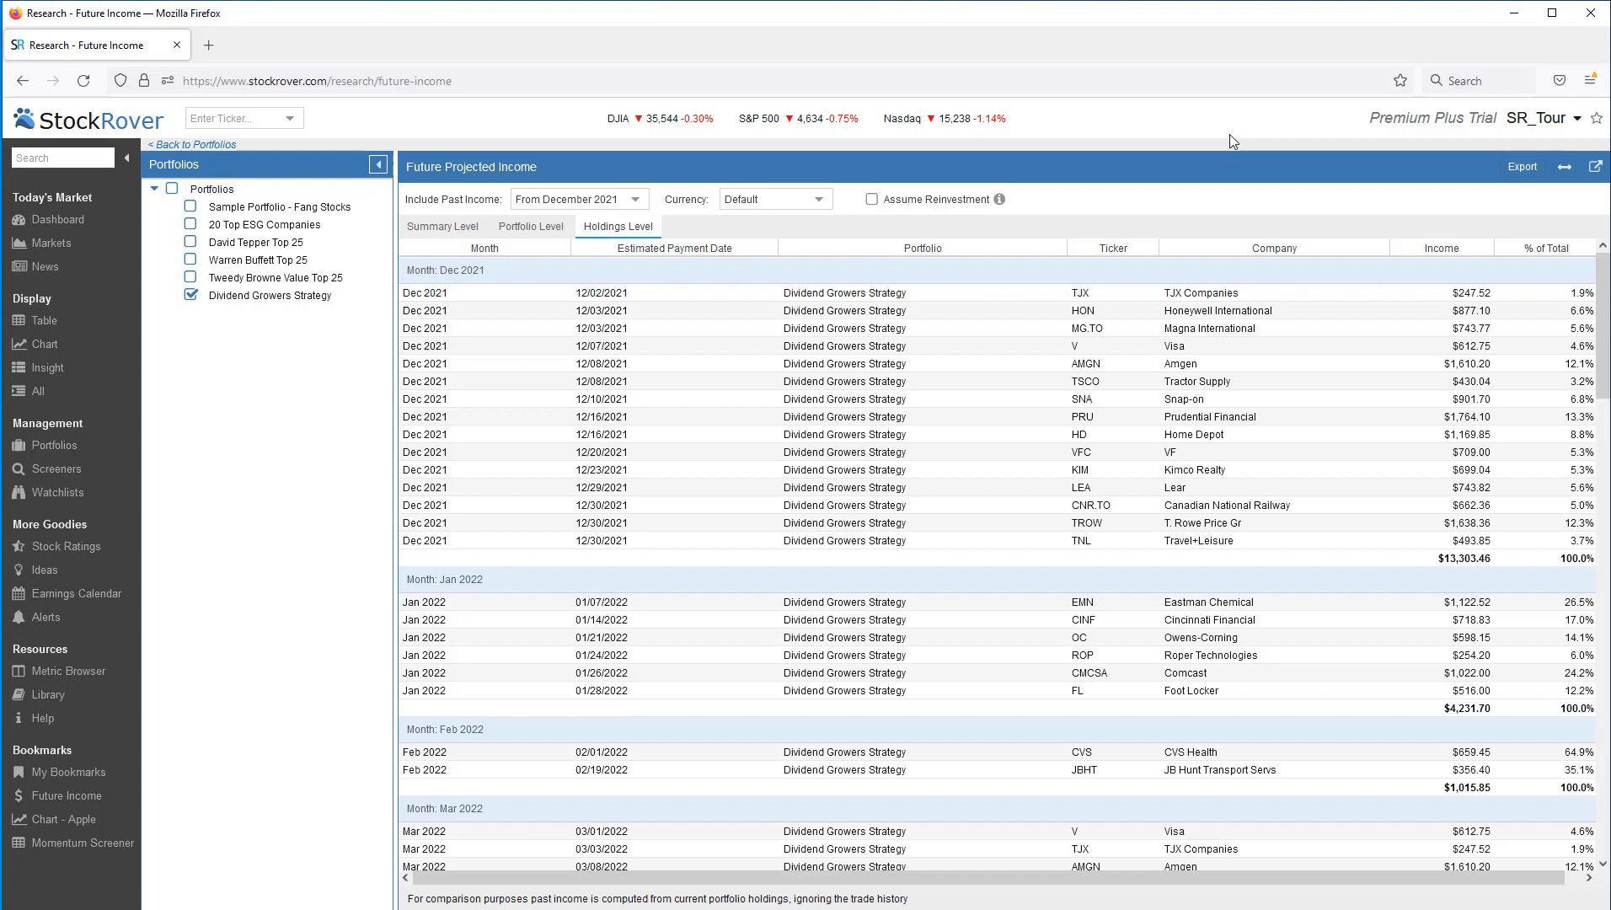
pyautogui.moveTo(814, 135)
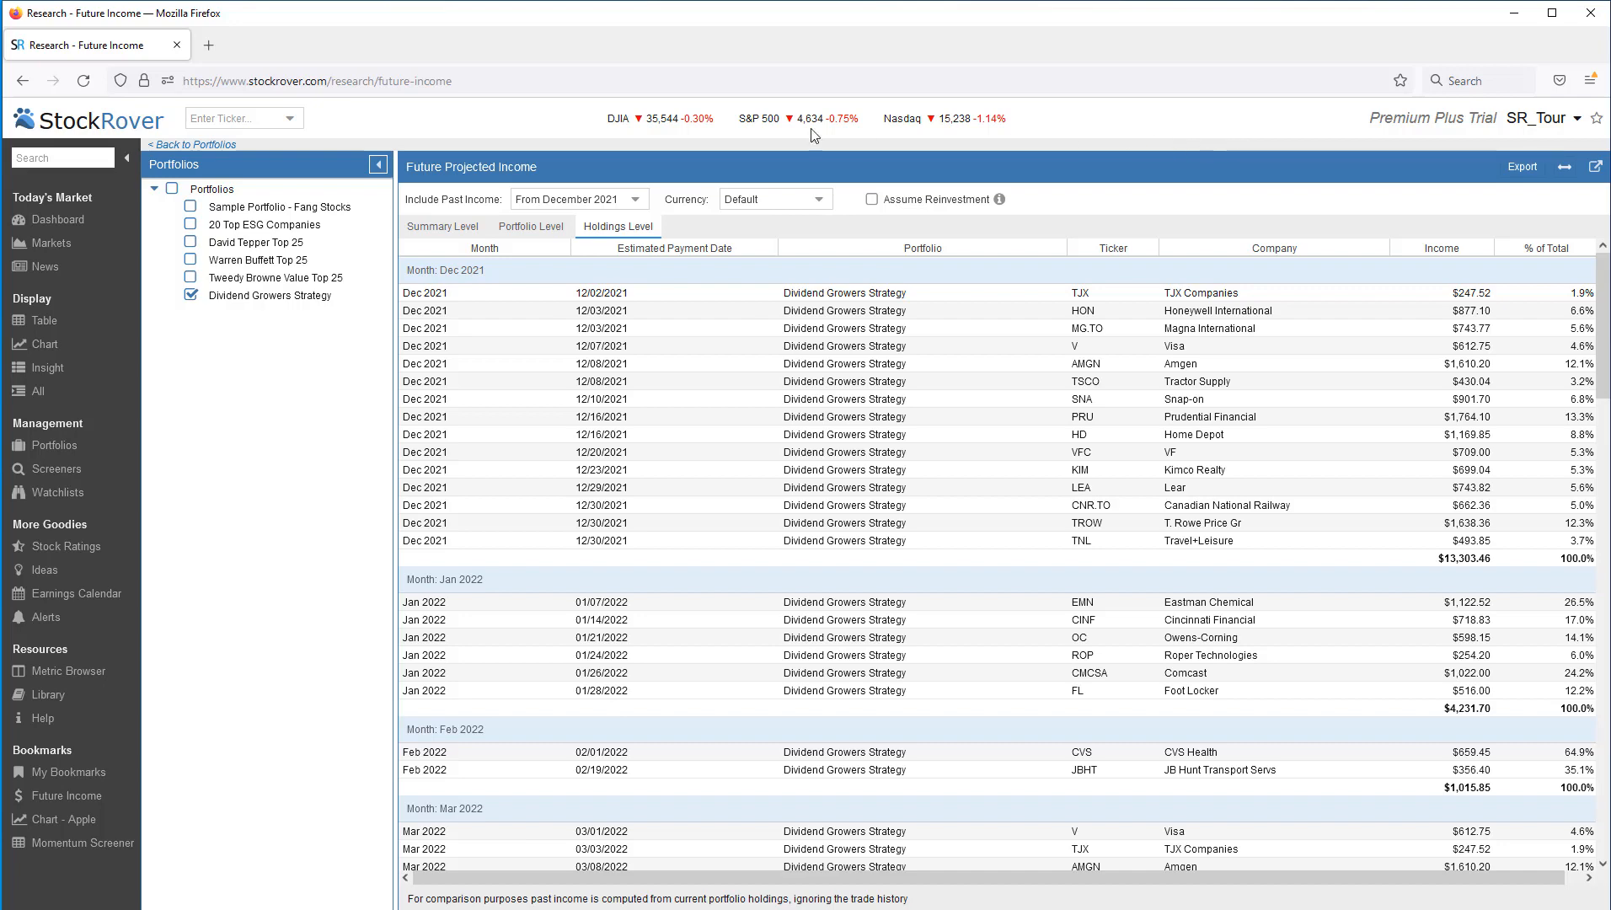
# Add 20 Top ESG Companies, try past income from January 2020, then revert to December 2021.
pyautogui.click(189, 224)
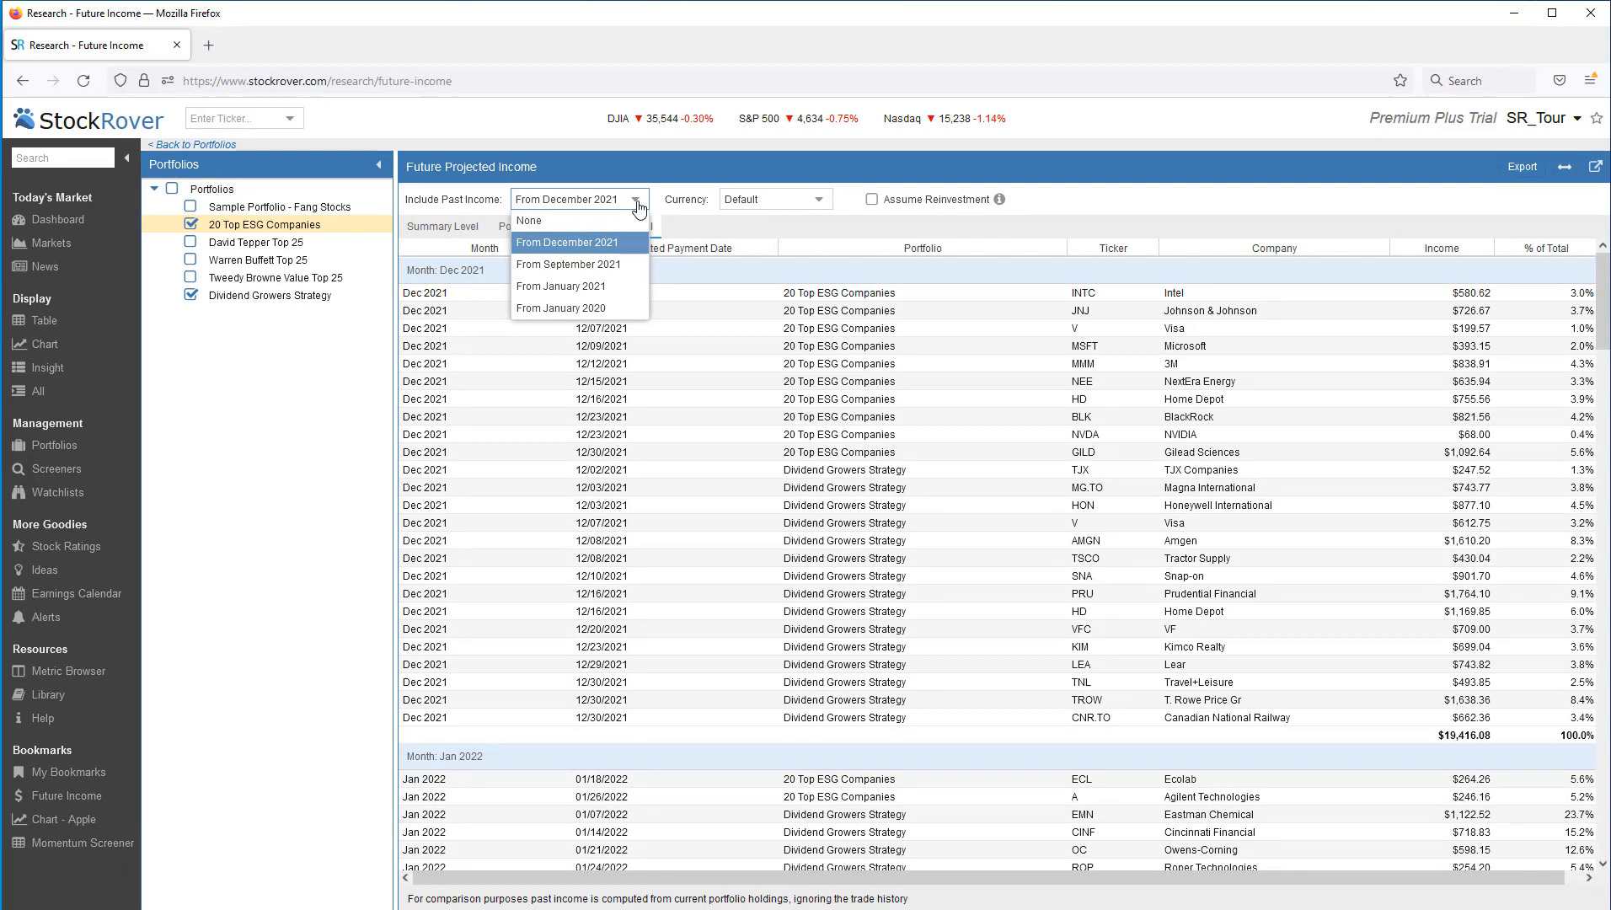
pyautogui.moveTo(577, 220)
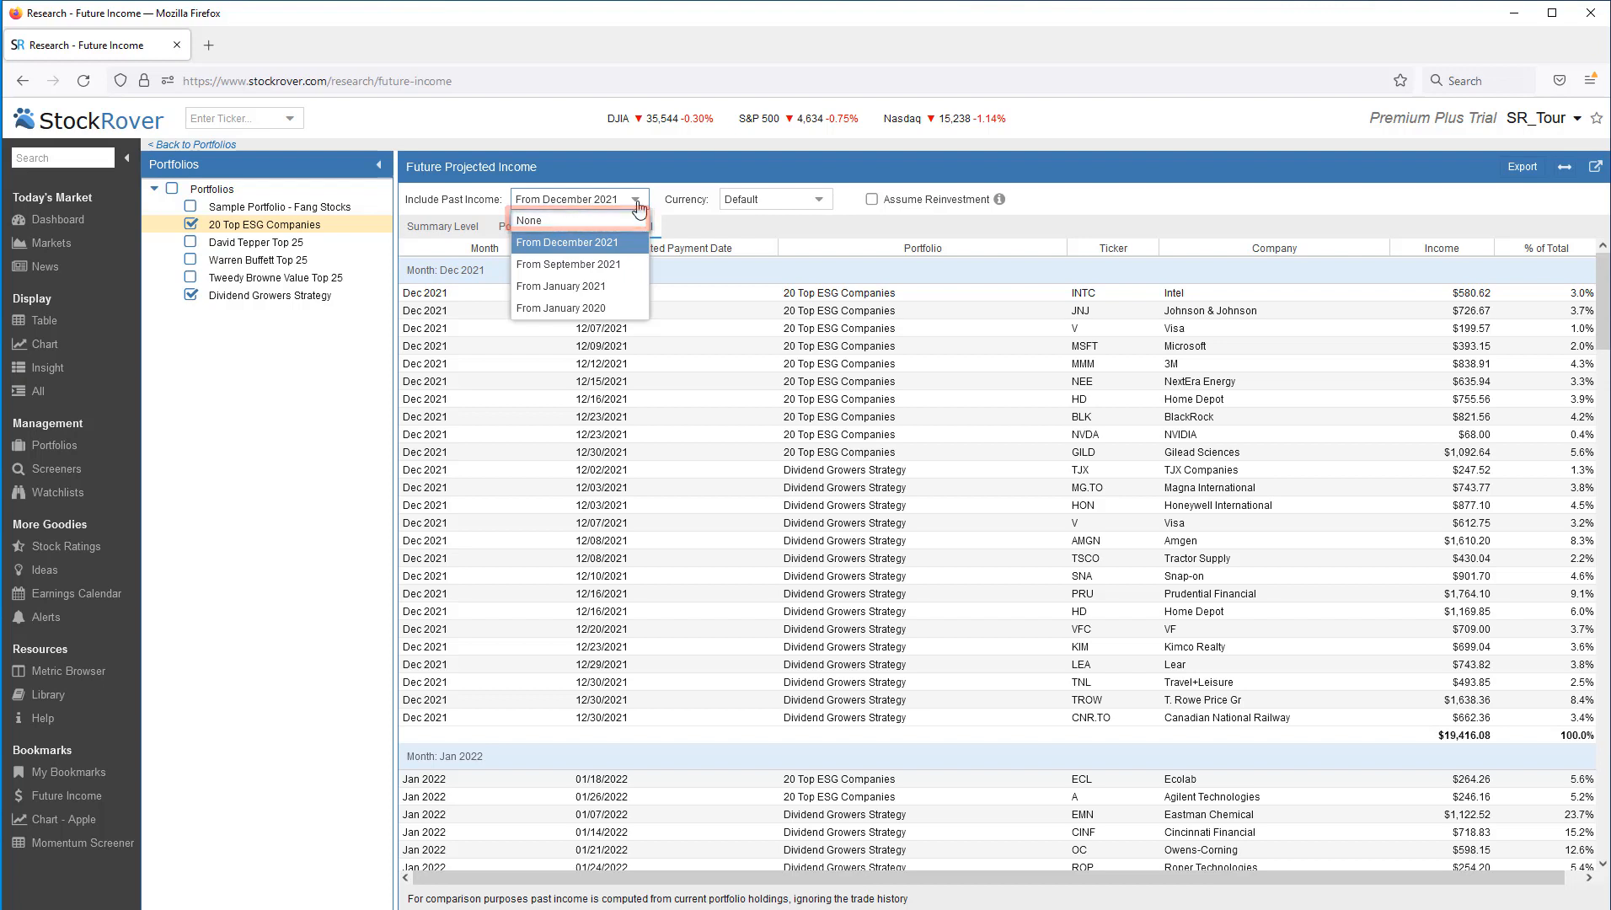
pyautogui.moveTo(567, 242)
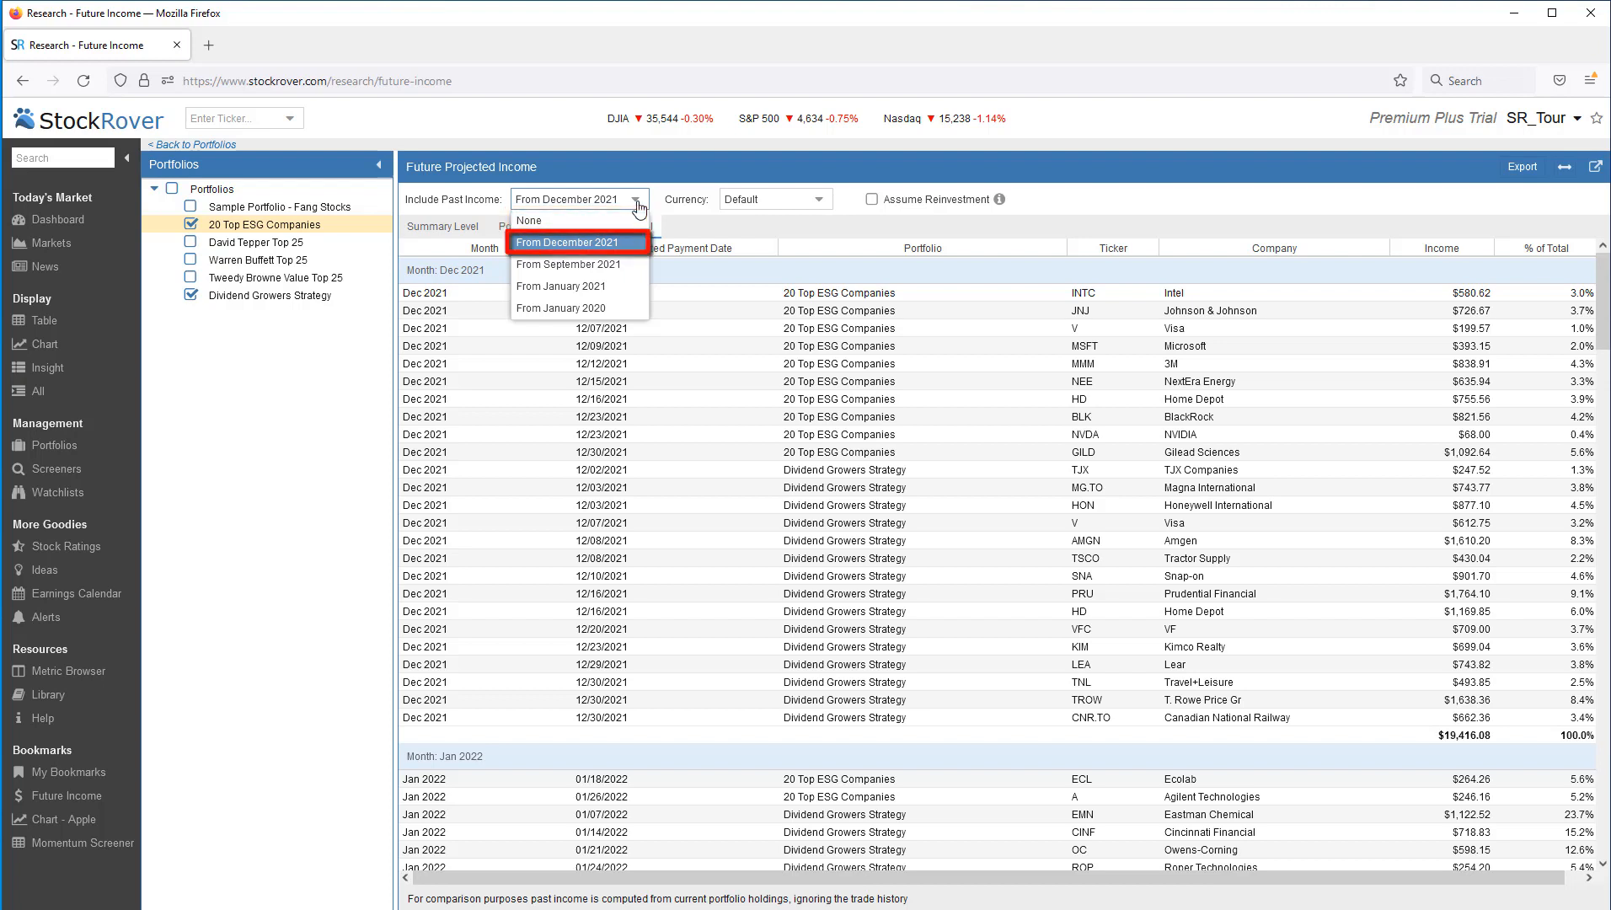
pyautogui.moveTo(568, 264)
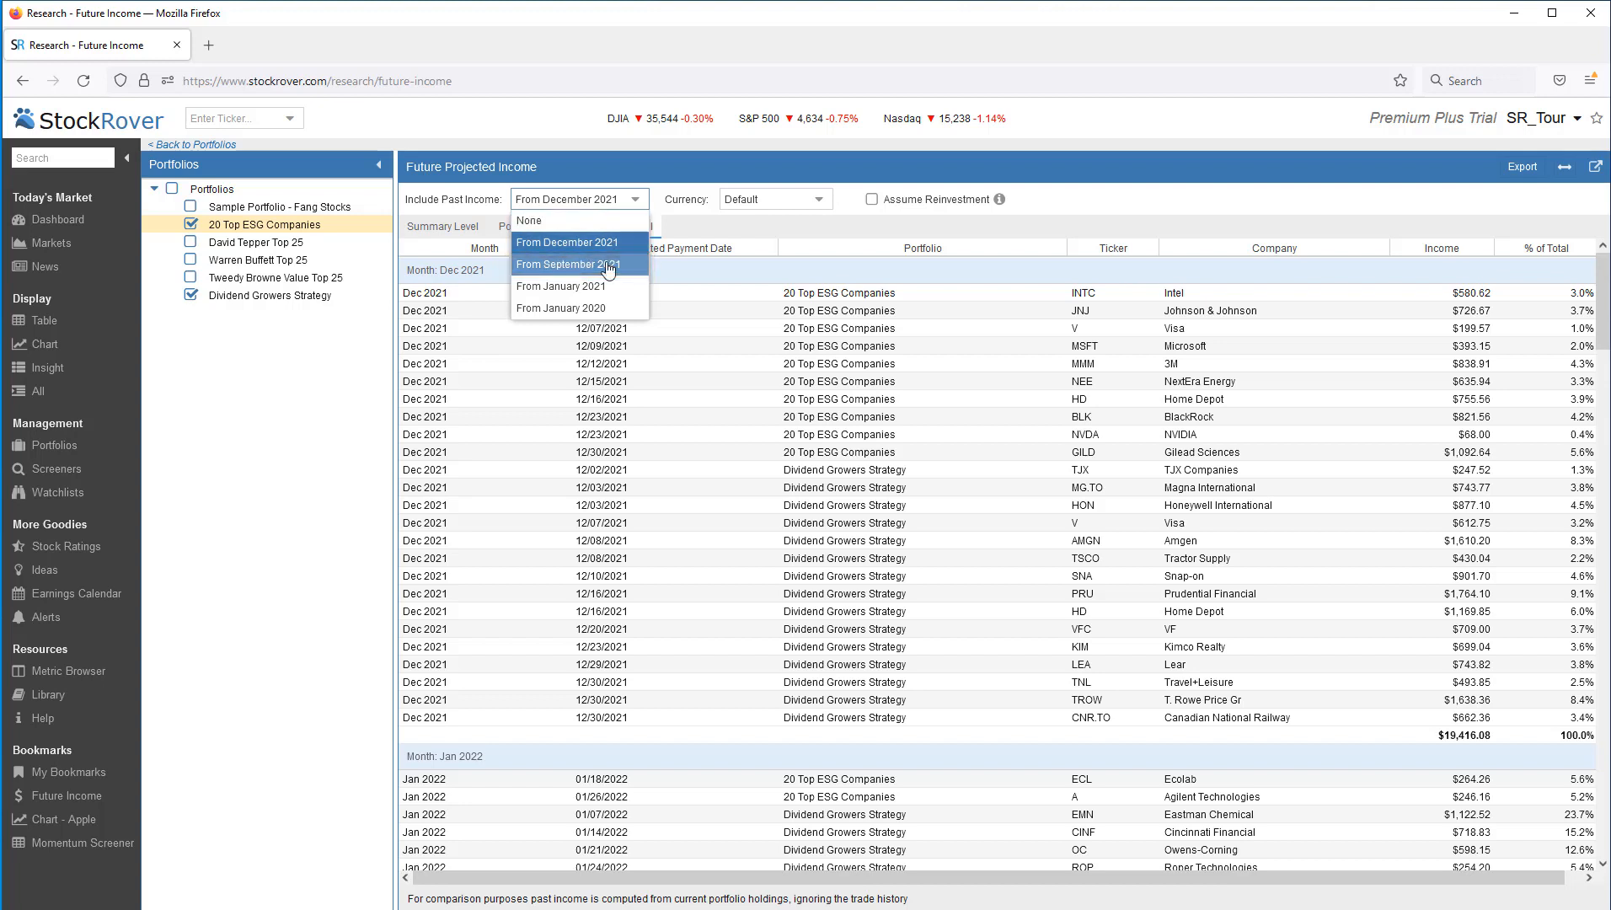
pyautogui.moveTo(598, 286)
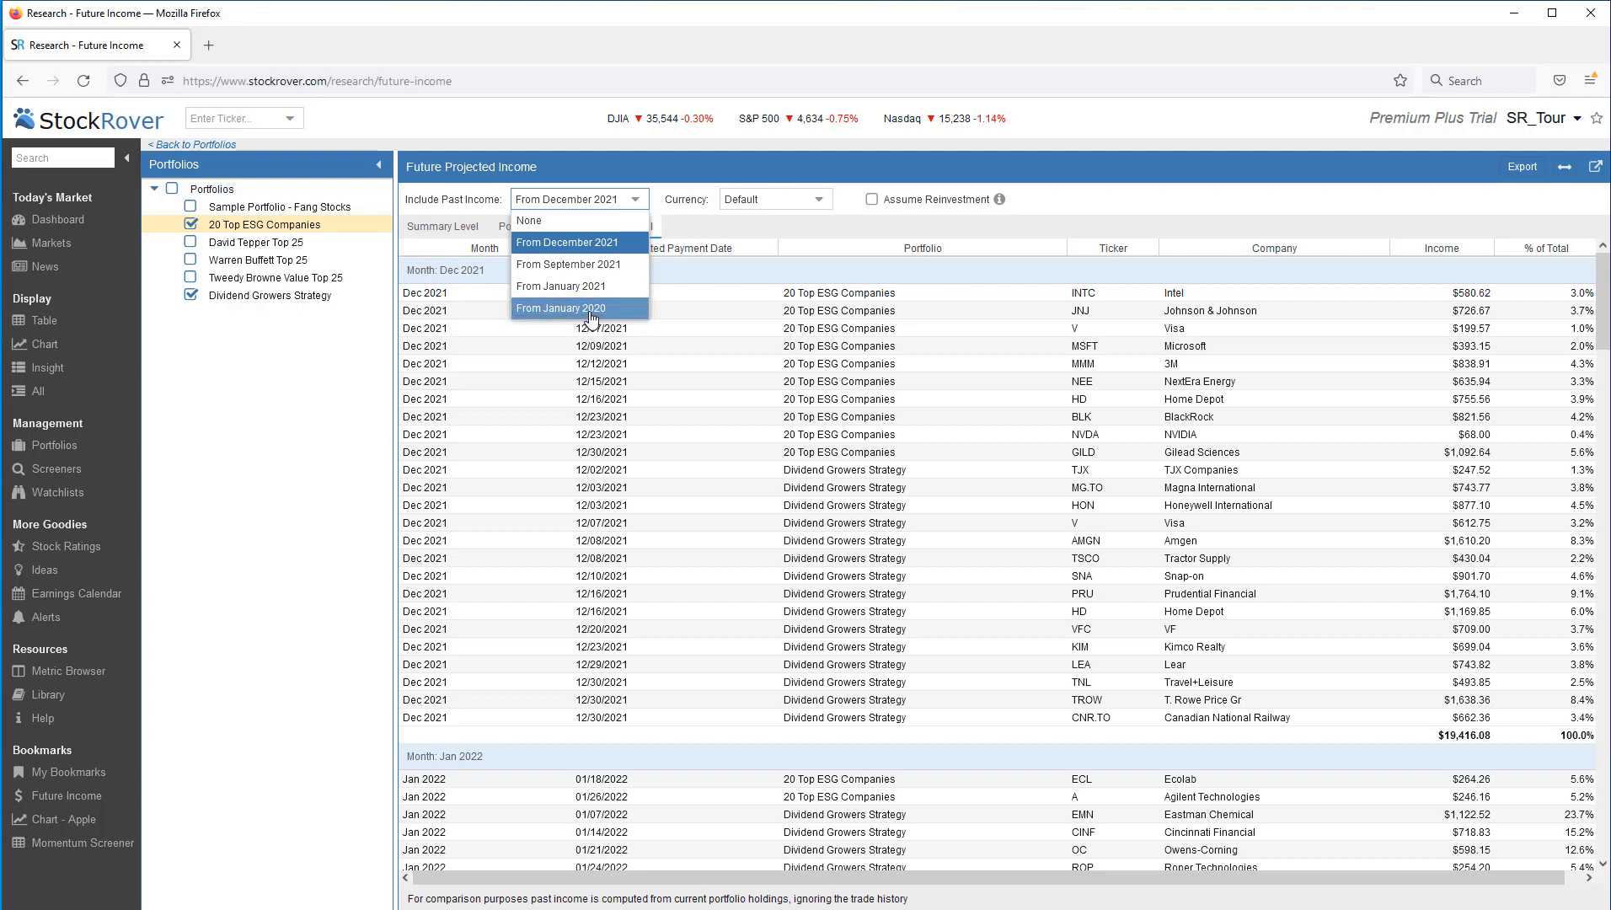
pyautogui.click(561, 307)
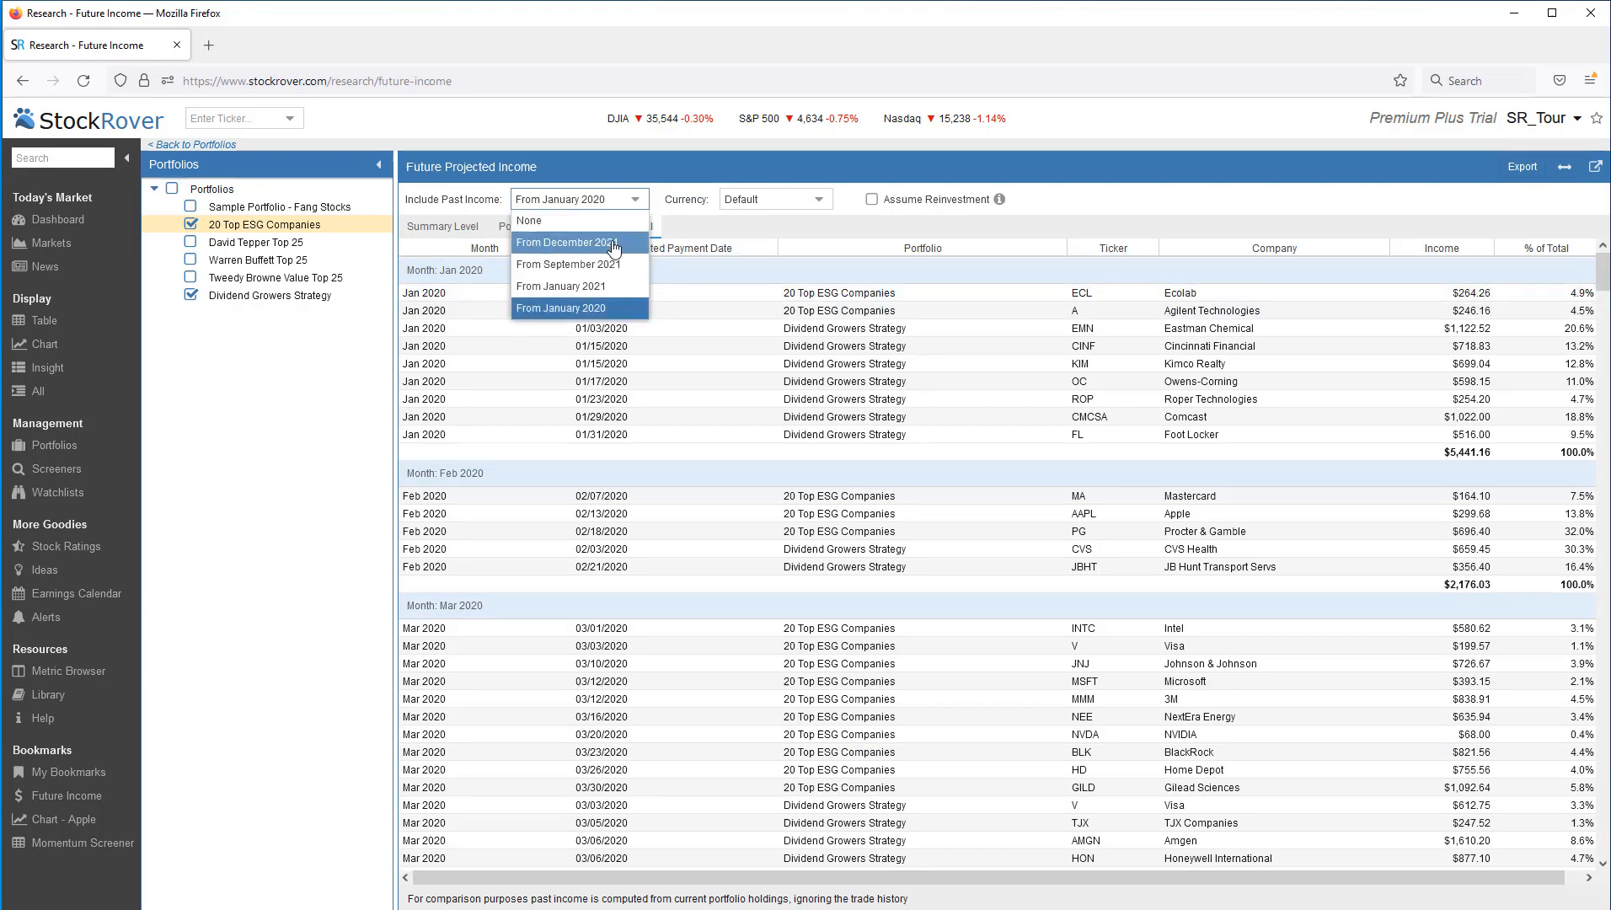
pyautogui.click(560, 242)
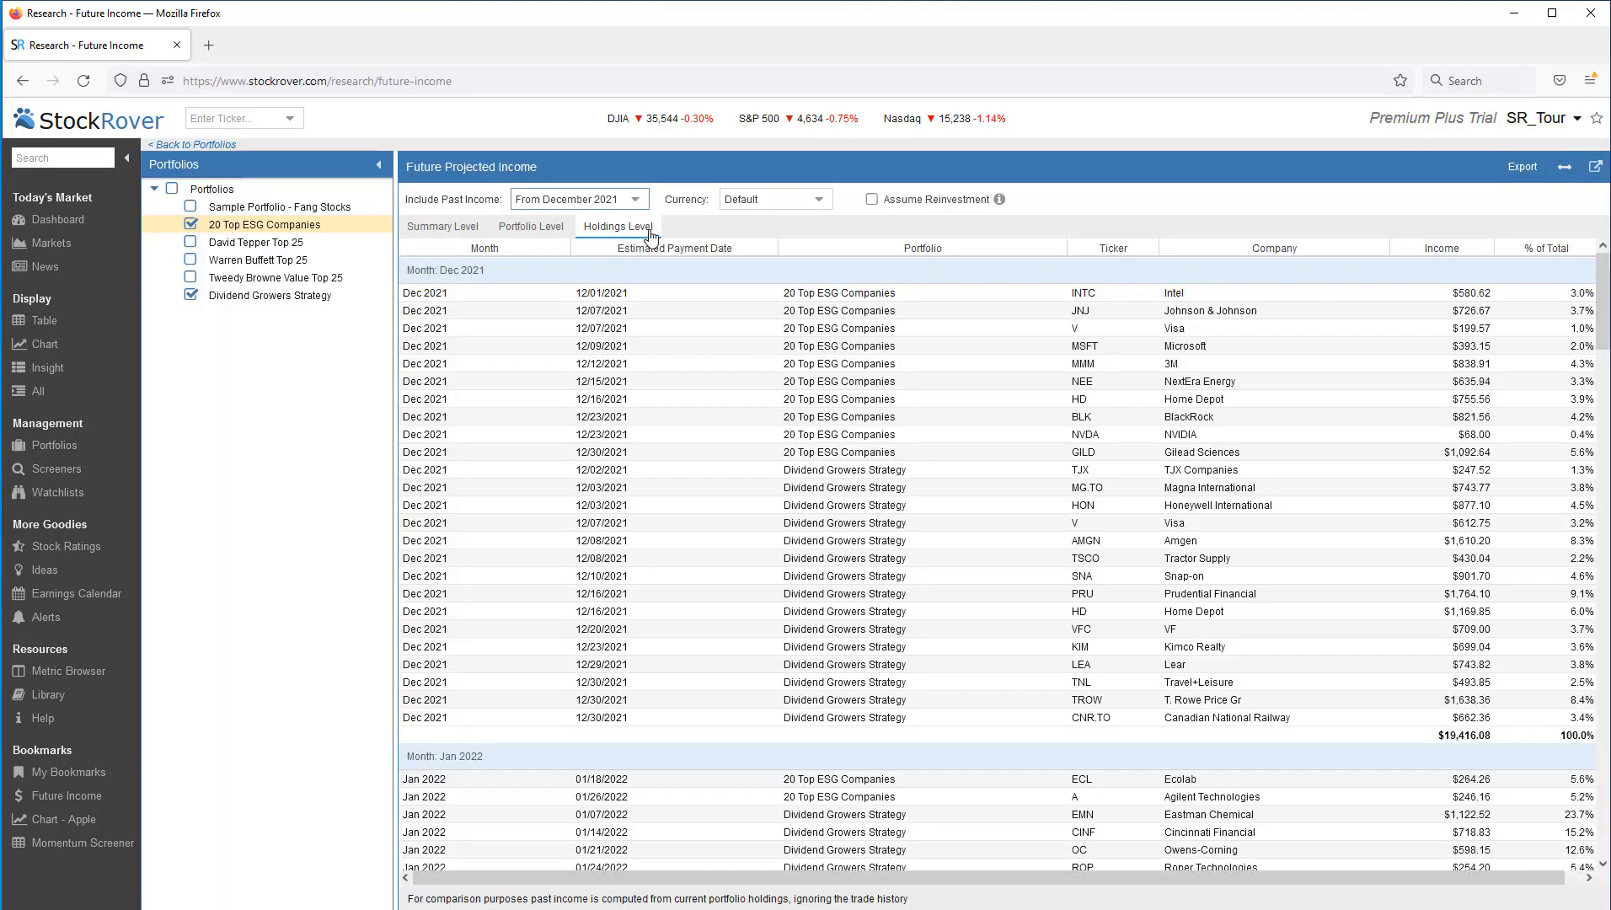
pyautogui.click(819, 199)
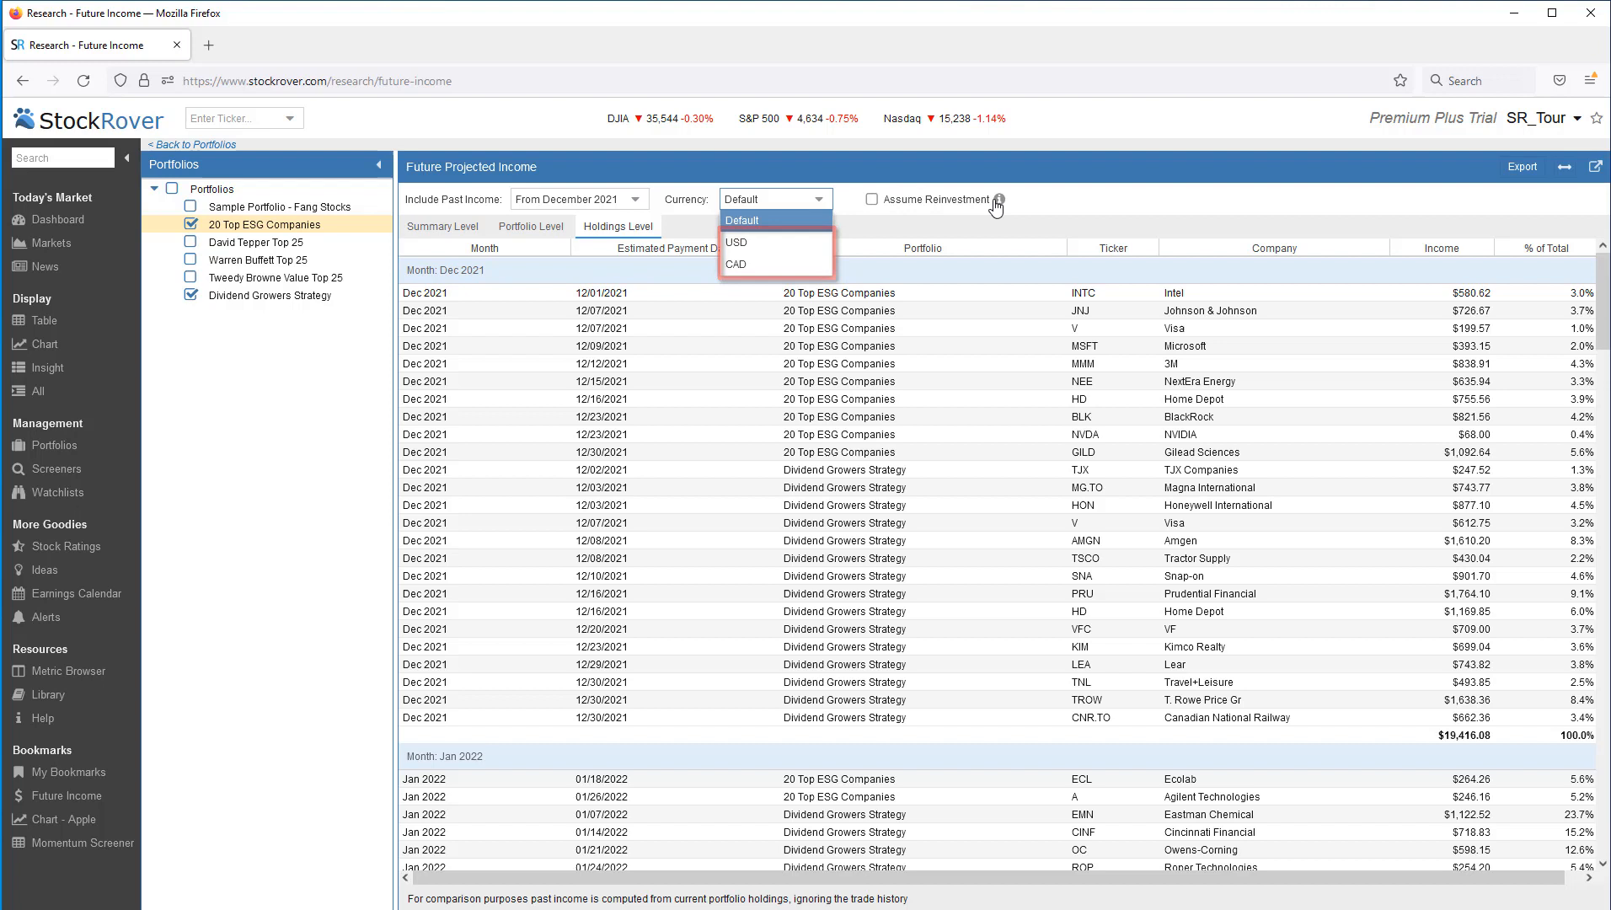
pyautogui.moveTo(1005, 200)
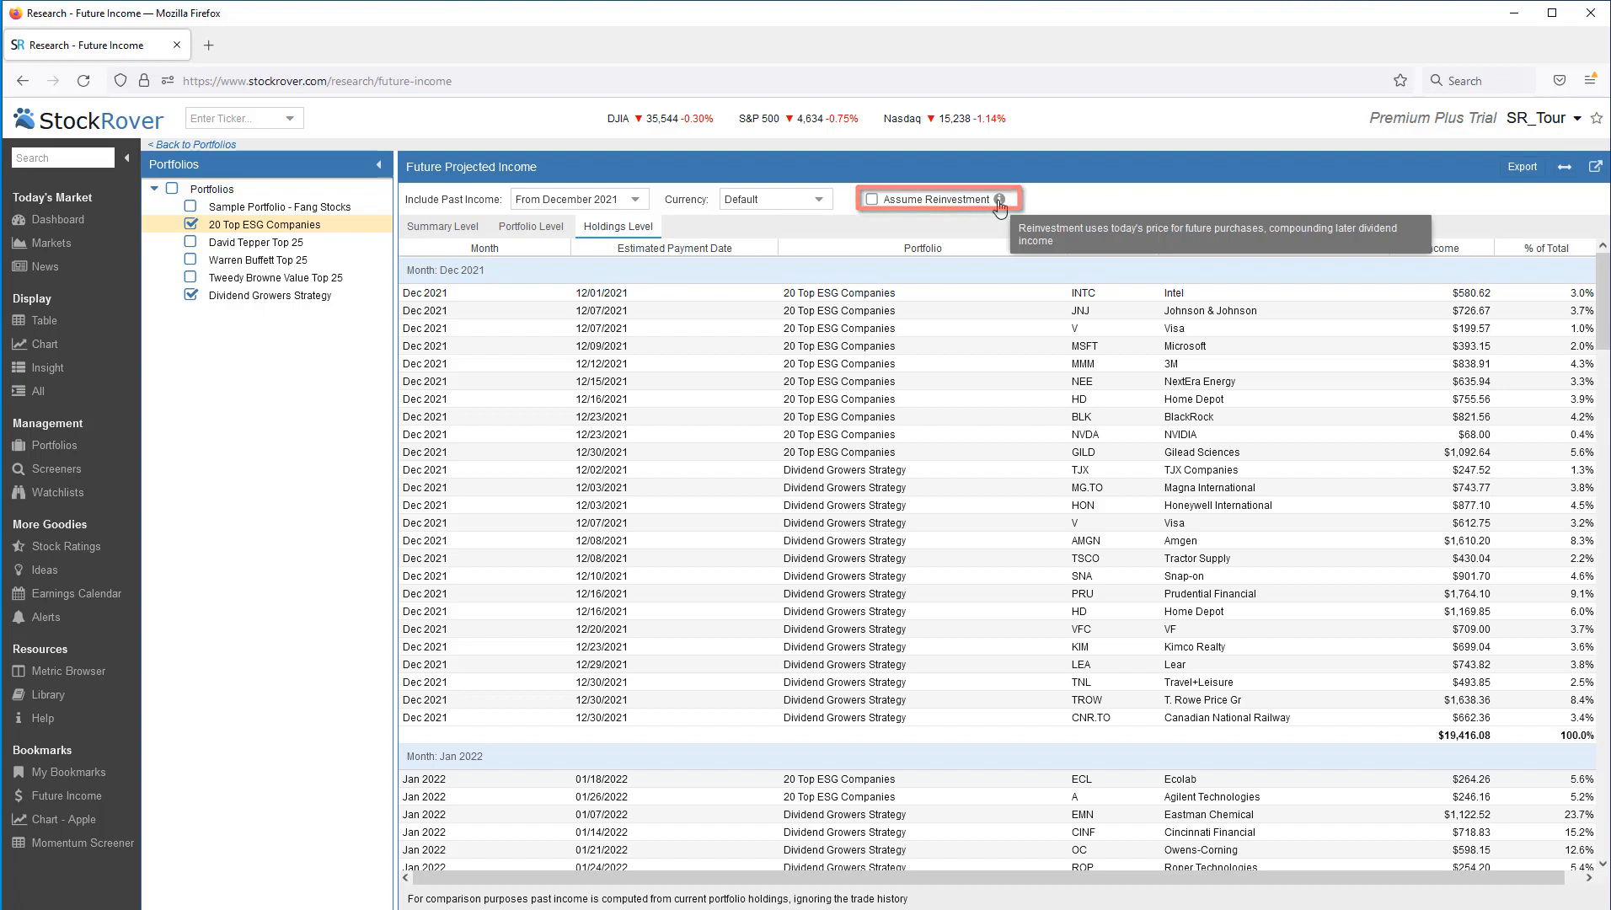
pyautogui.moveTo(994, 361)
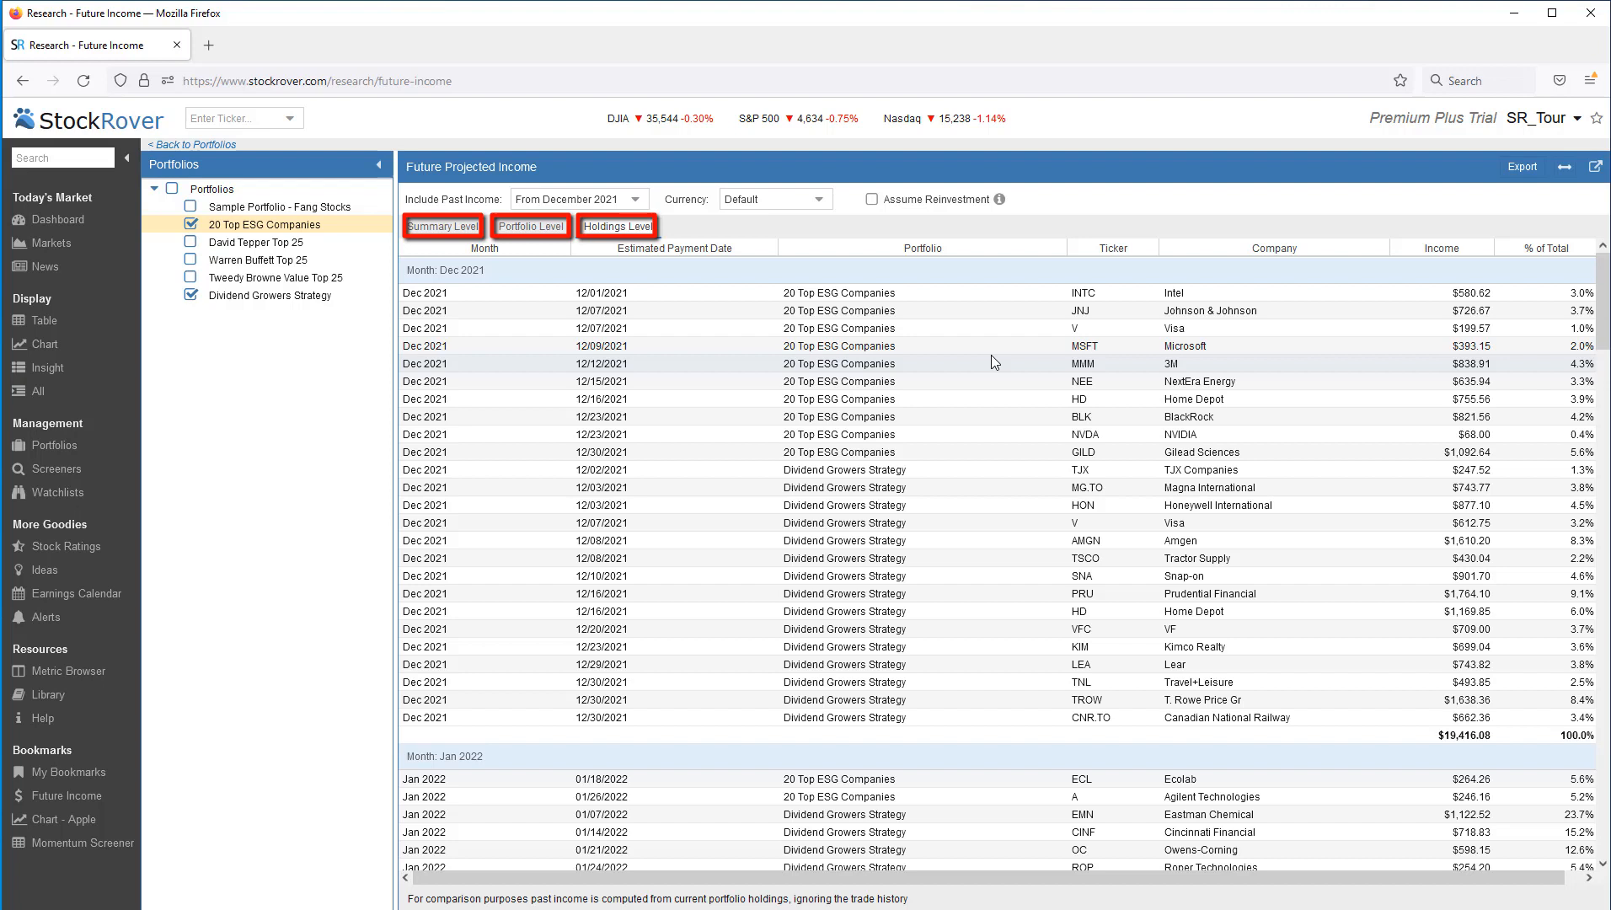
pyautogui.click(618, 226)
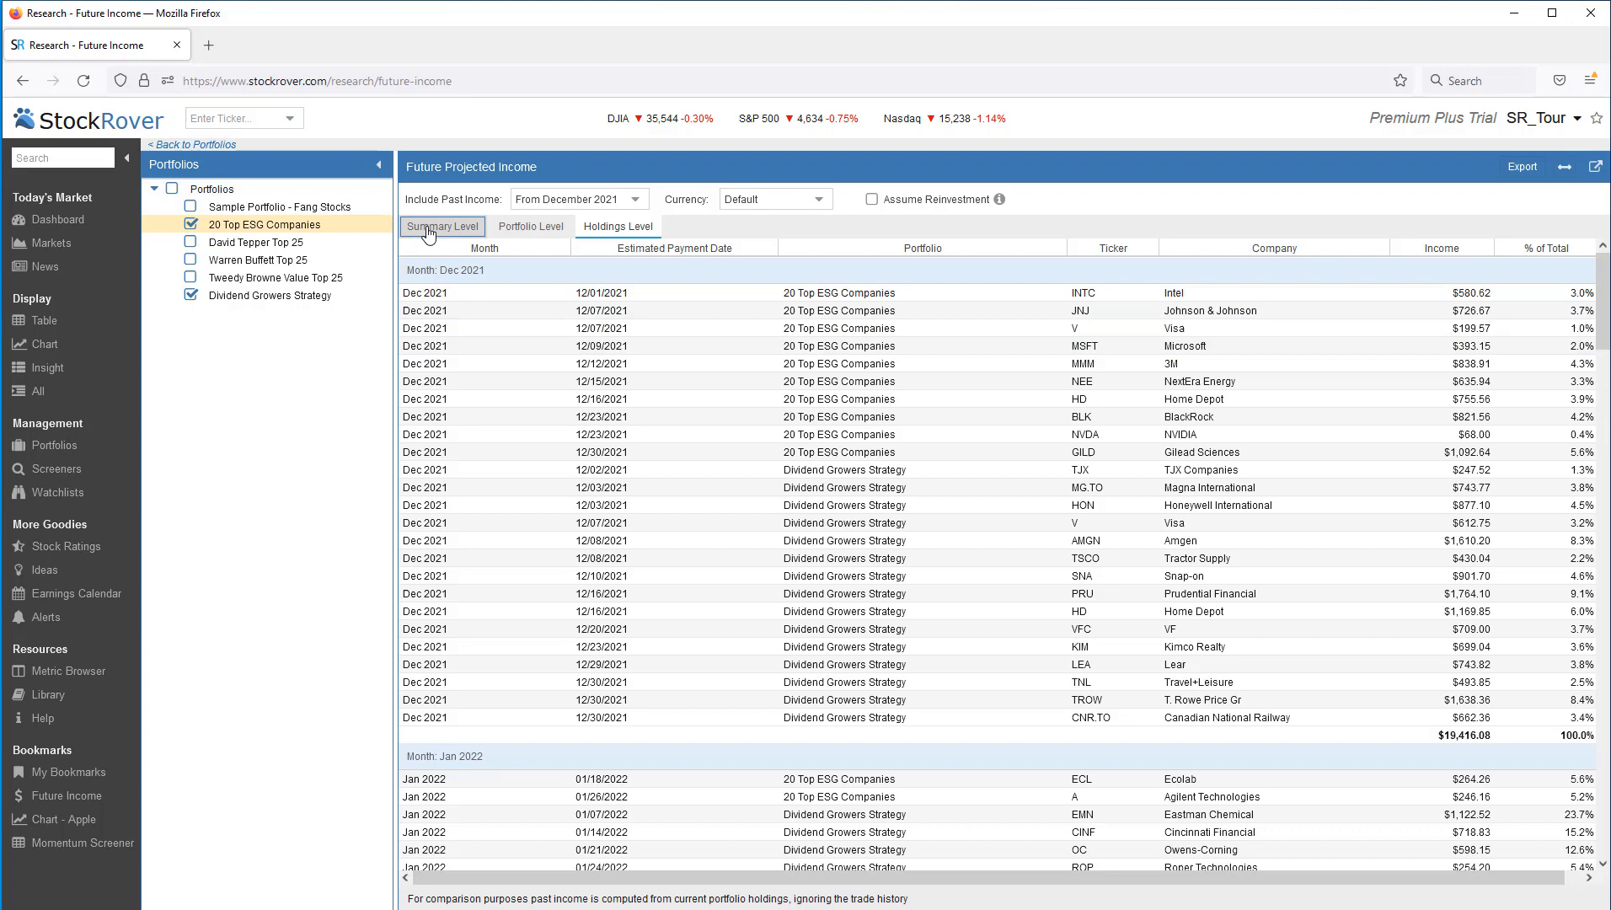
pyautogui.click(443, 227)
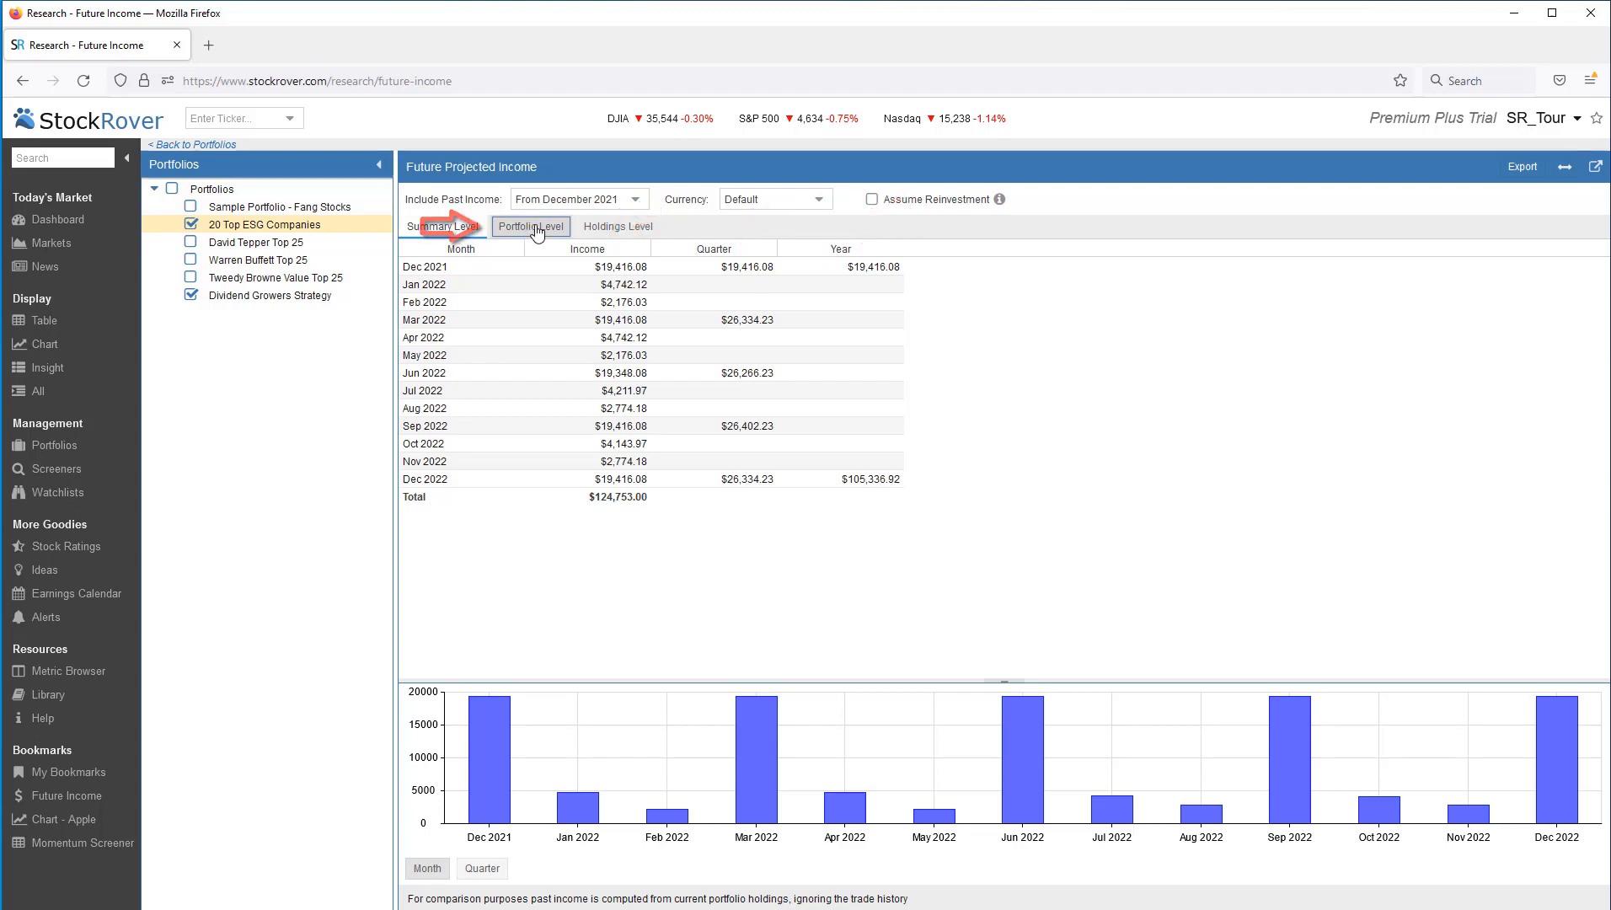
pyautogui.click(530, 226)
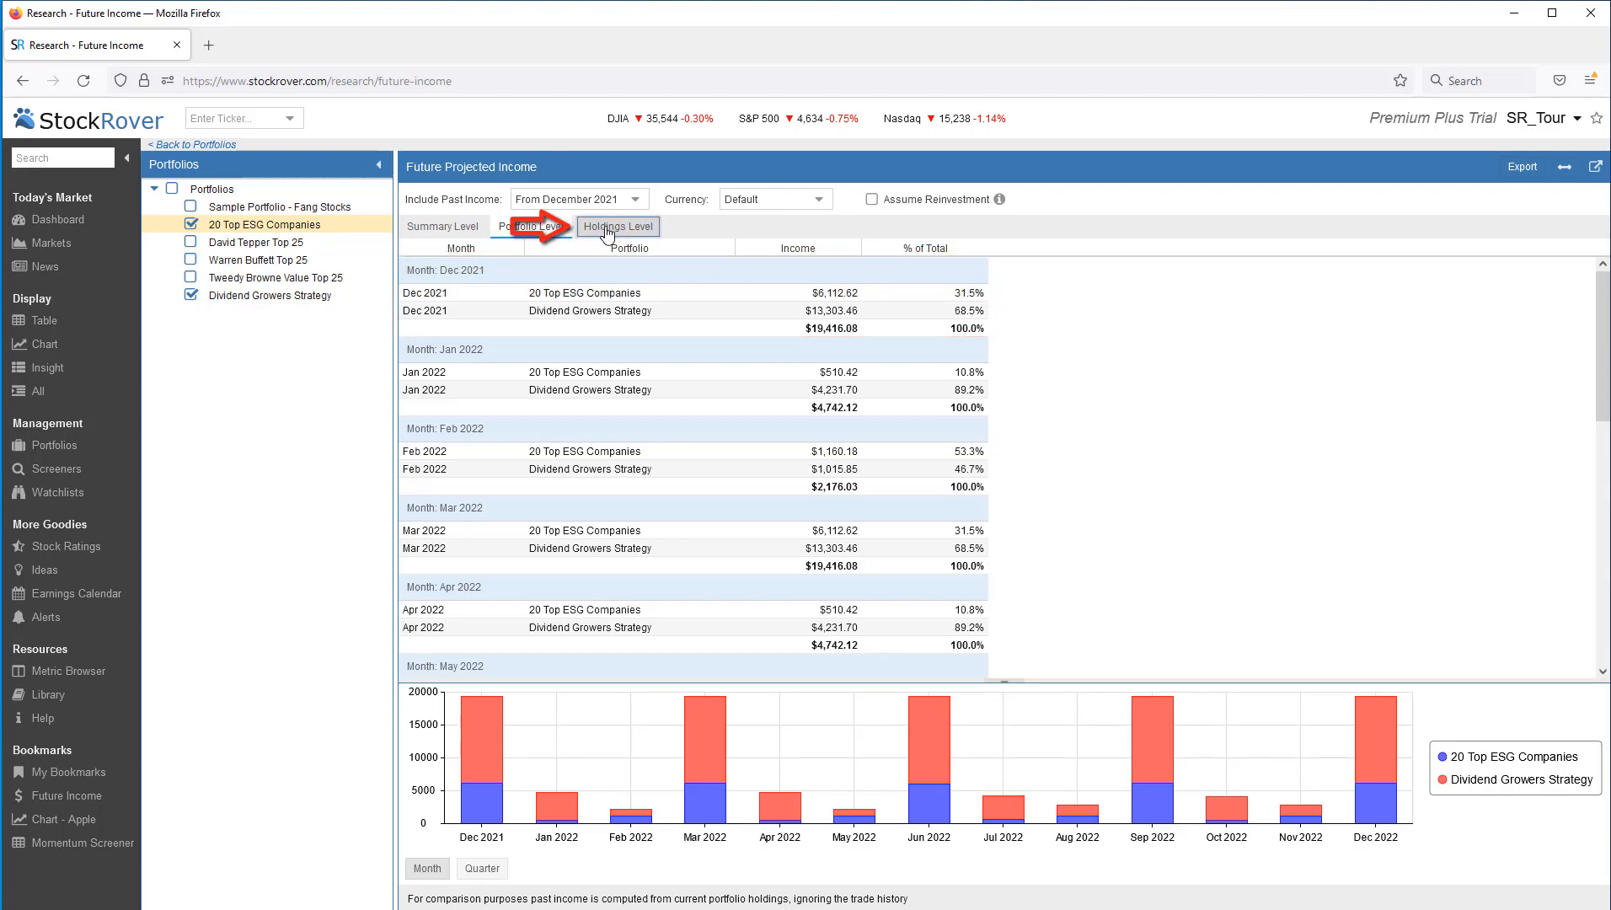
pyautogui.click(619, 226)
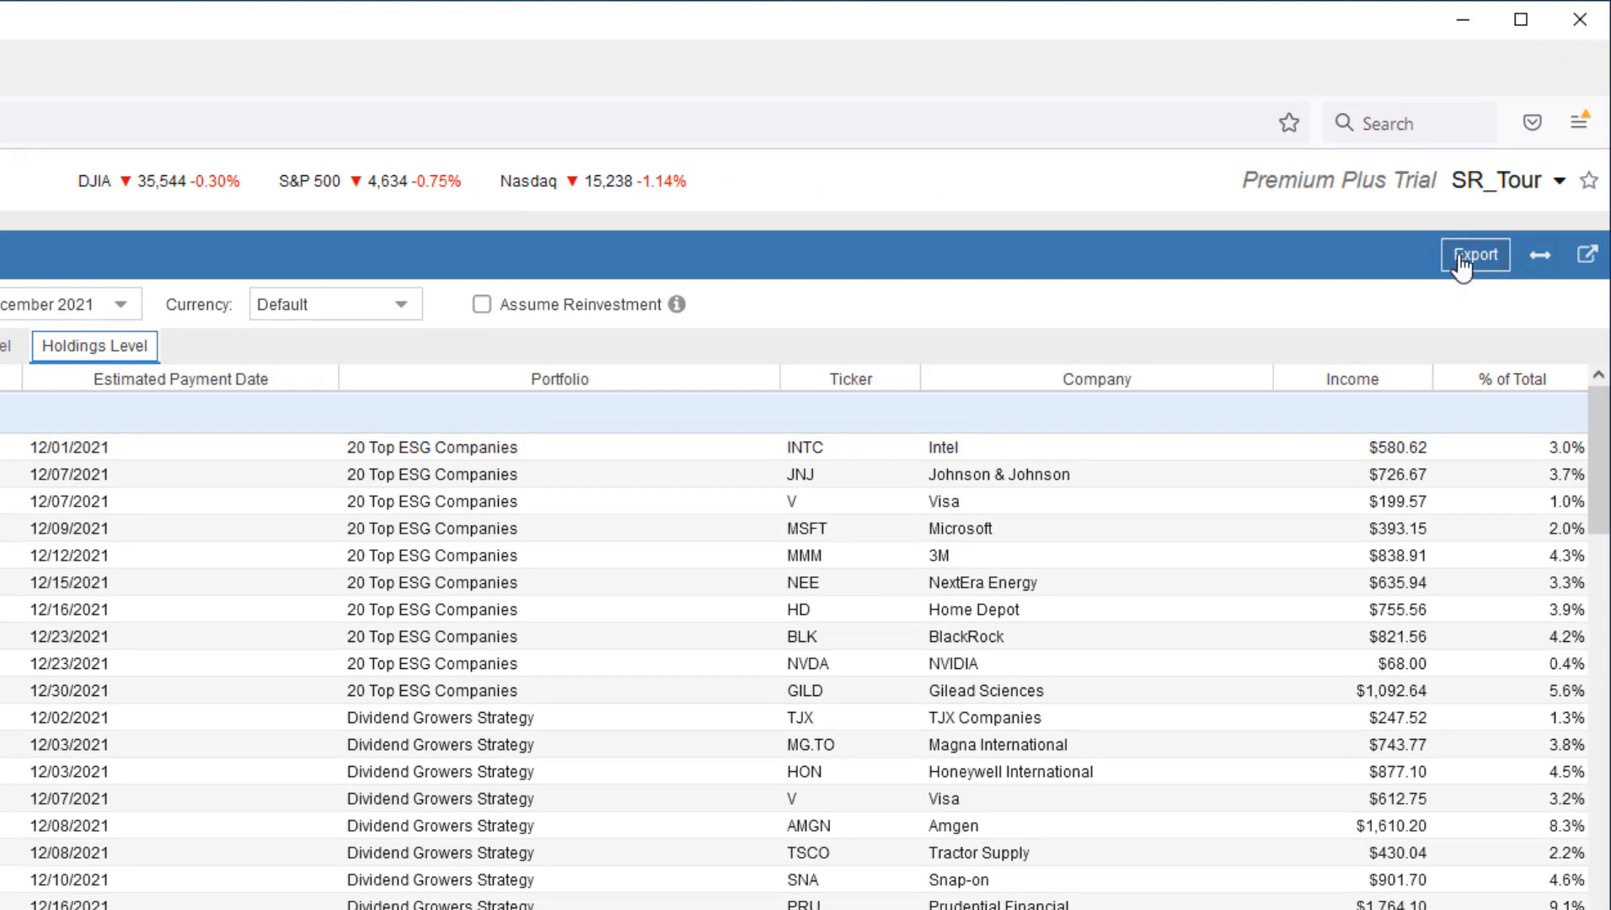
pyautogui.moveTo(1532, 256)
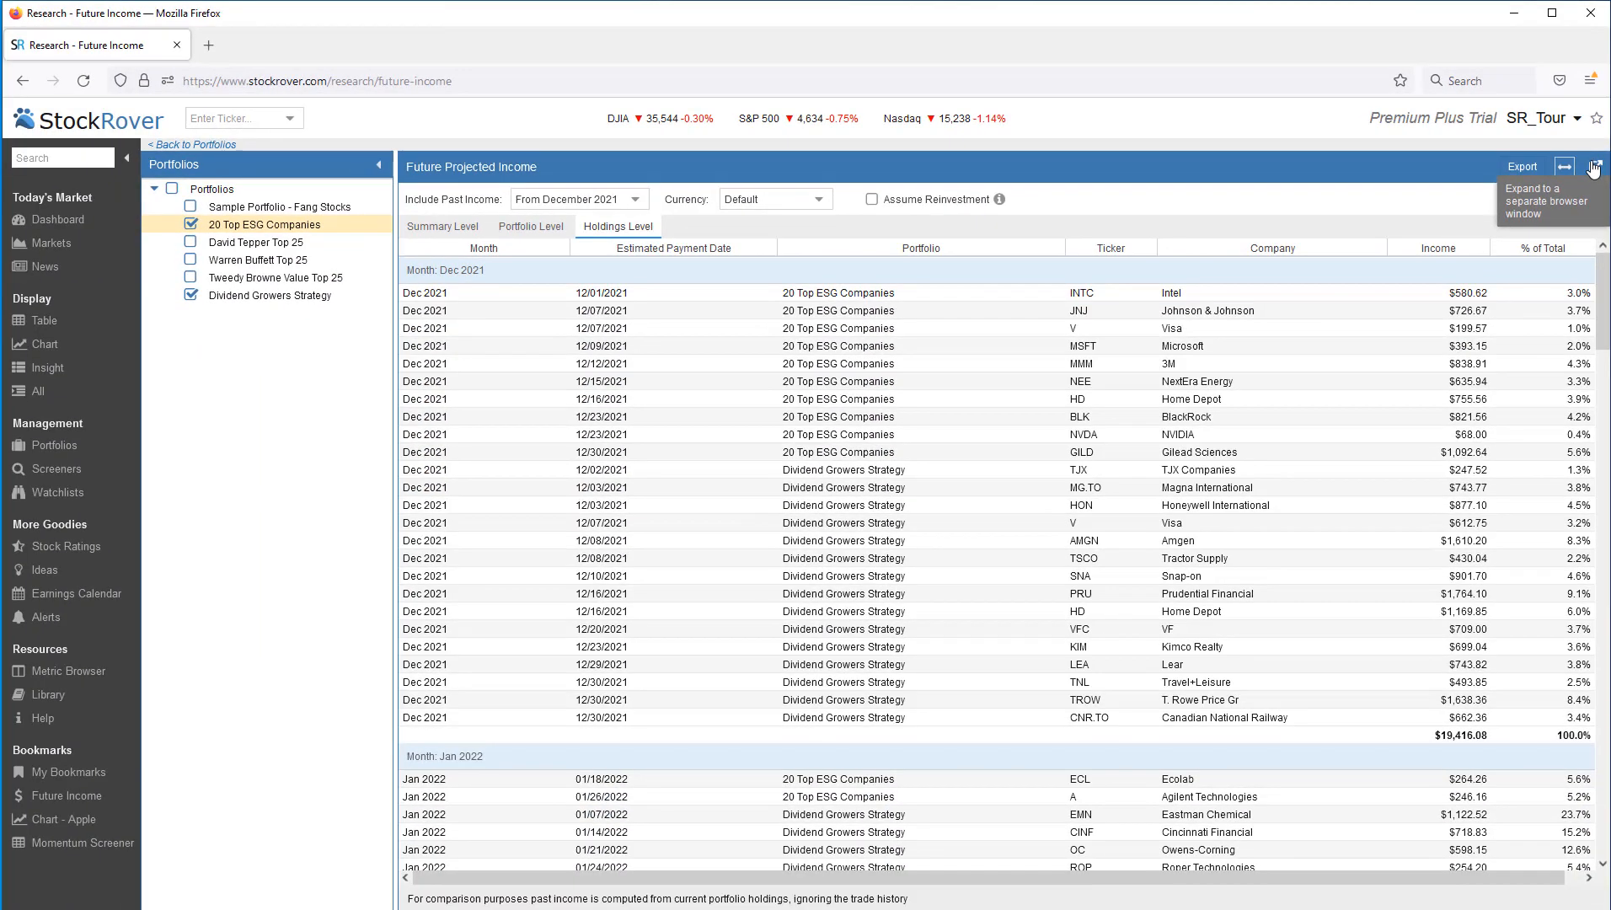
pyautogui.moveTo(441, 237)
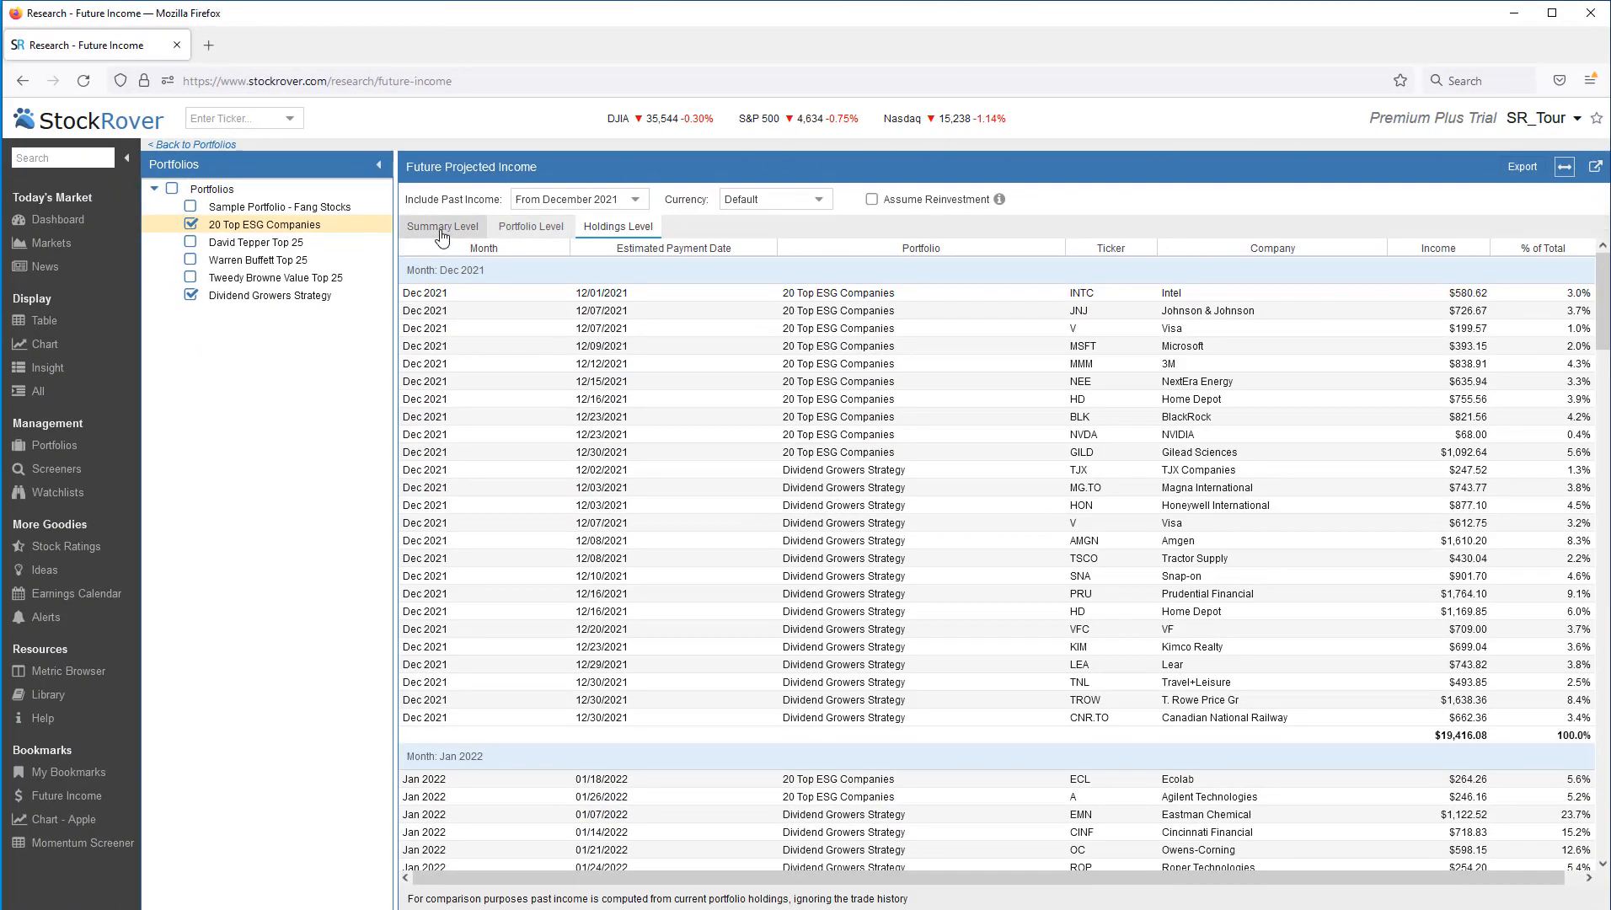
# Switch to the Summary Level tab and chart projected income by quarter.
pyautogui.click(442, 226)
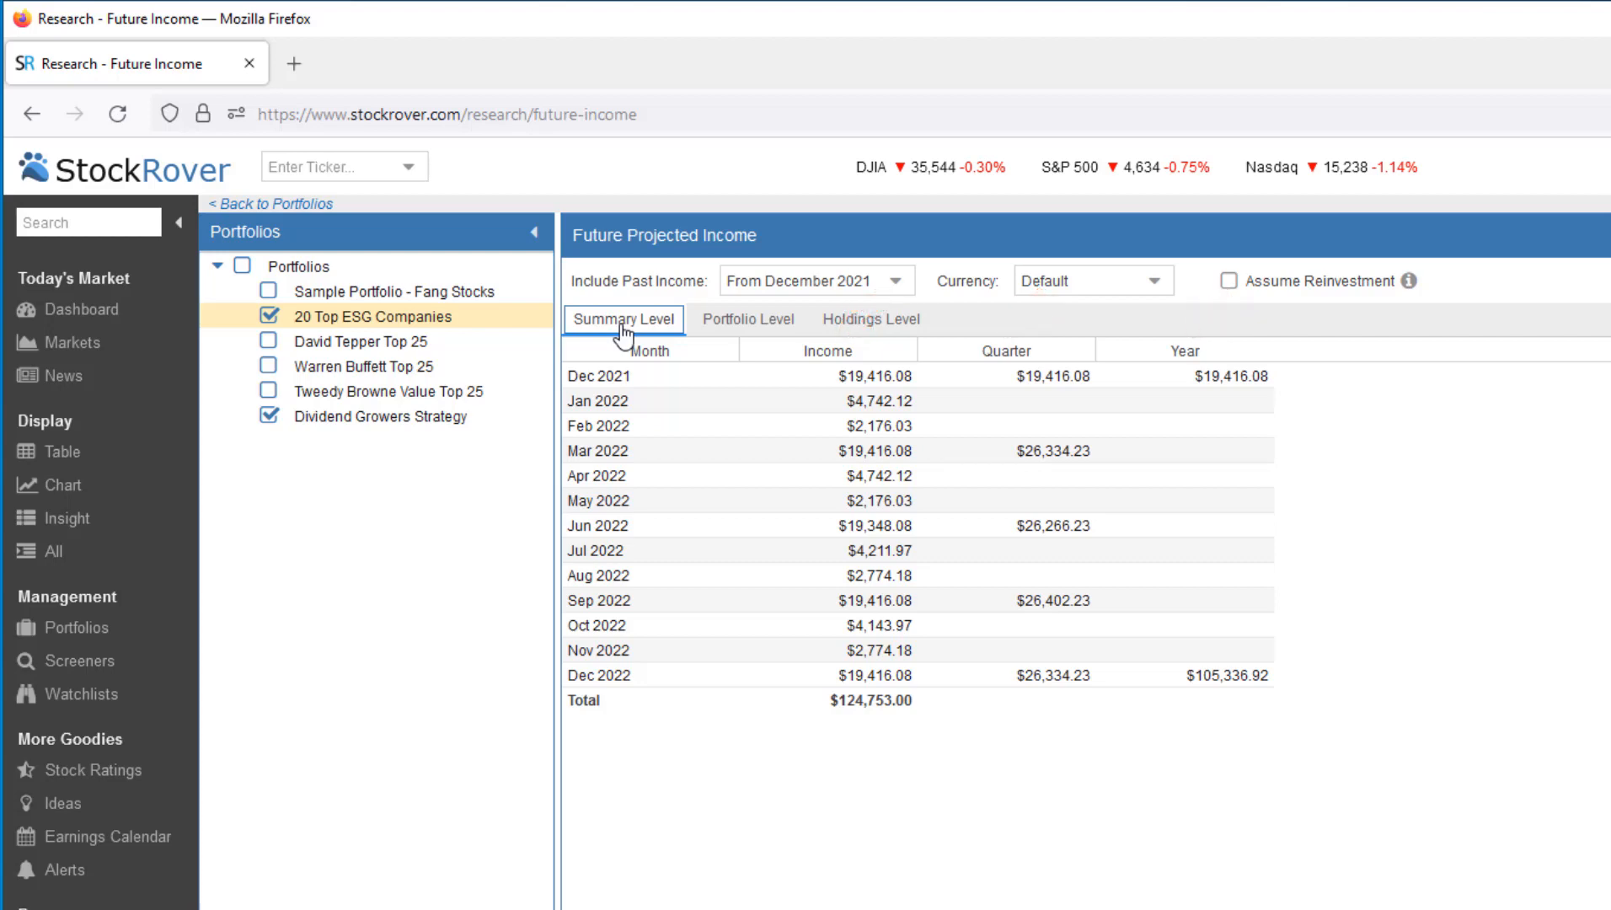
pyautogui.scroll(-3)
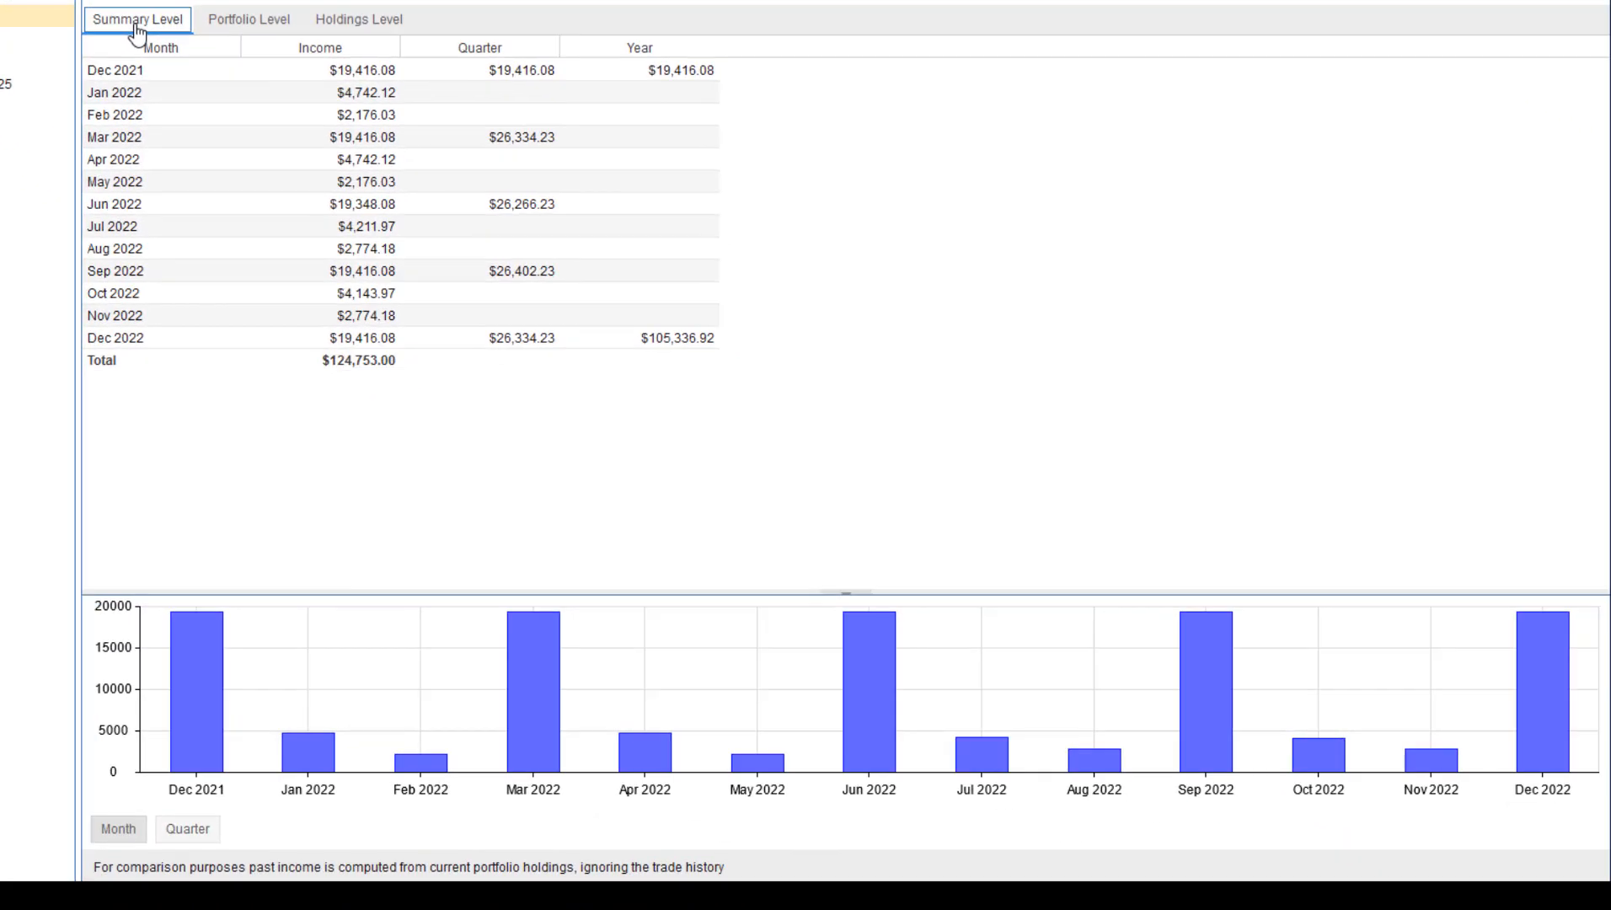
pyautogui.click(118, 853)
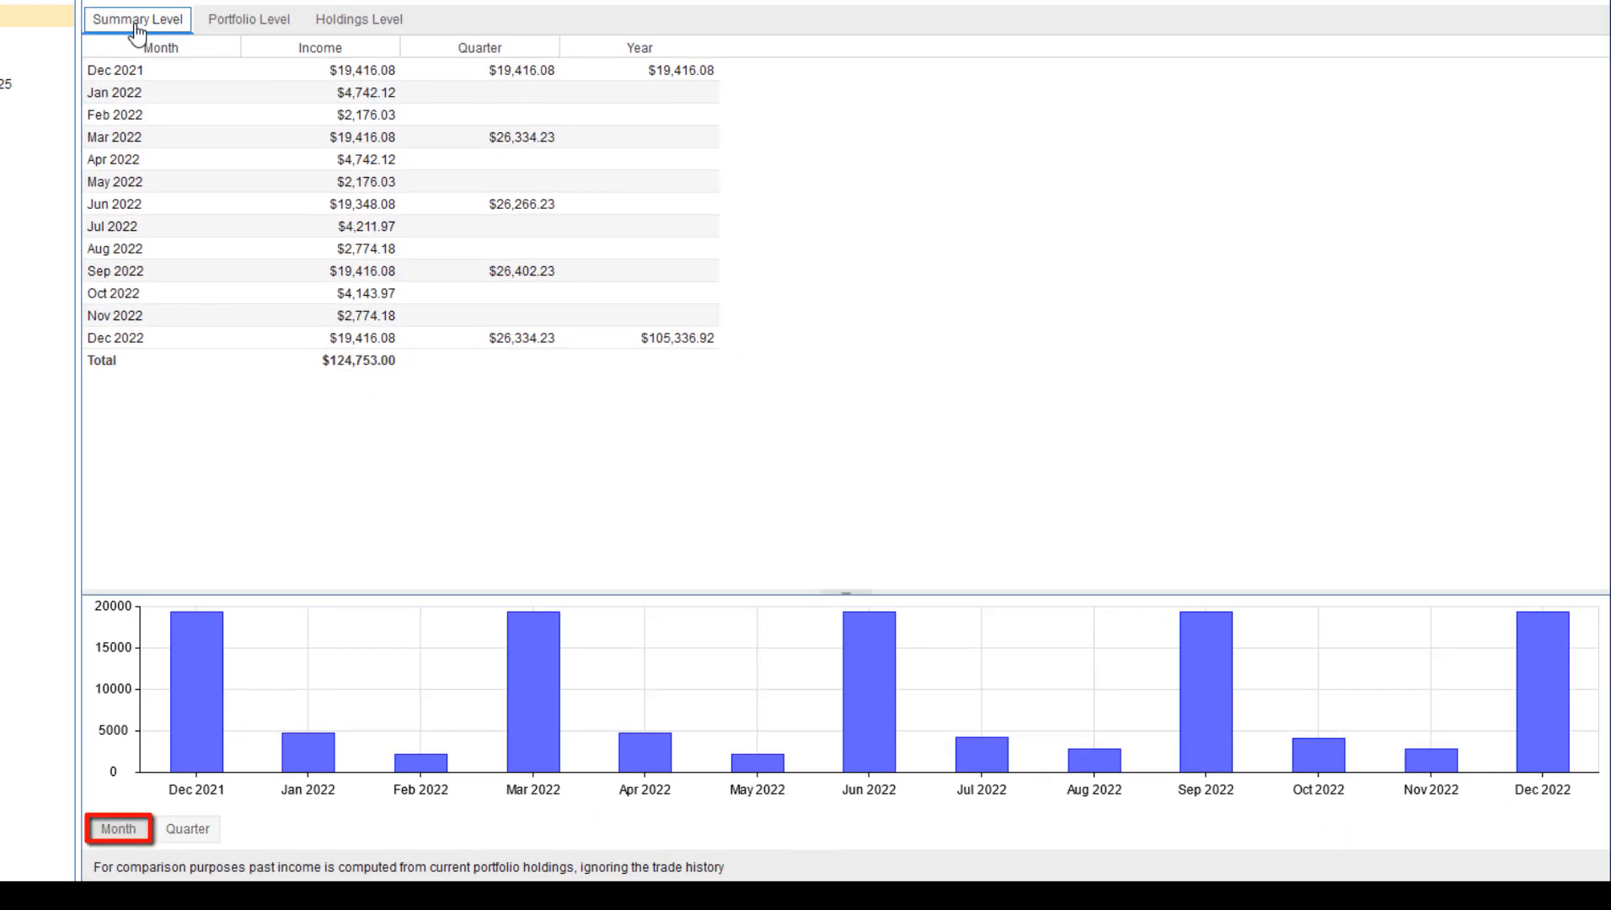
pyautogui.click(186, 852)
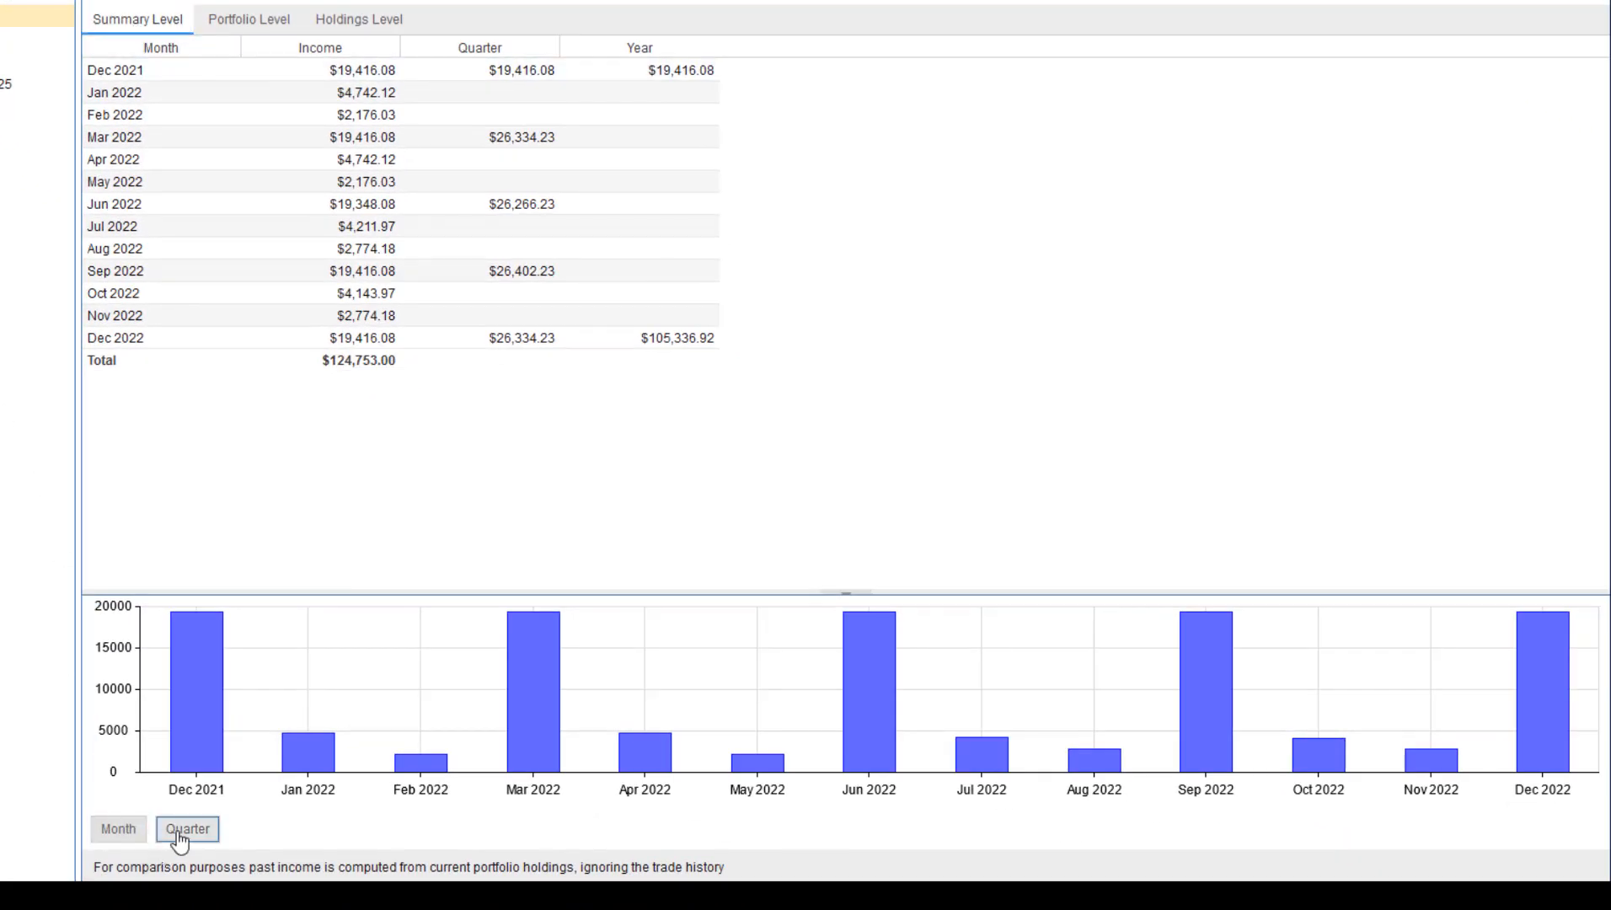
pyautogui.click(189, 829)
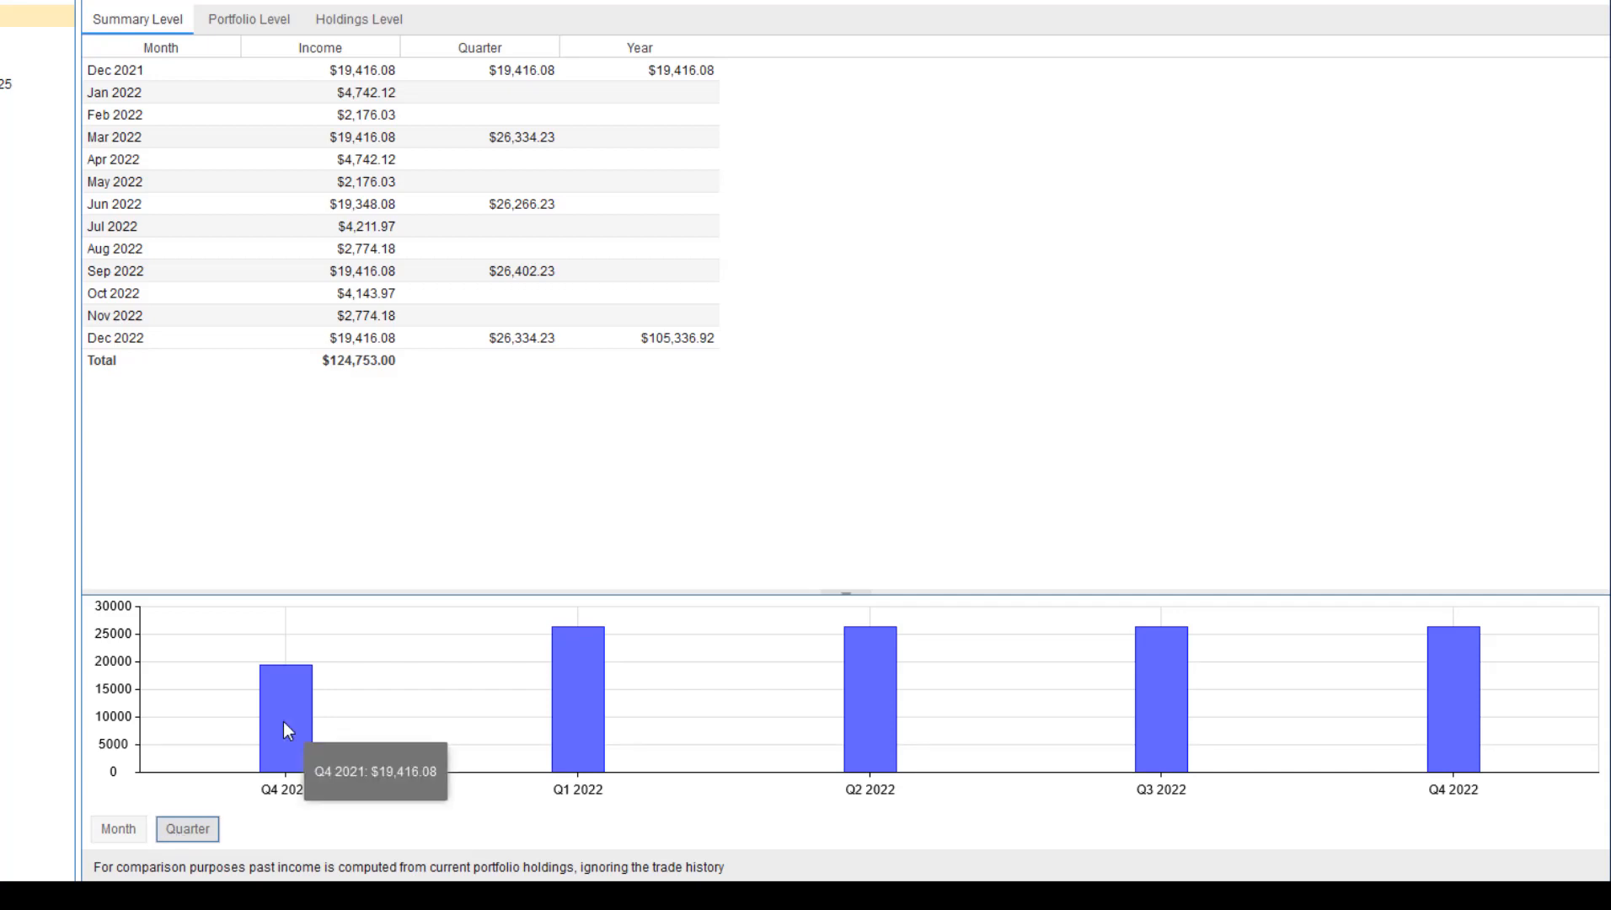
pyautogui.moveTo(842, 598)
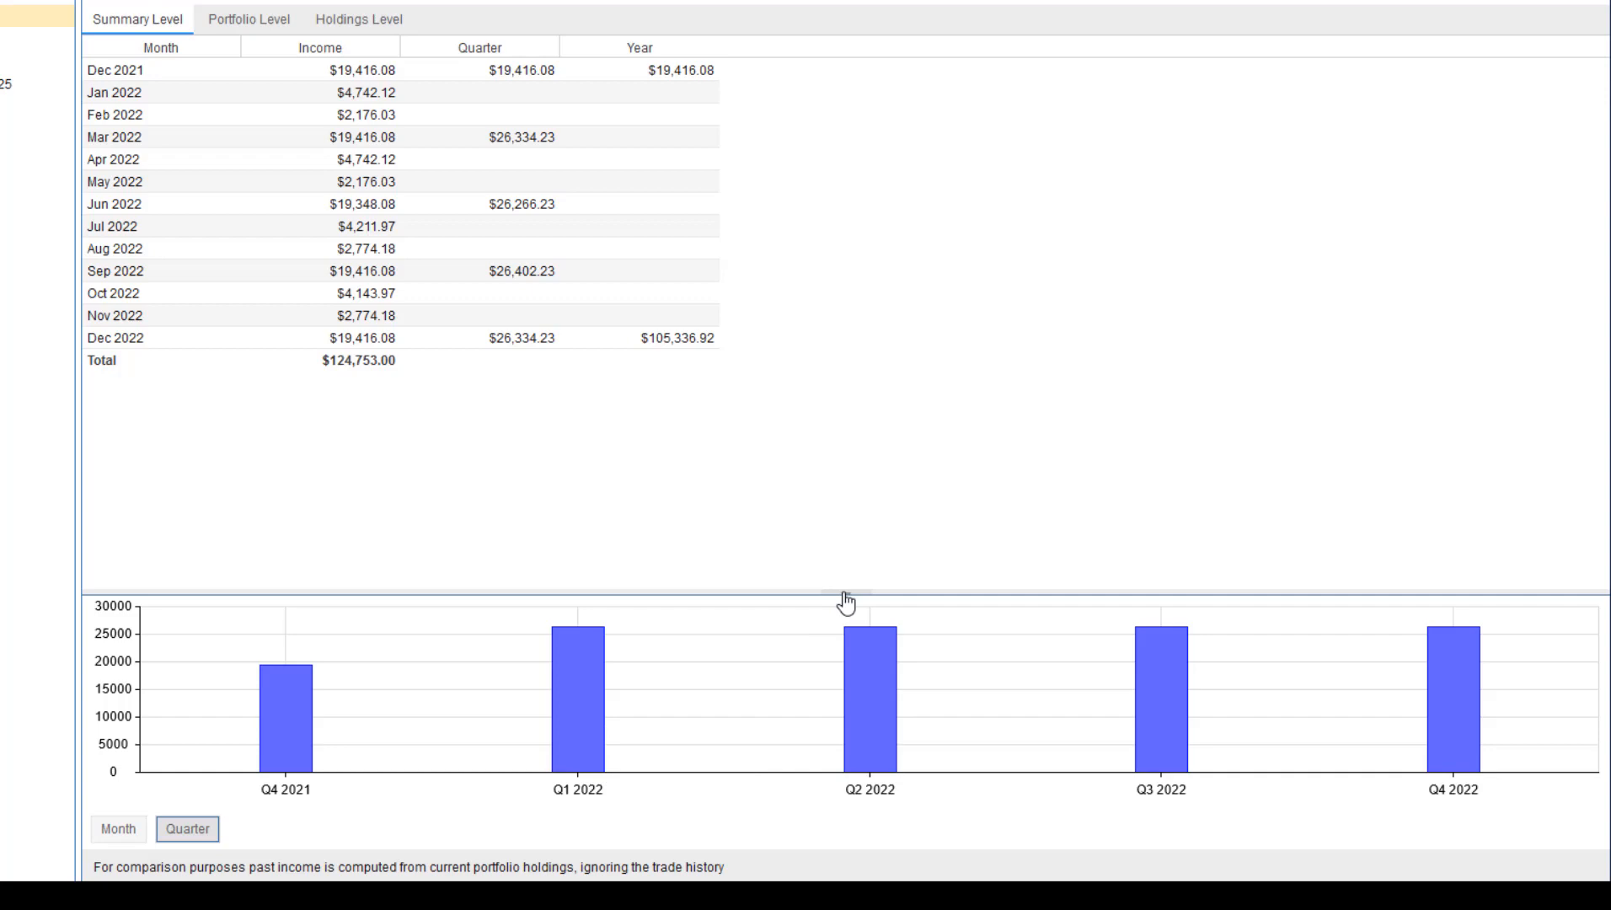
pyautogui.moveTo(843, 443)
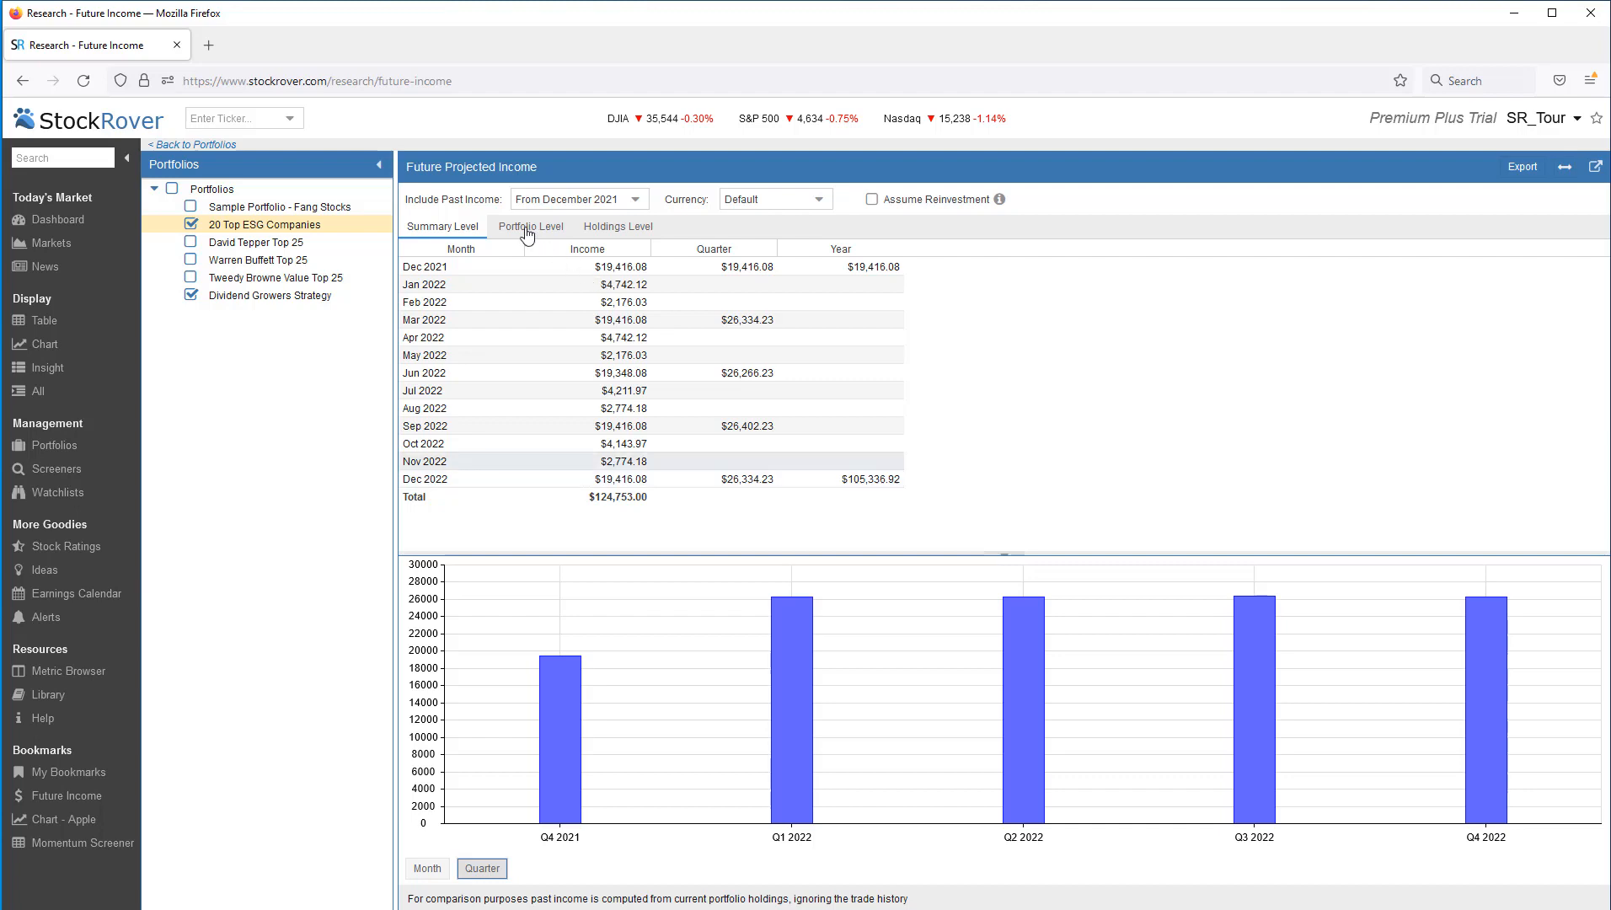
# On the Portfolio Level tab, sort by Portfolio descending and disable month grouping.
pyautogui.click(530, 226)
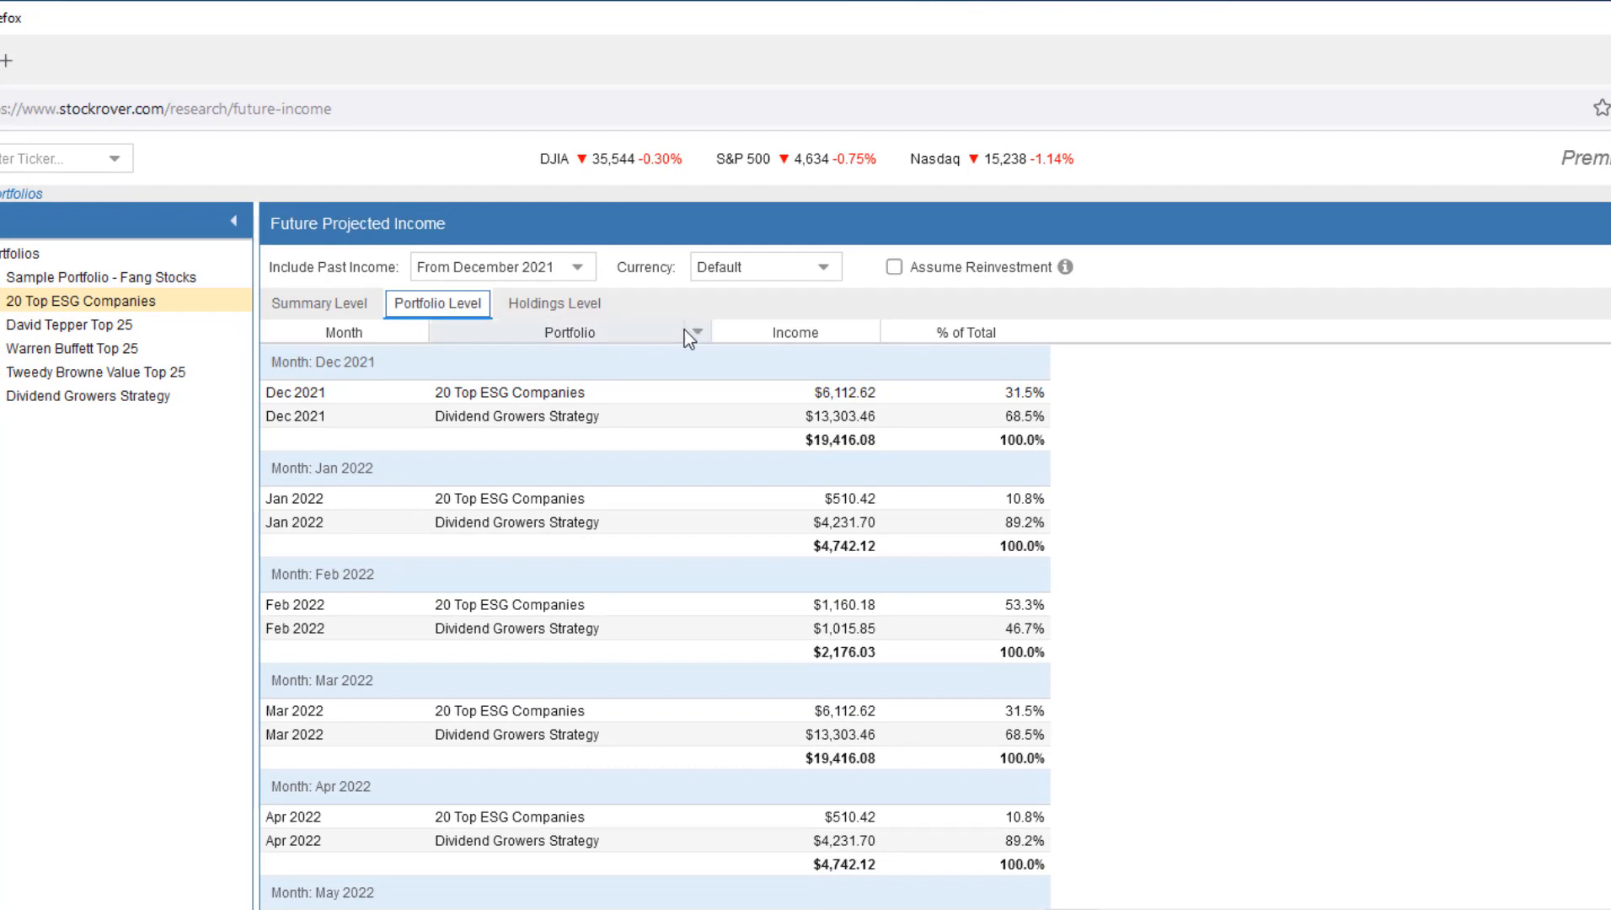
pyautogui.click(568, 332)
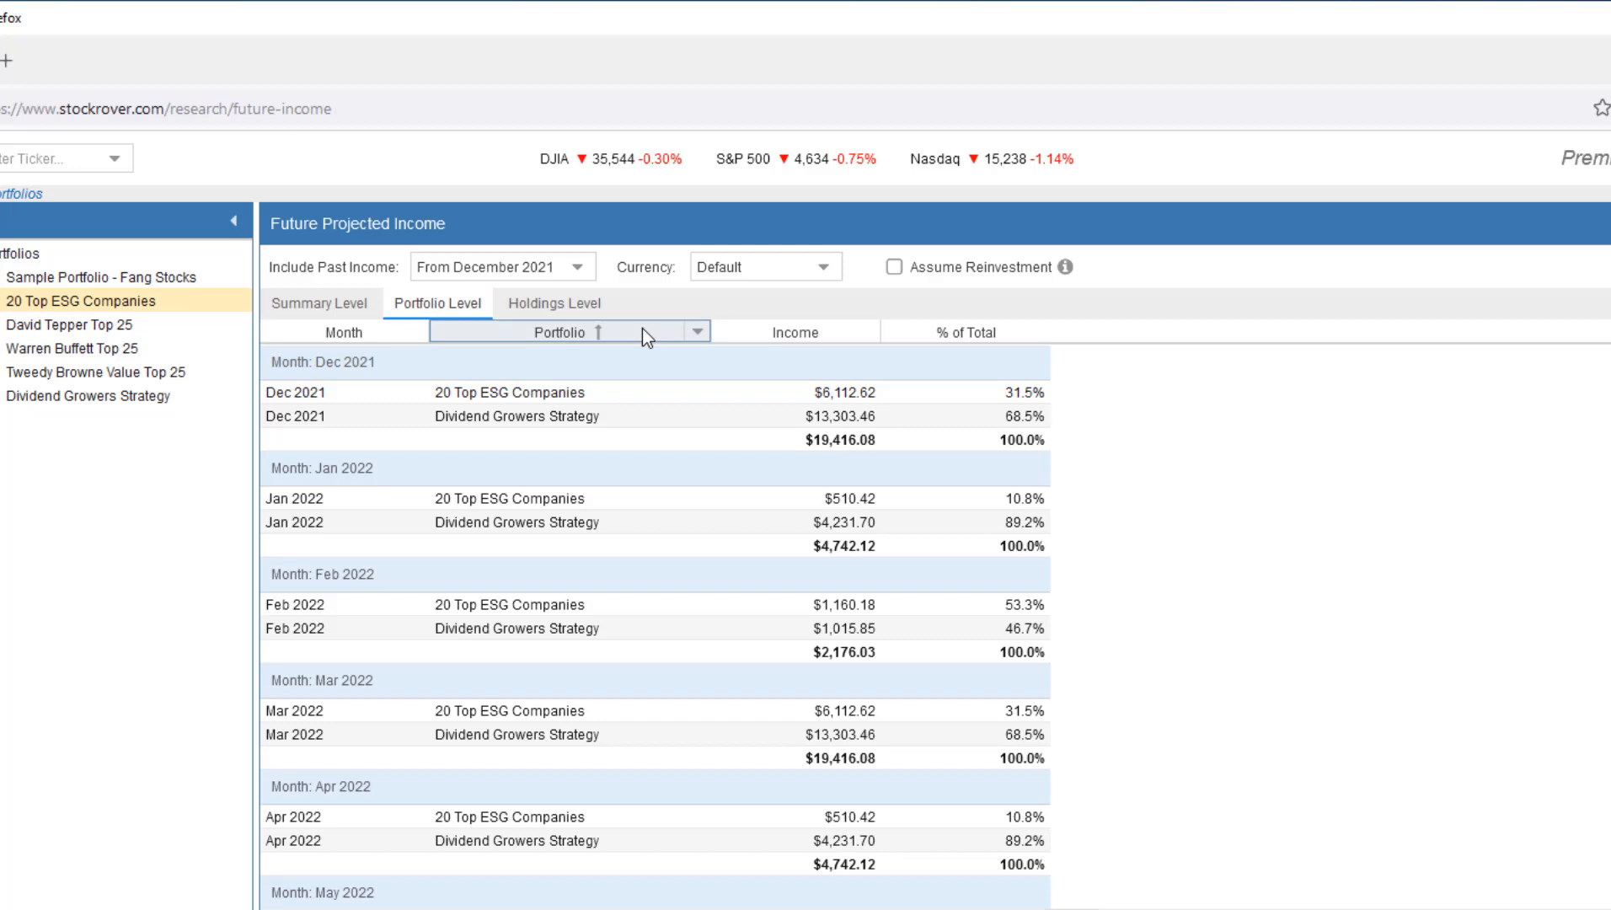
pyautogui.click(559, 332)
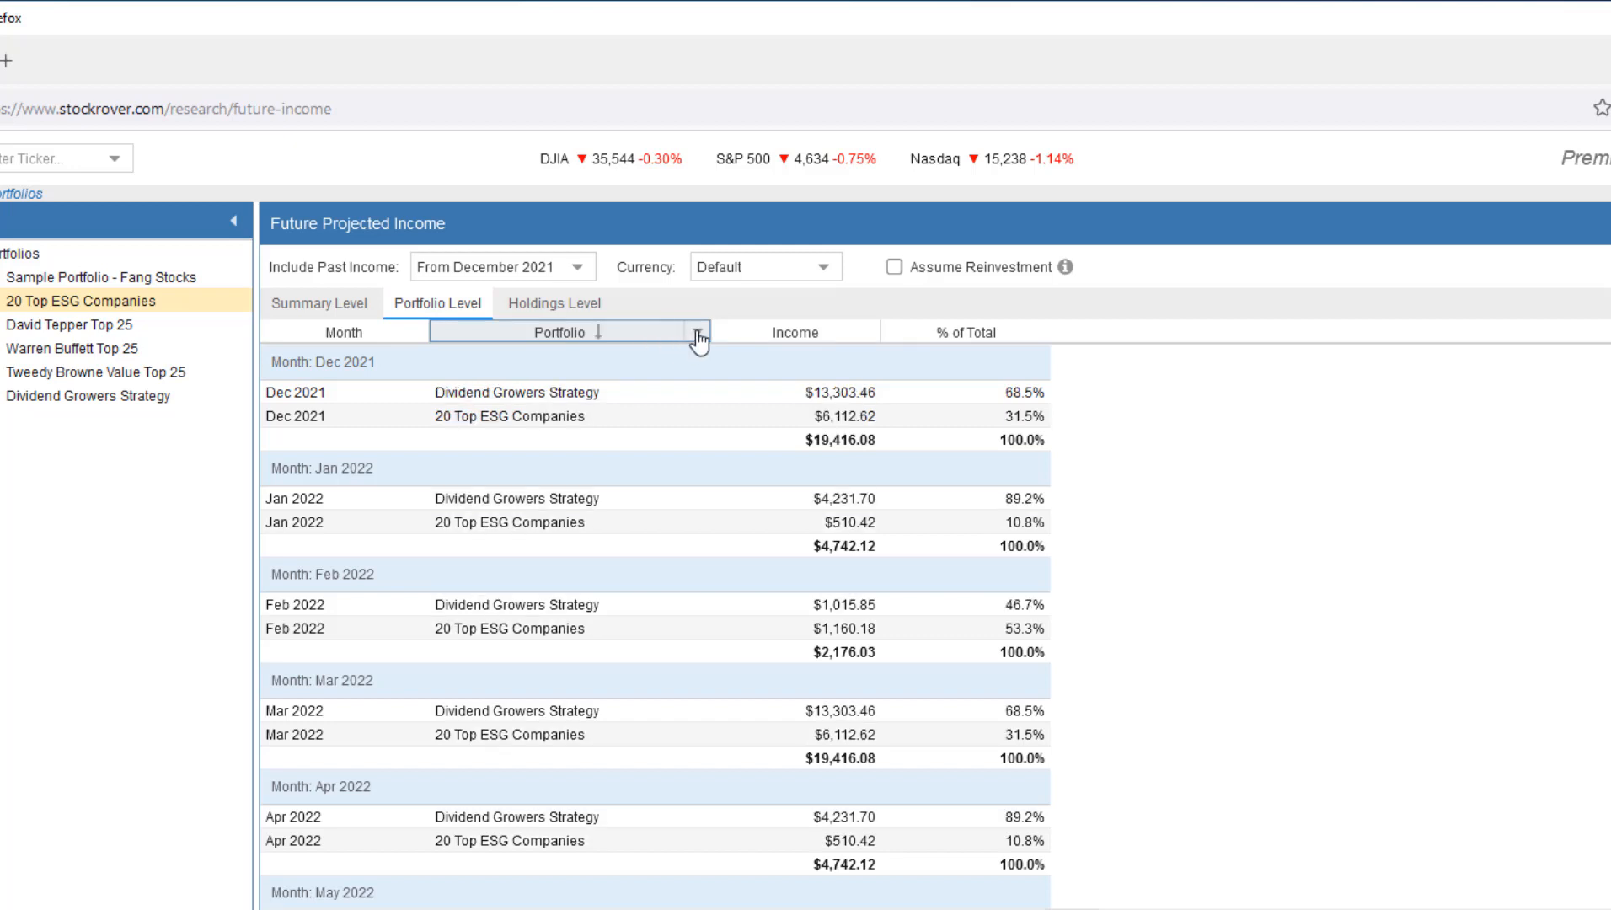
pyautogui.click(694, 331)
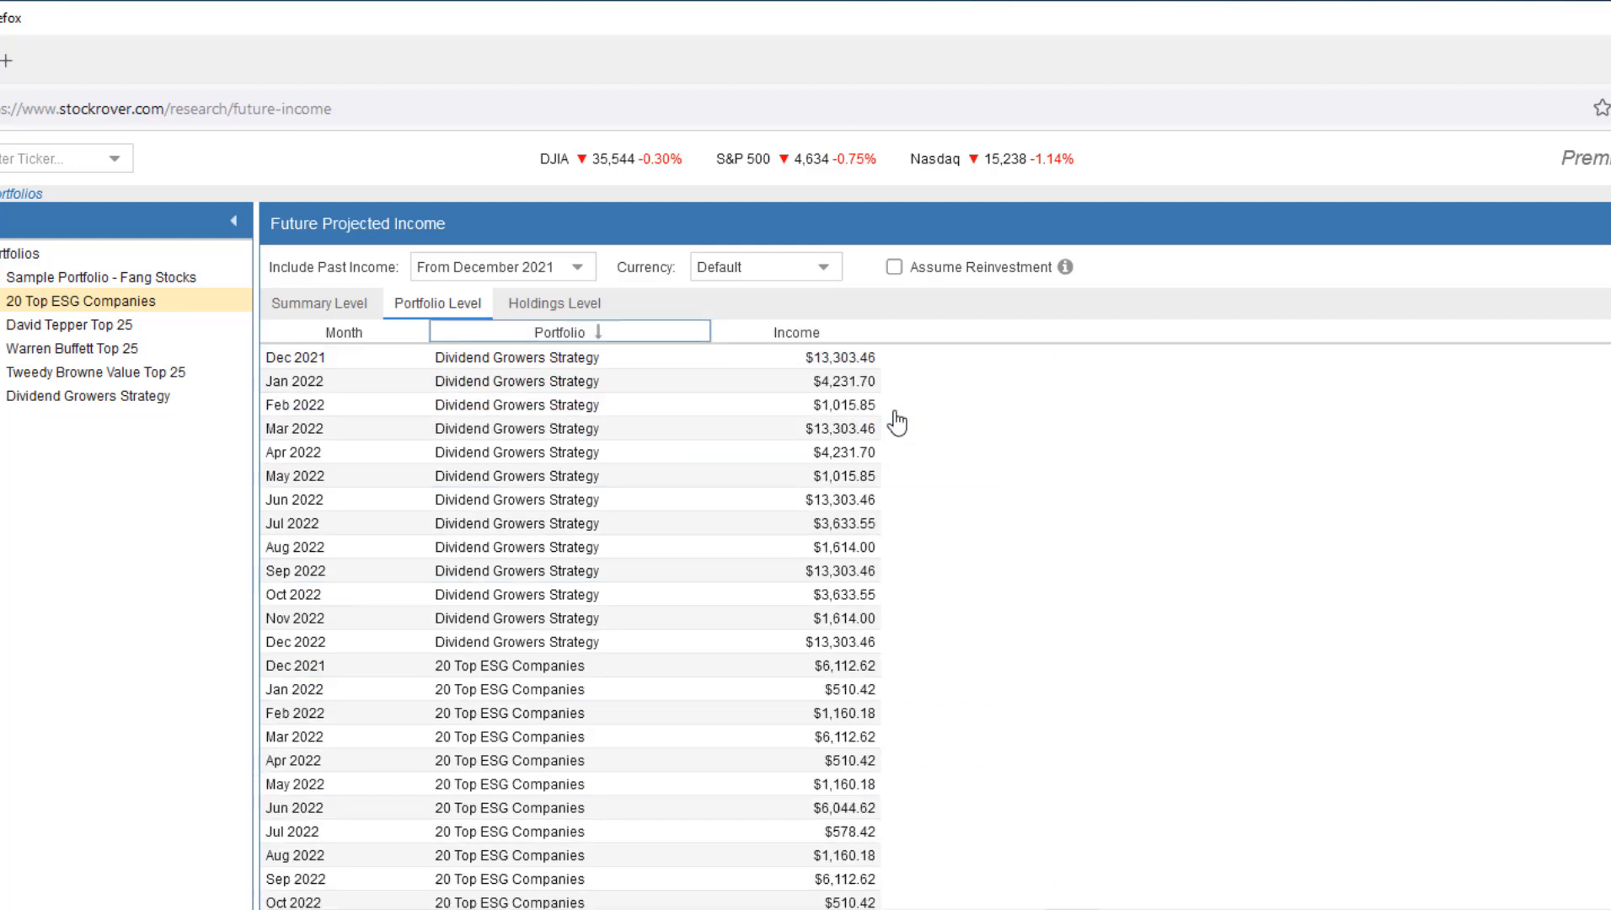
# Scroll down to inspect the stacked income chart, then switch to the Holdings Level tab.
pyautogui.scroll(-3)
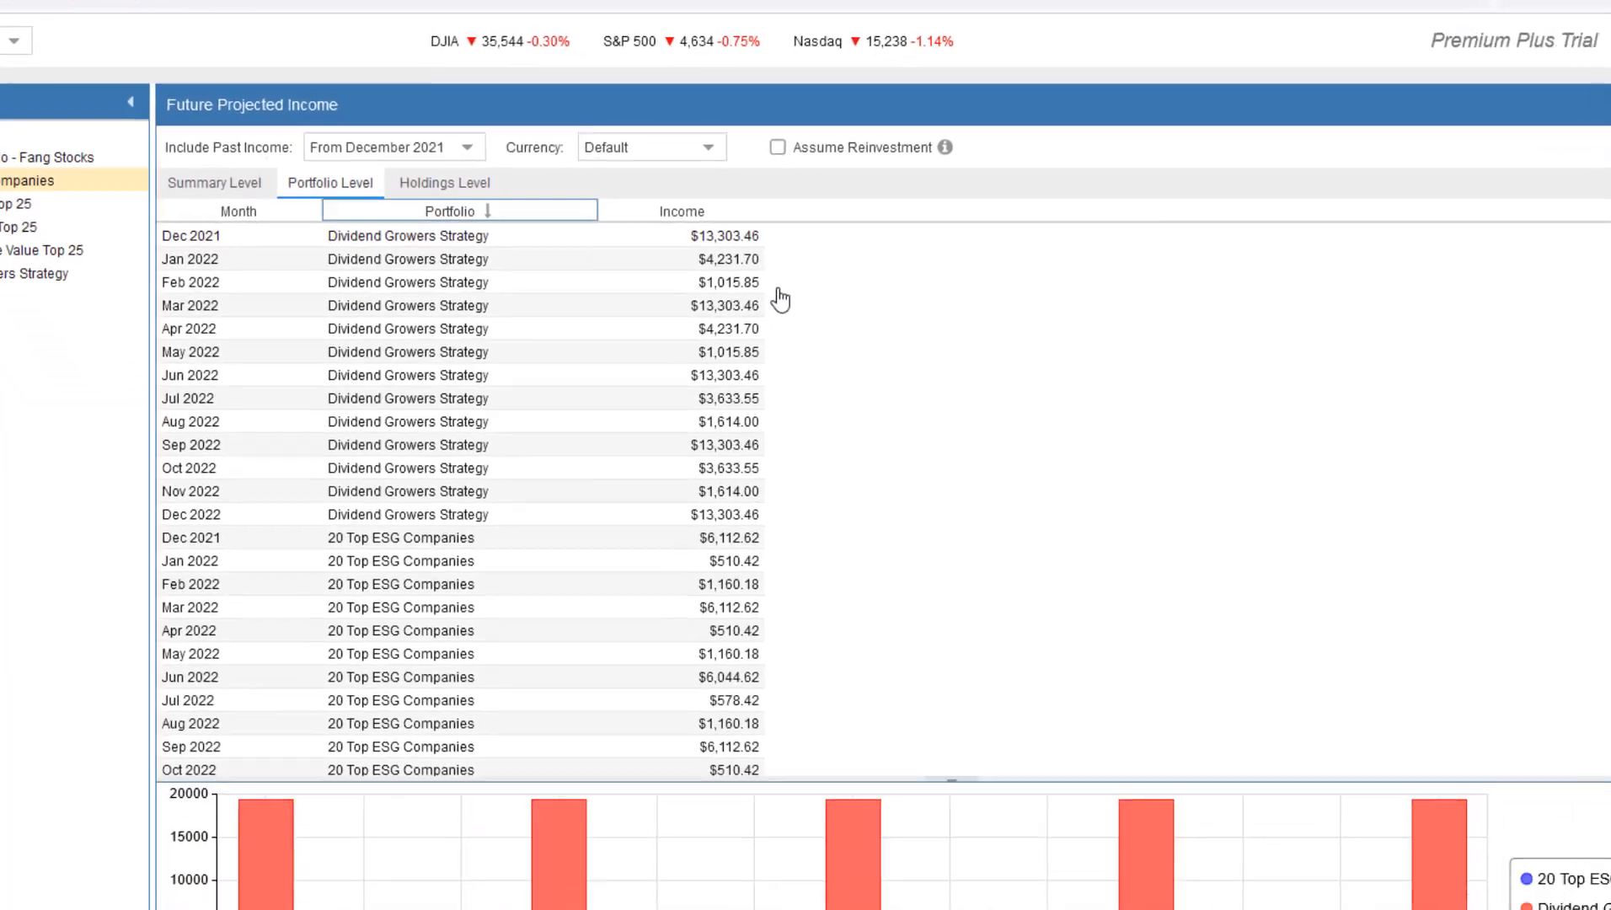
pyautogui.scroll(-3)
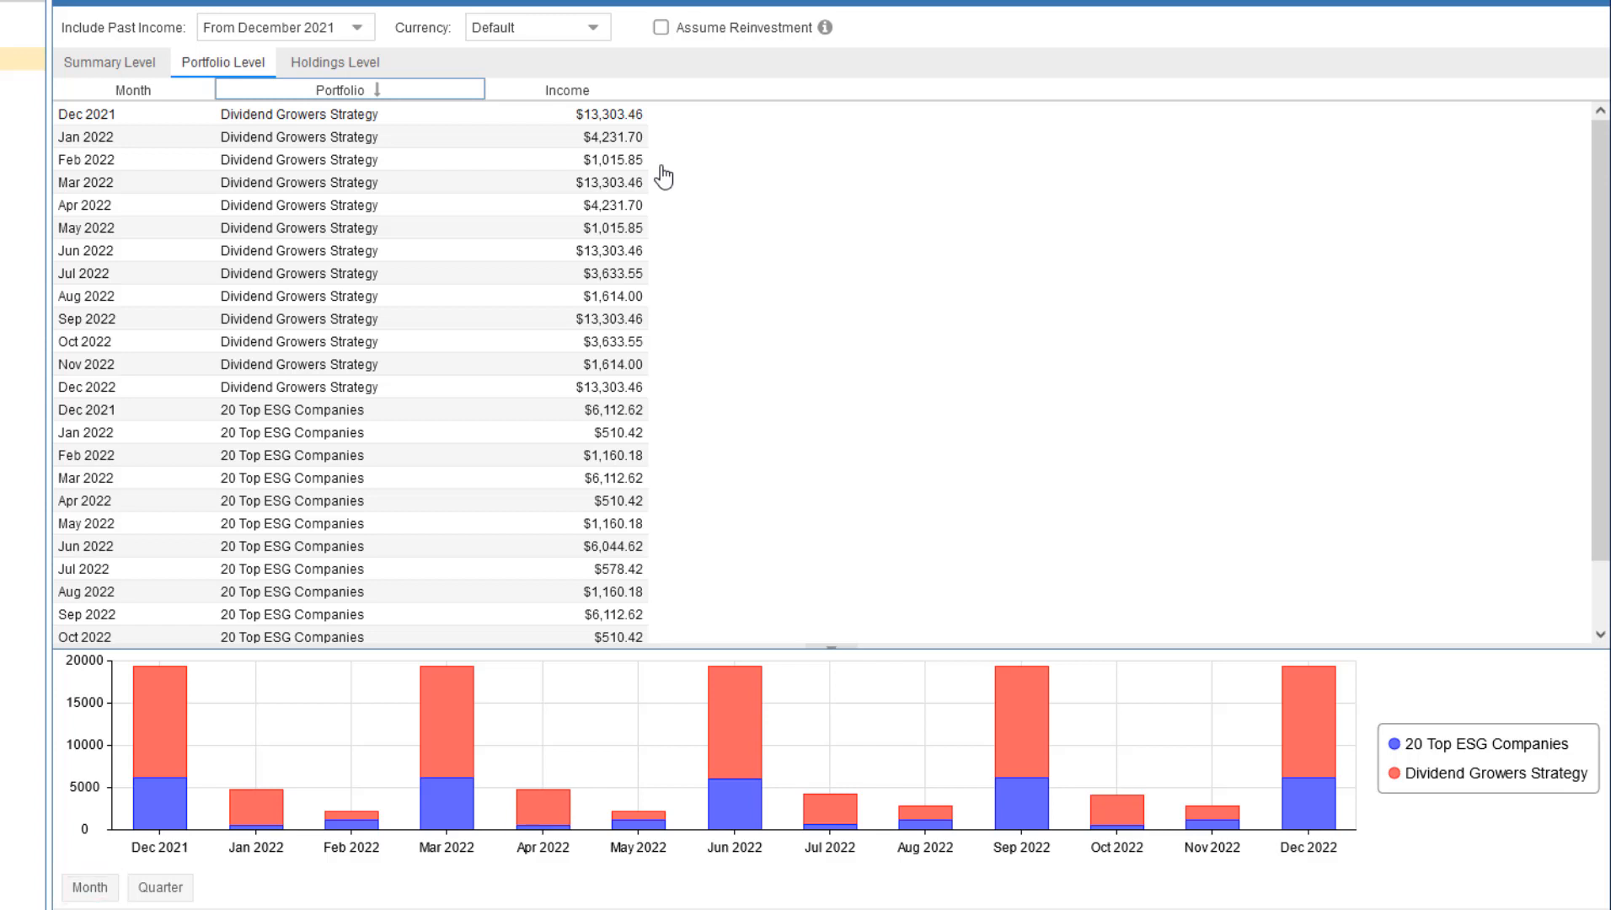
pyautogui.click(157, 887)
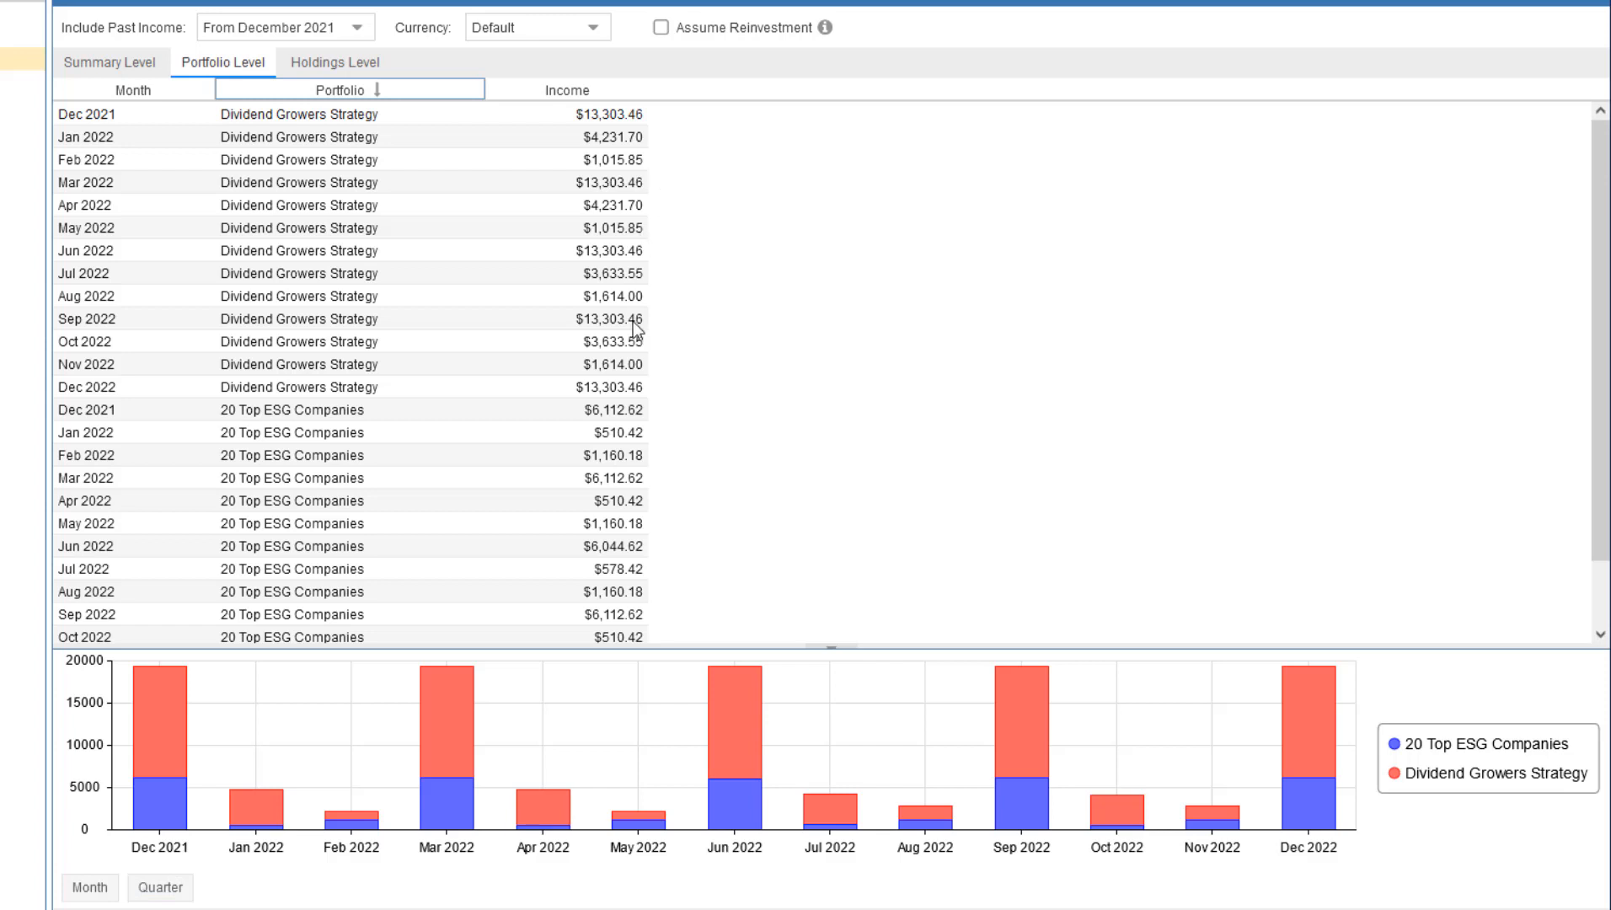
pyautogui.moveTo(440, 815)
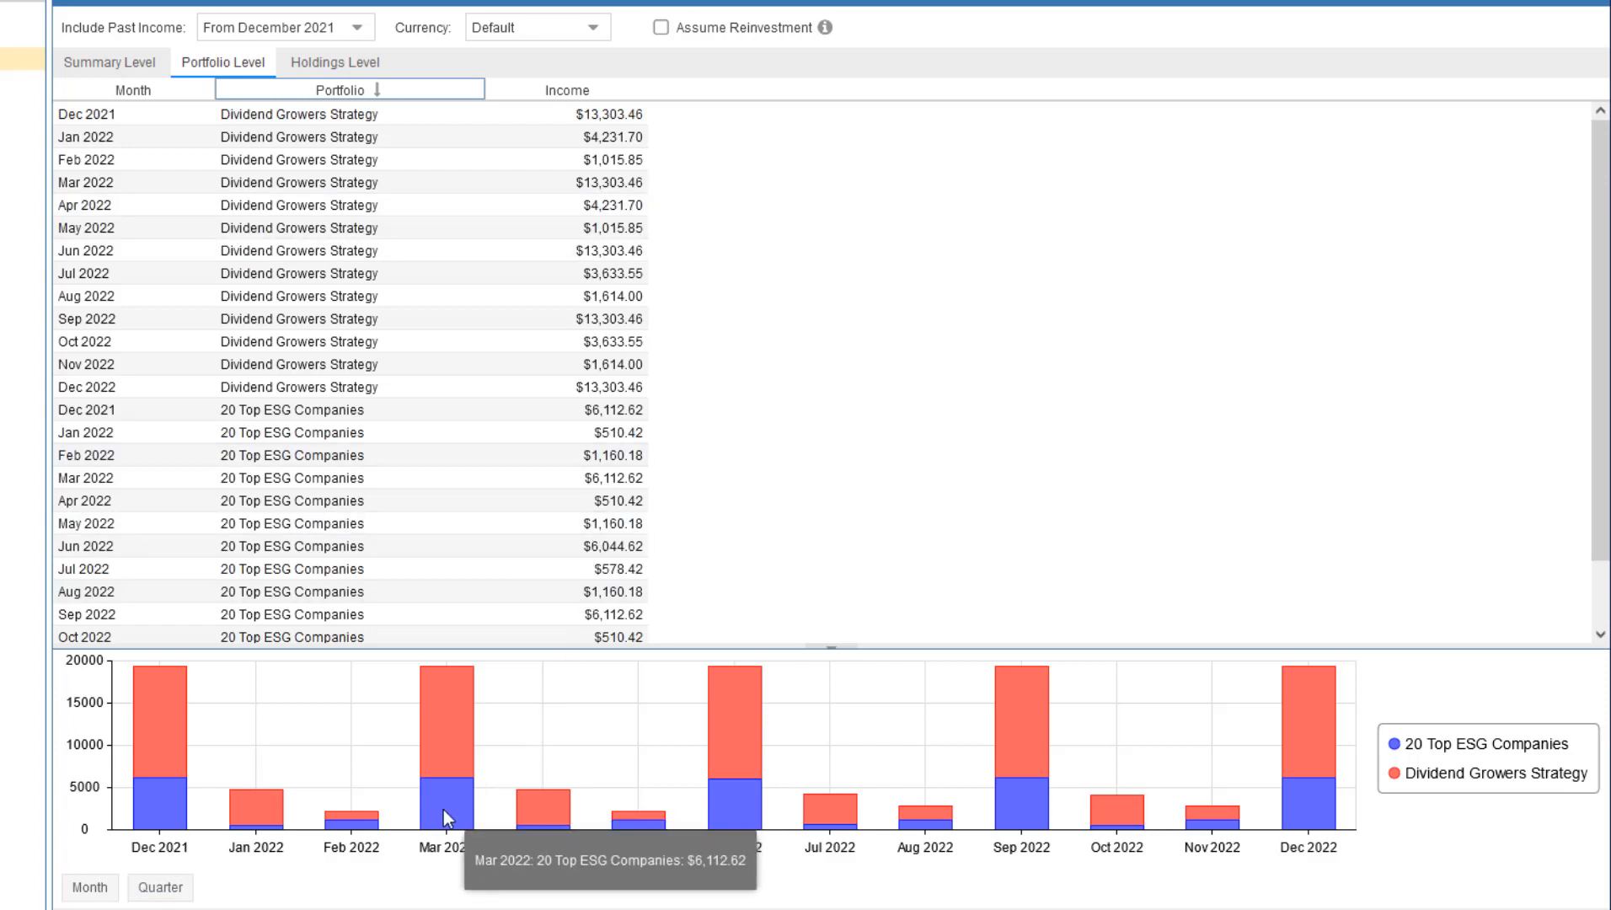
pyautogui.moveTo(437, 738)
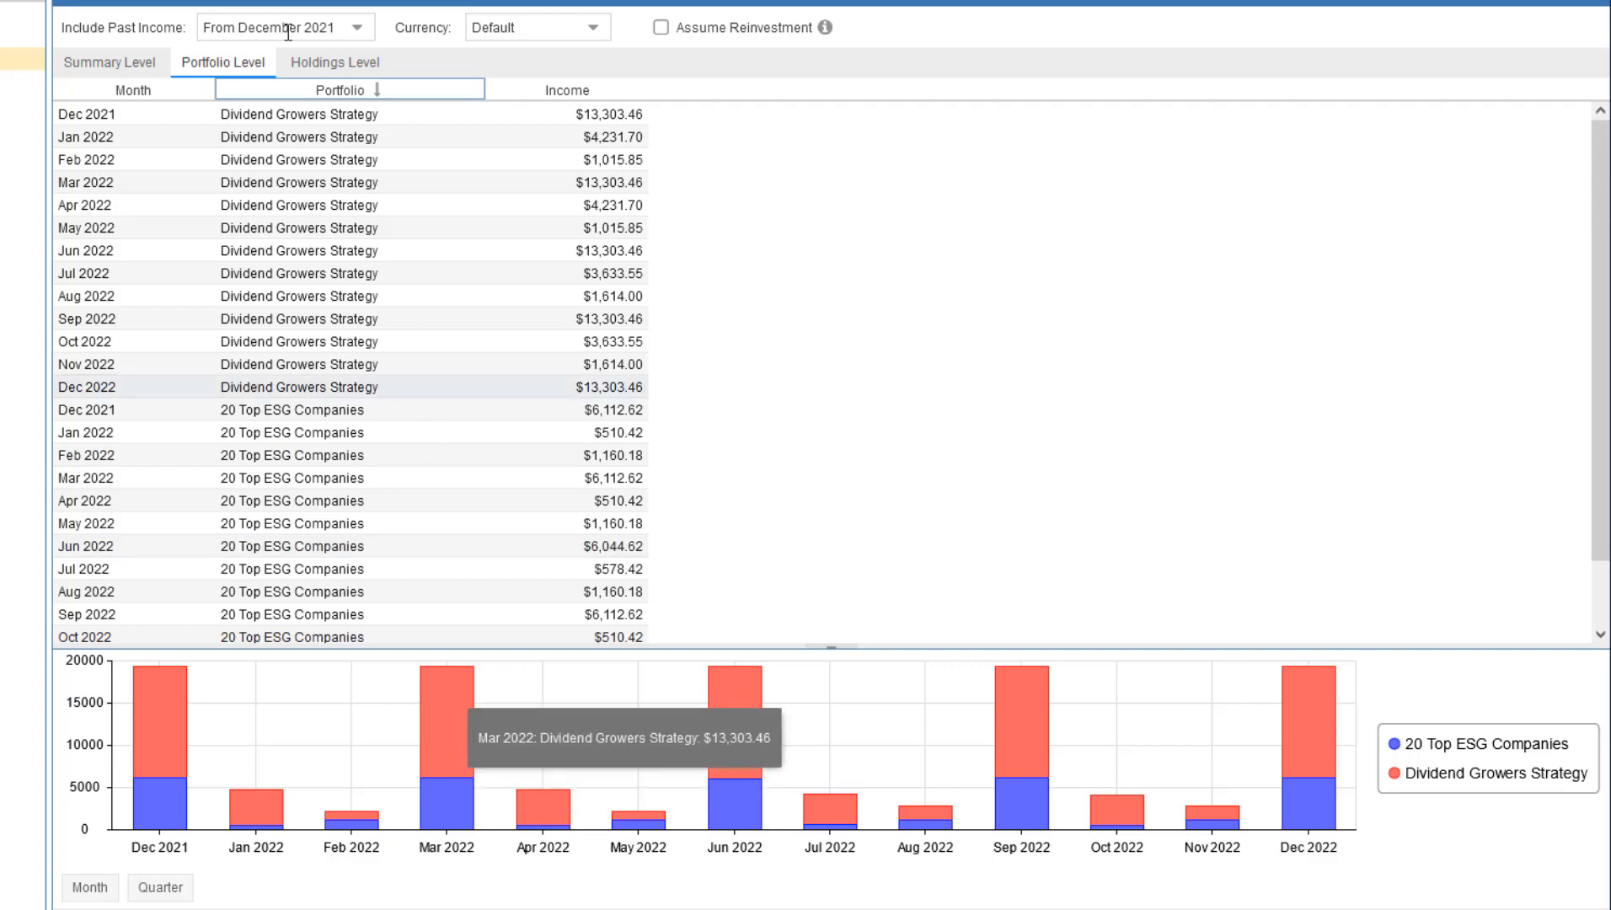
pyautogui.click(334, 62)
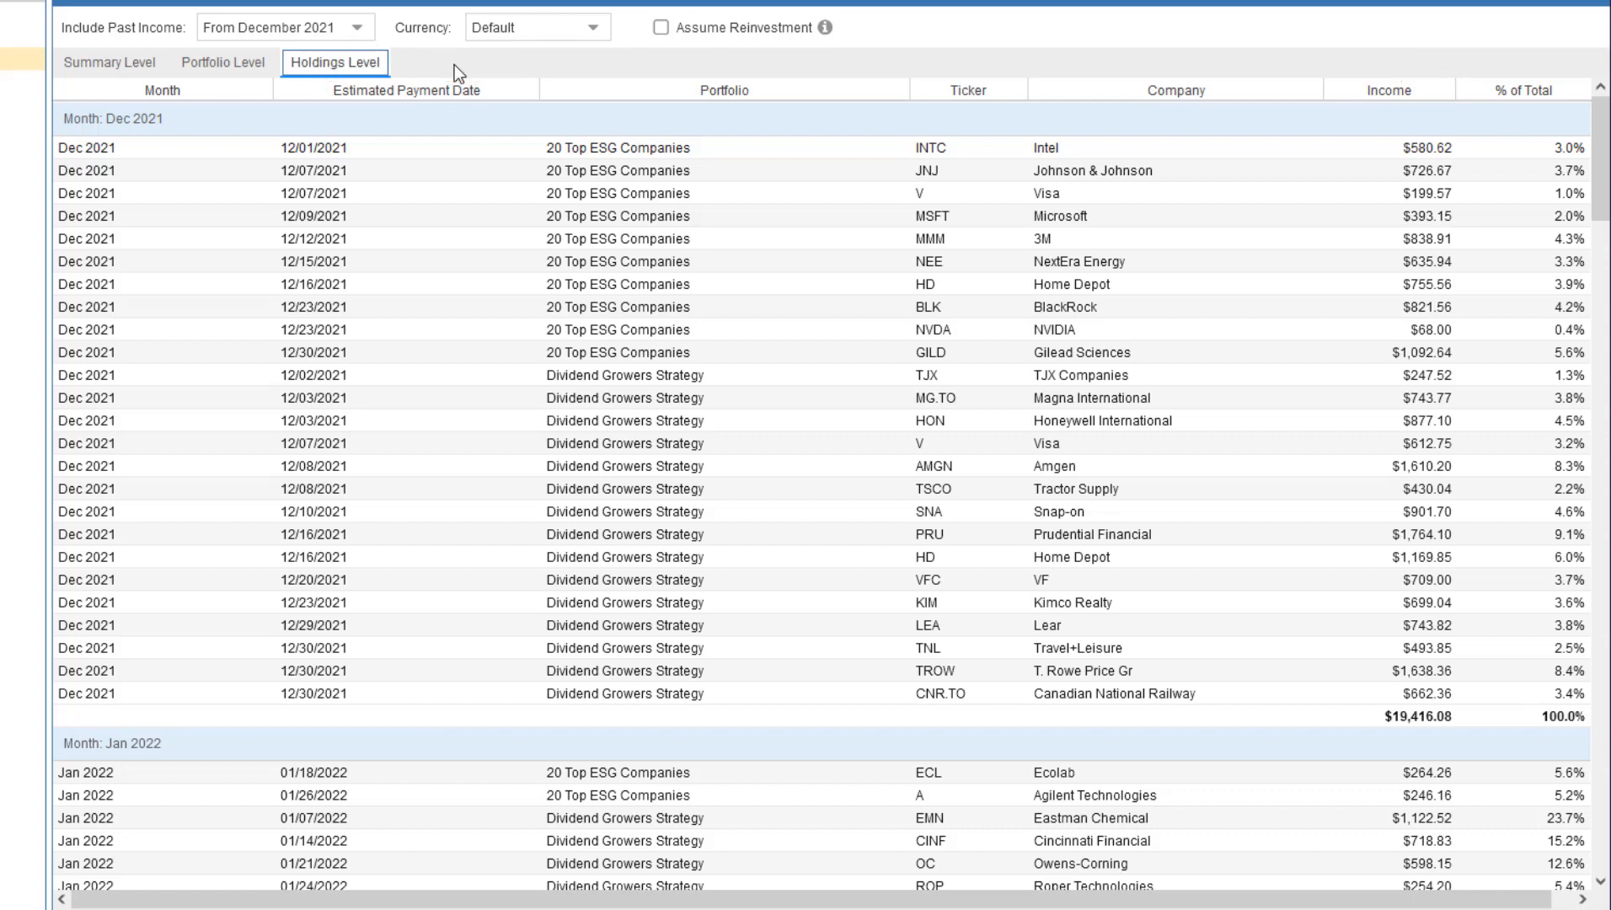
# Sort holdings by Portfolio descending and open the Portfolio column's sorting menu.
pyautogui.click(723, 89)
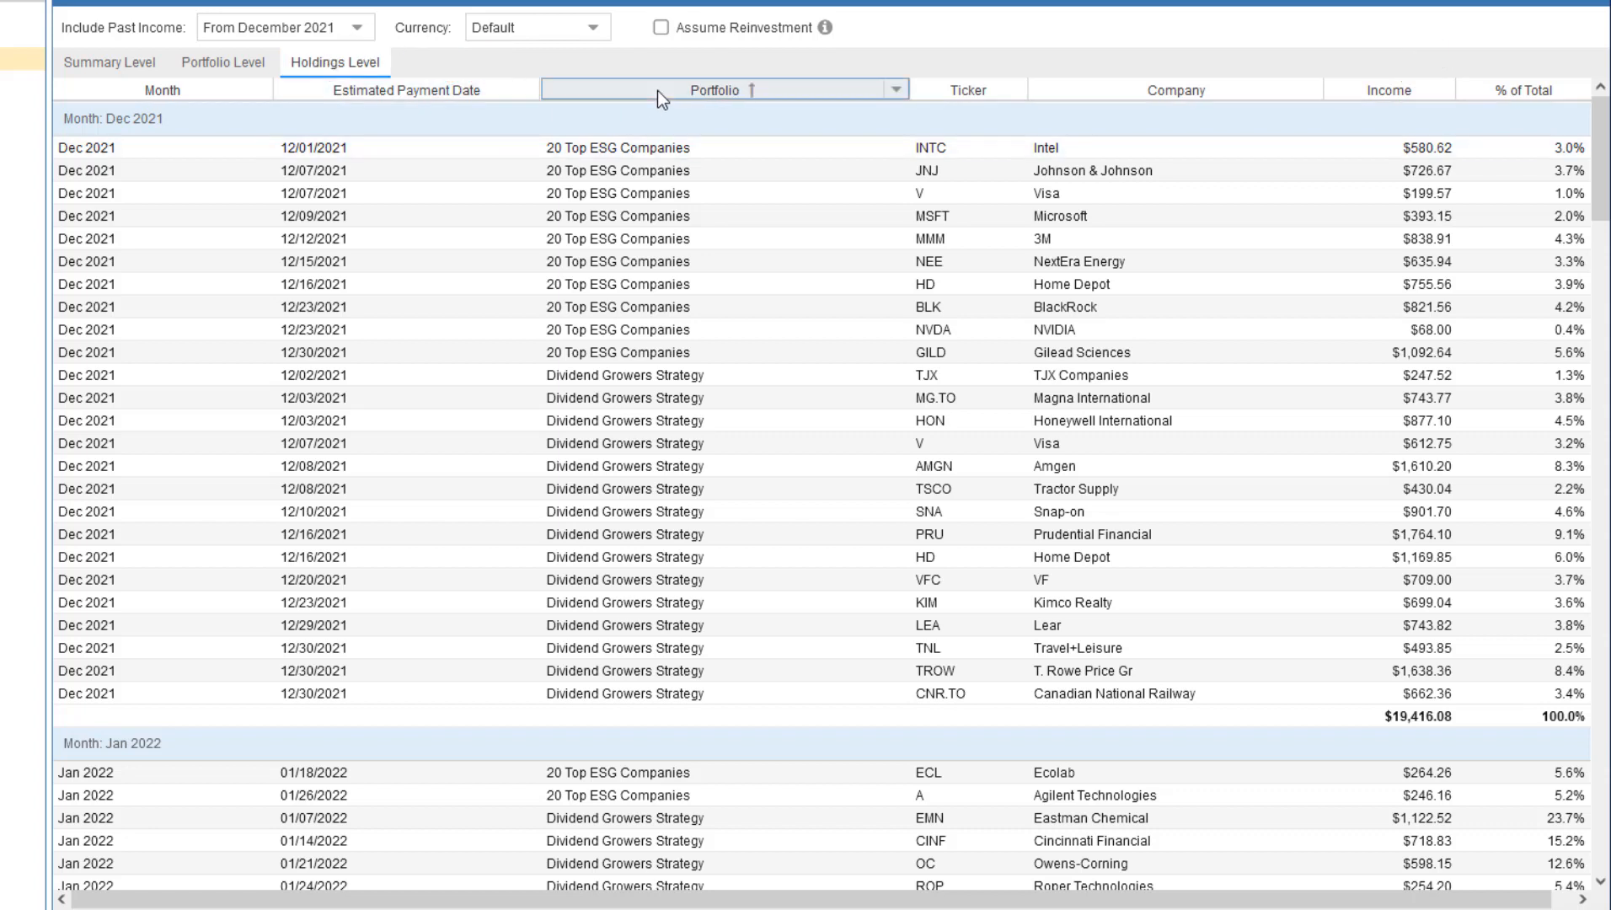
pyautogui.click(714, 89)
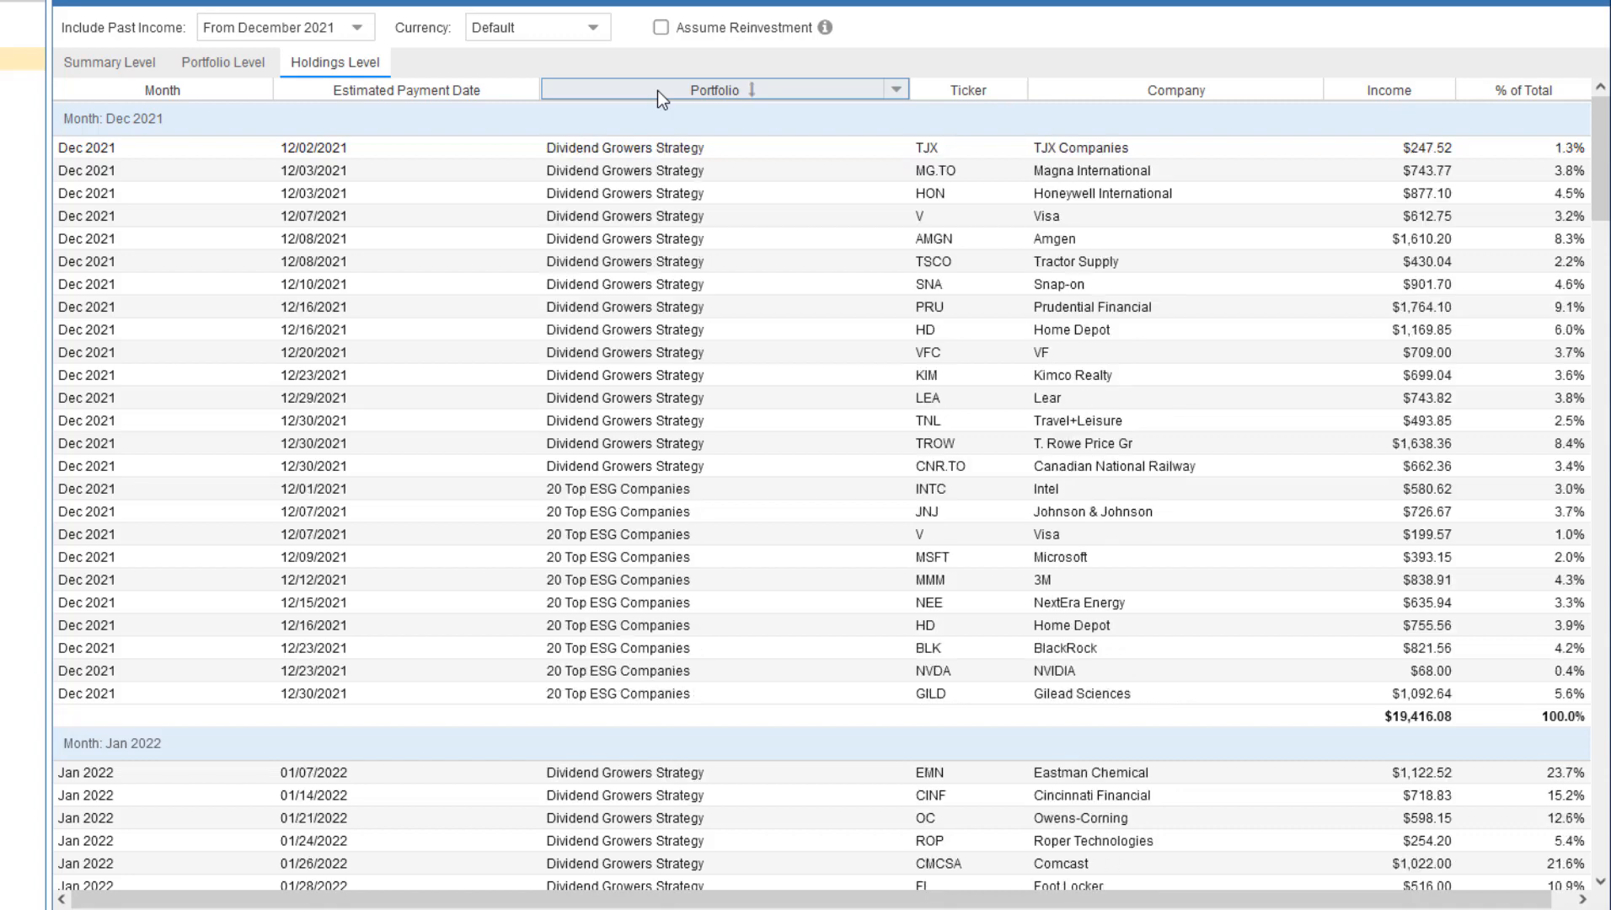
pyautogui.click(894, 89)
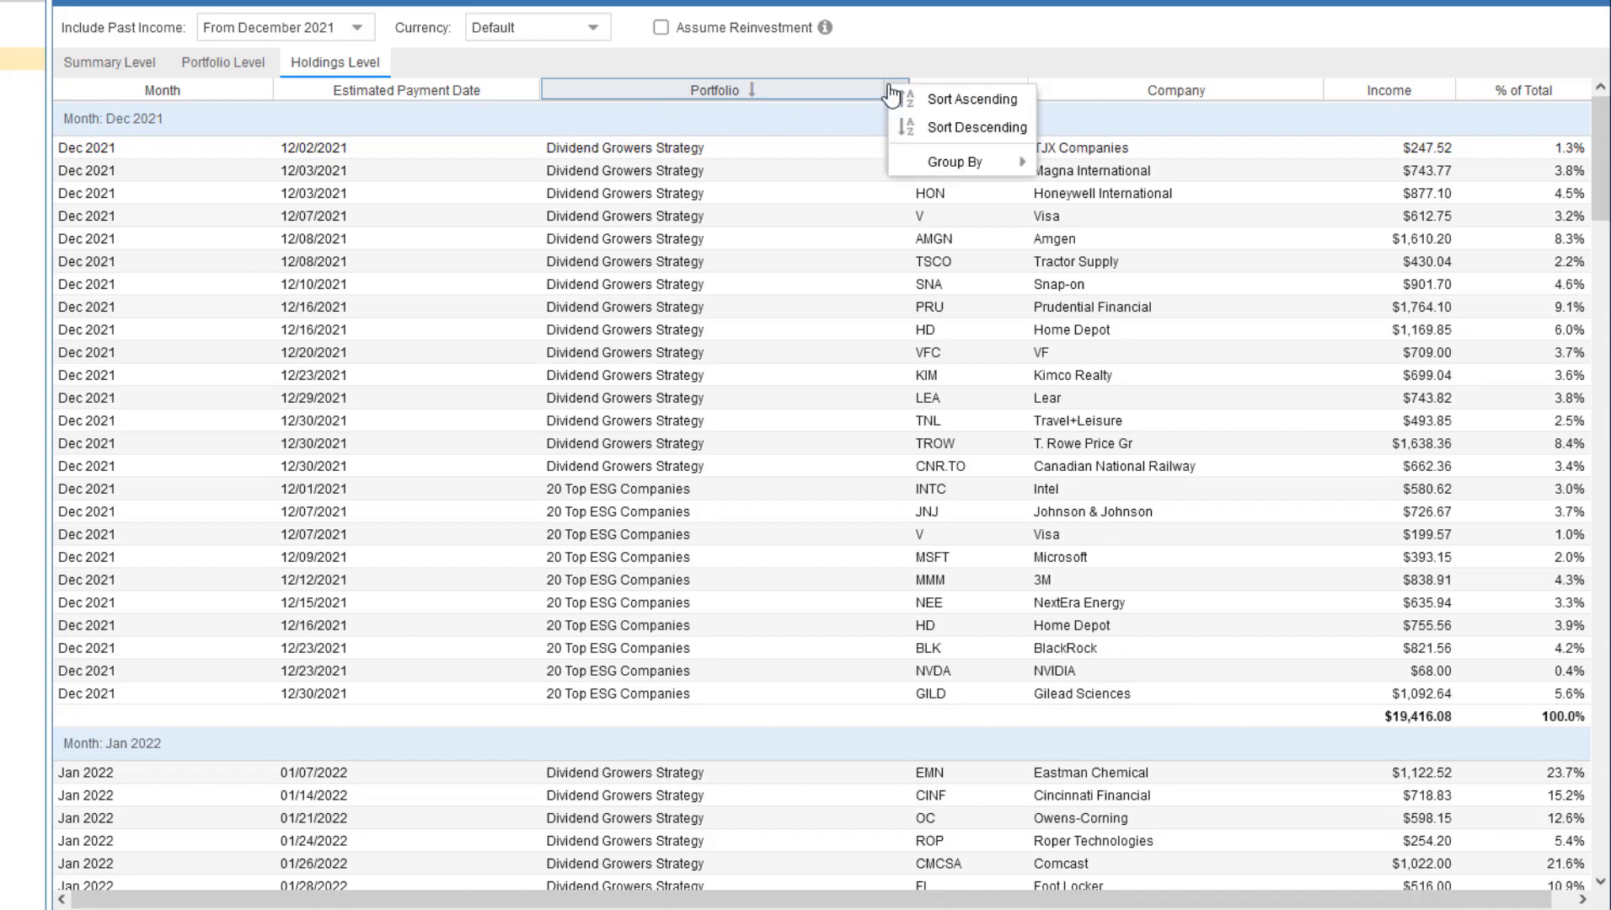